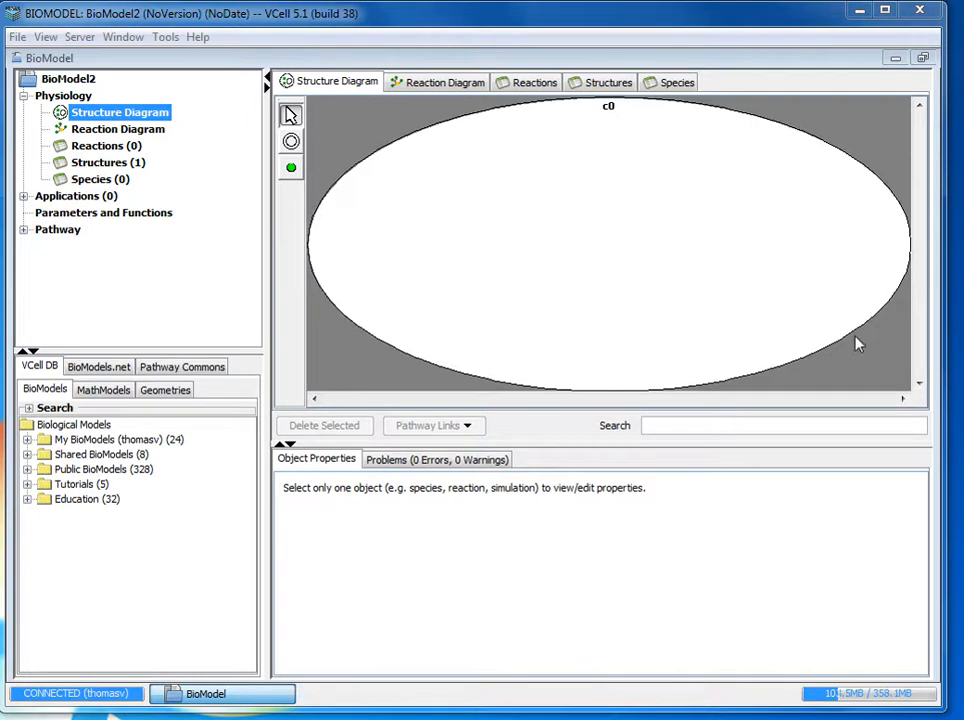
mouse_move(648, 304)
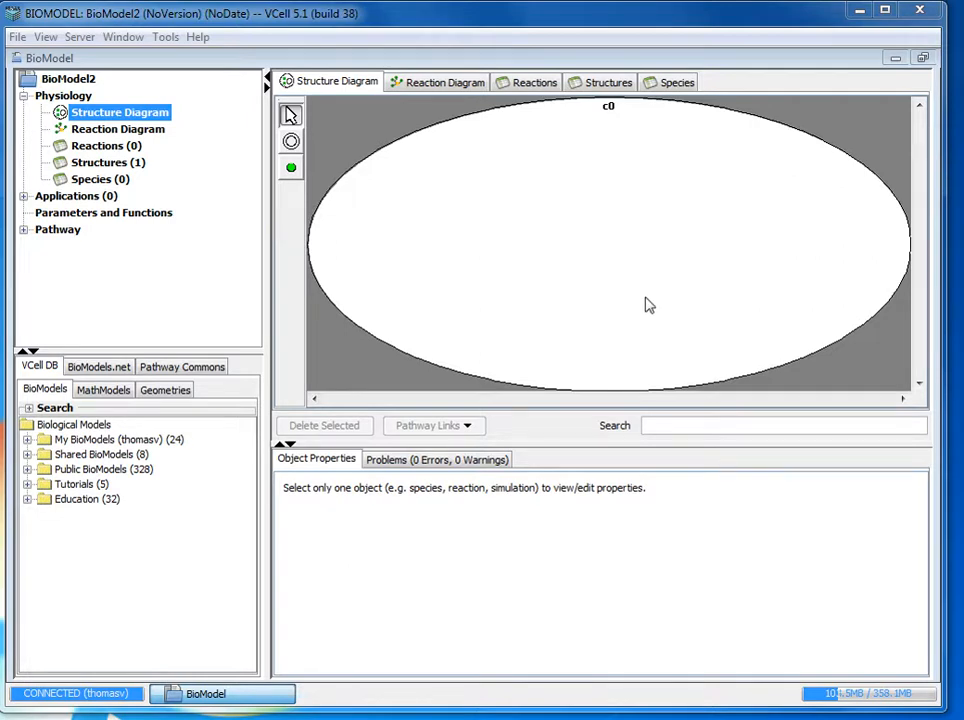
mouse_move(652, 306)
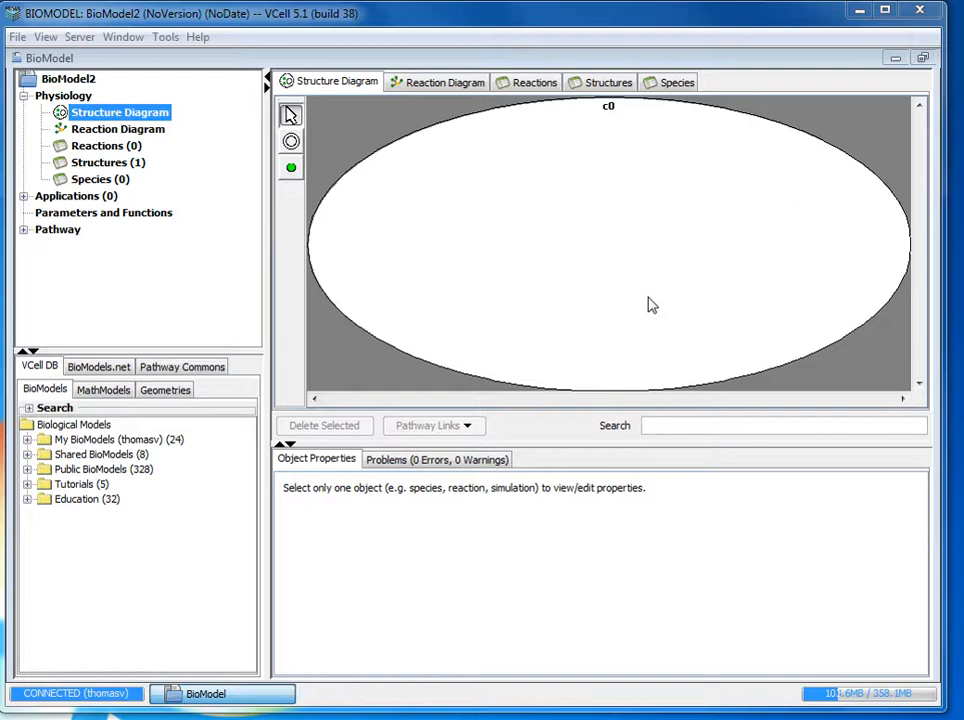
mouse_move(688, 222)
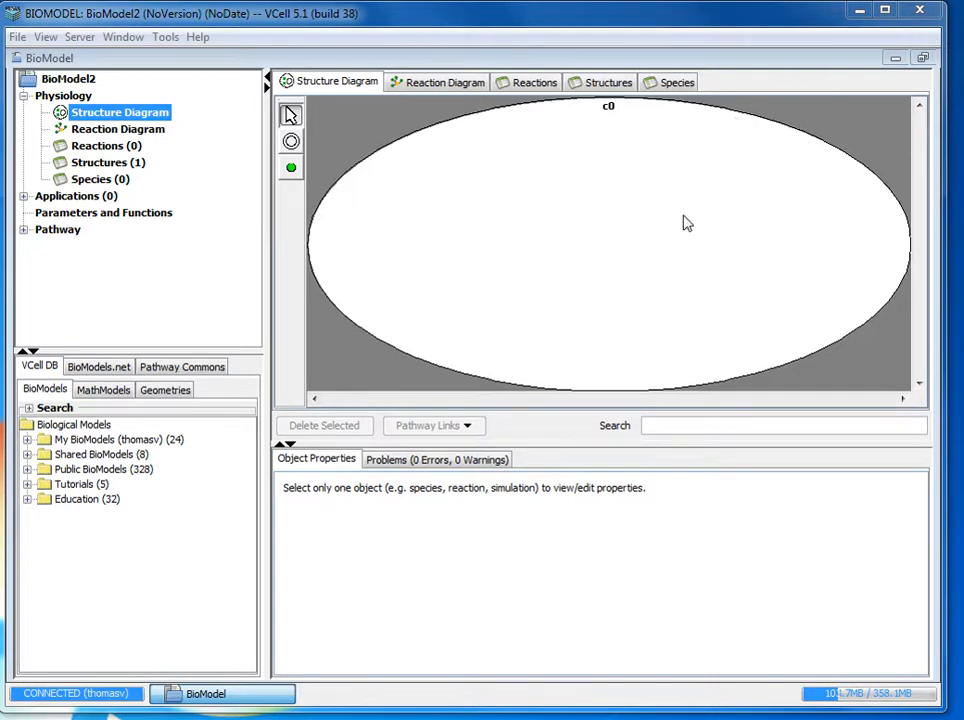
mouse_move(748, 218)
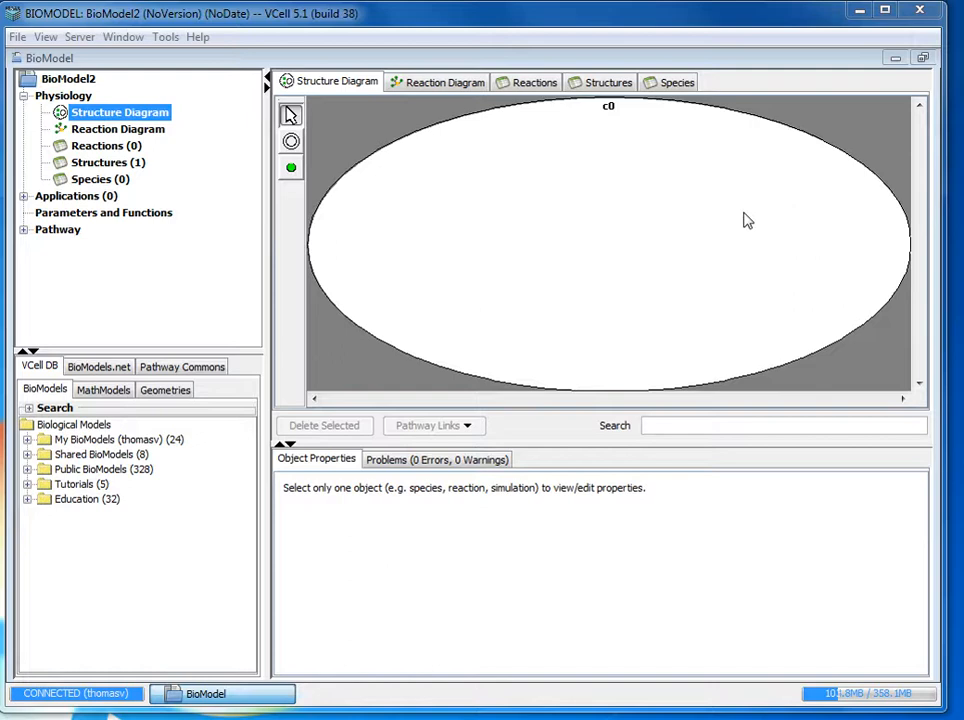
mouse_move(136, 104)
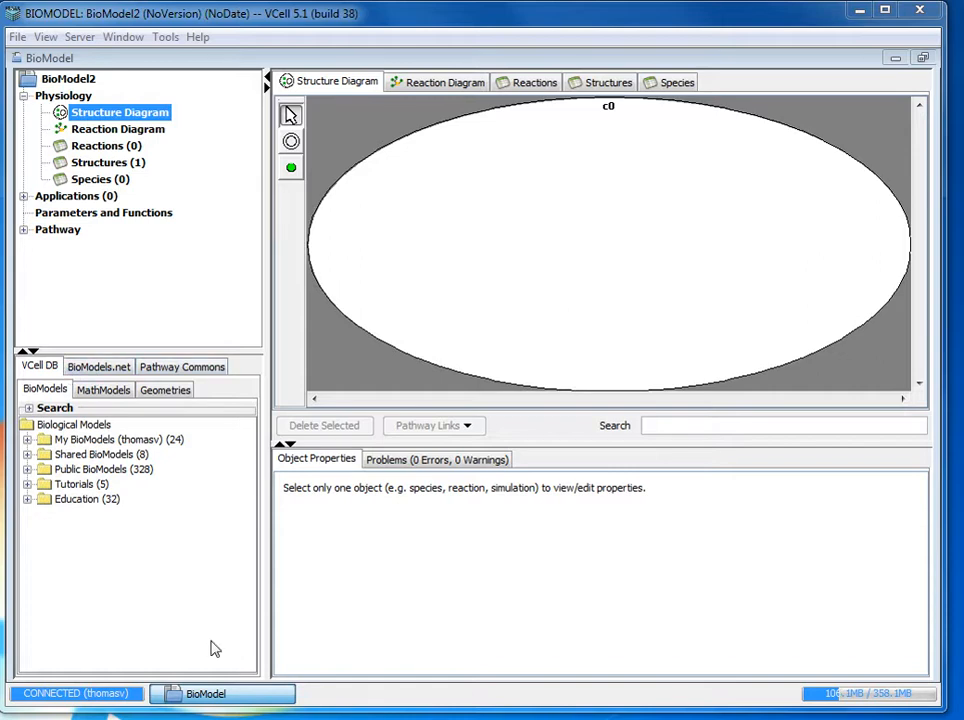
mouse_move(80, 512)
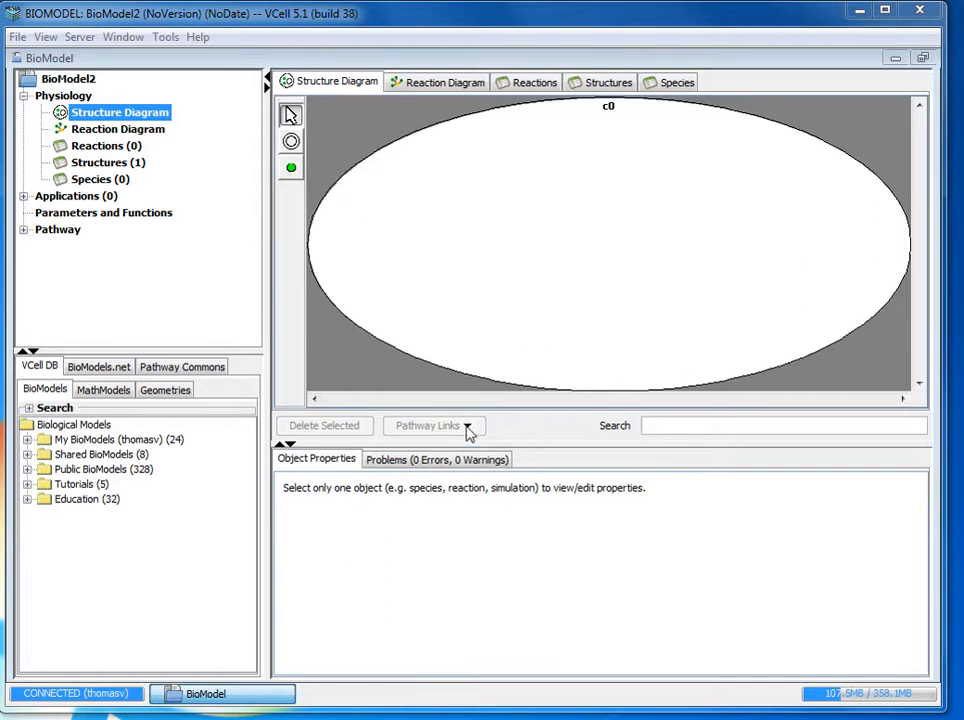
mouse_move(896, 600)
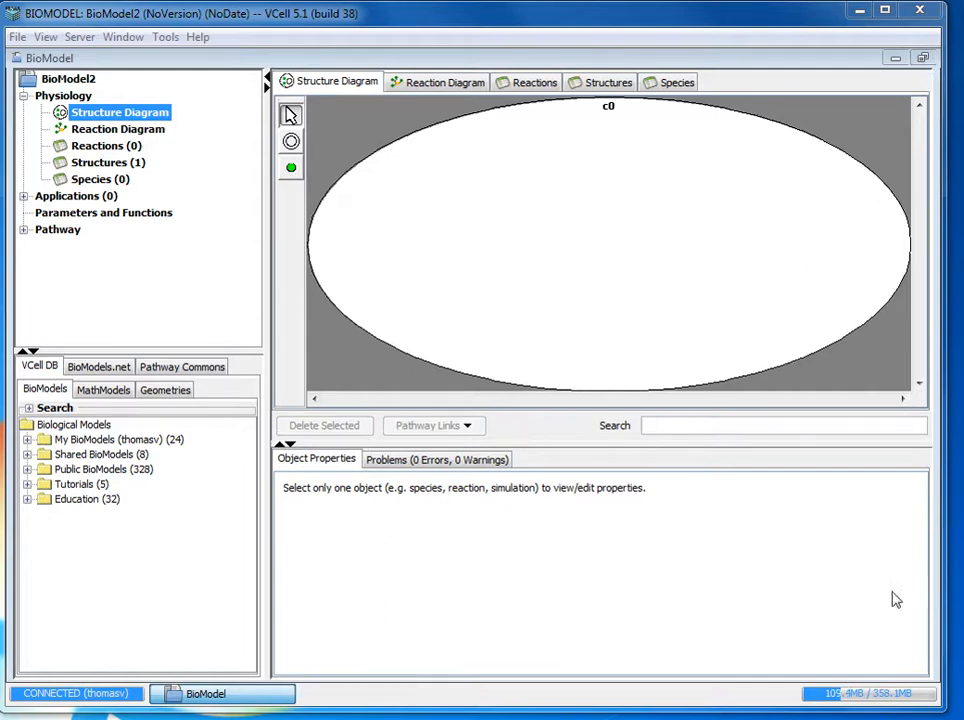
mouse_move(630, 136)
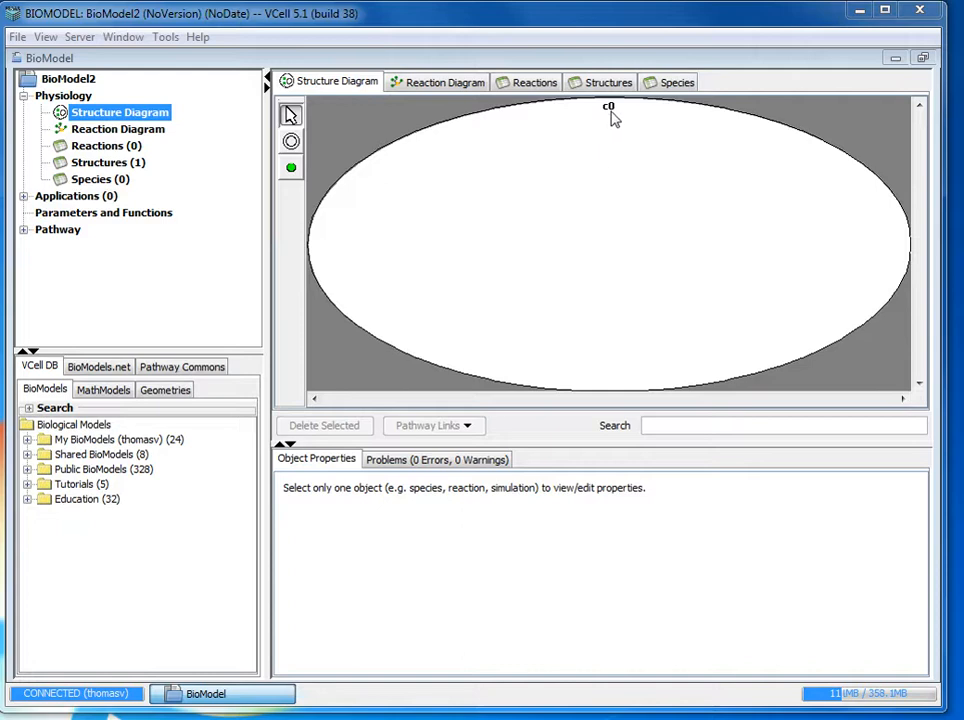
Step: Rename outer compartment to EC, name the inner compartment Cyt and its membrane PM
left_click(610, 240)
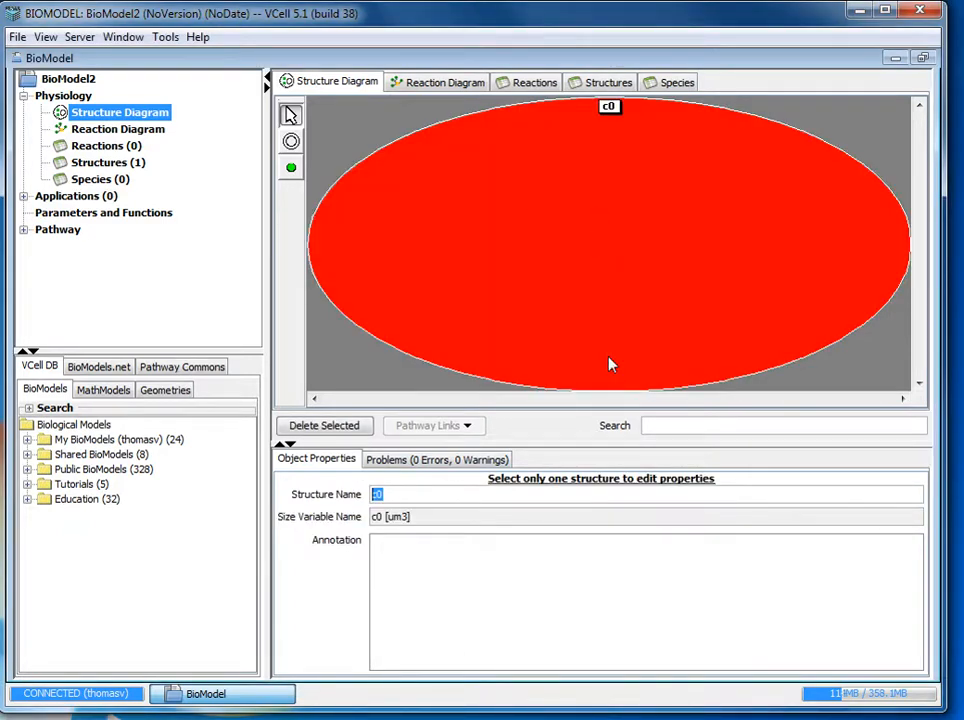
mouse_move(530, 442)
type("EC")
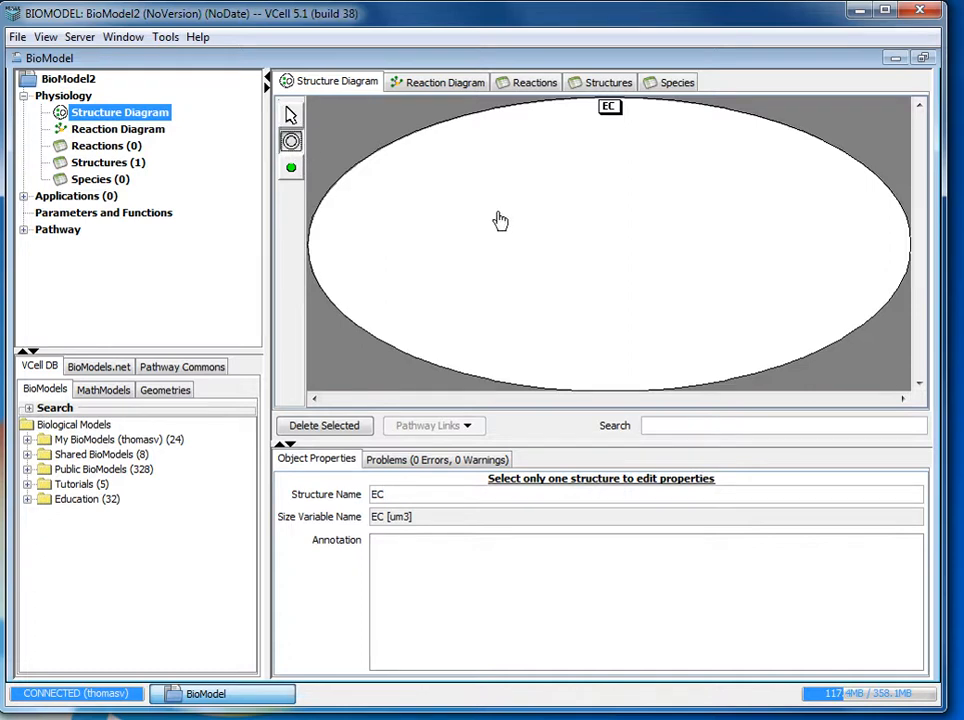
mouse_move(596, 256)
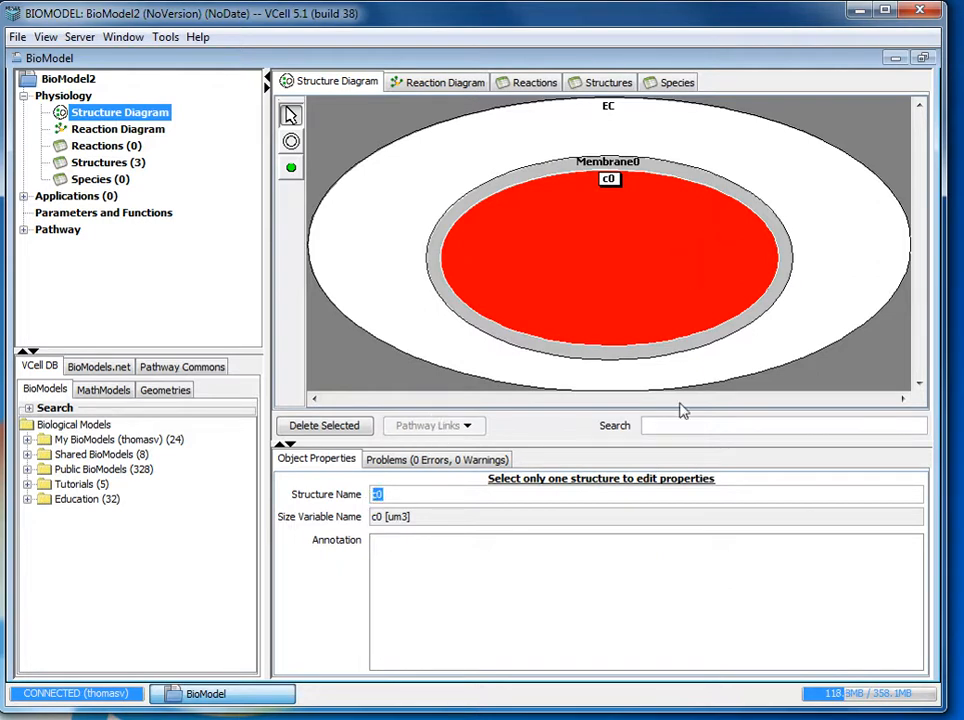
mouse_move(732, 364)
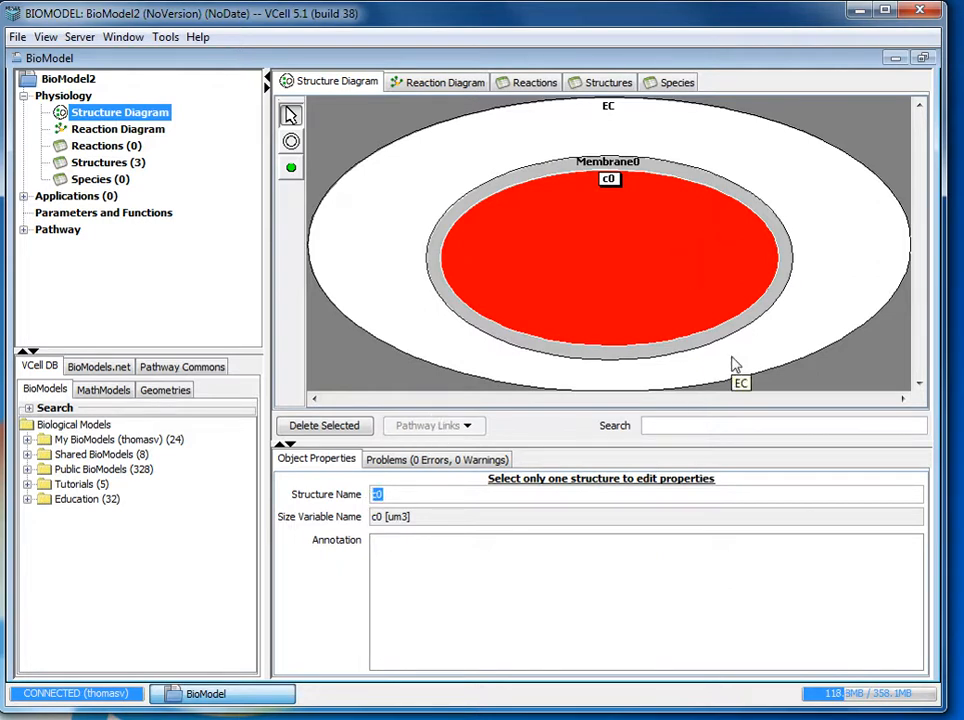
type("Cyt")
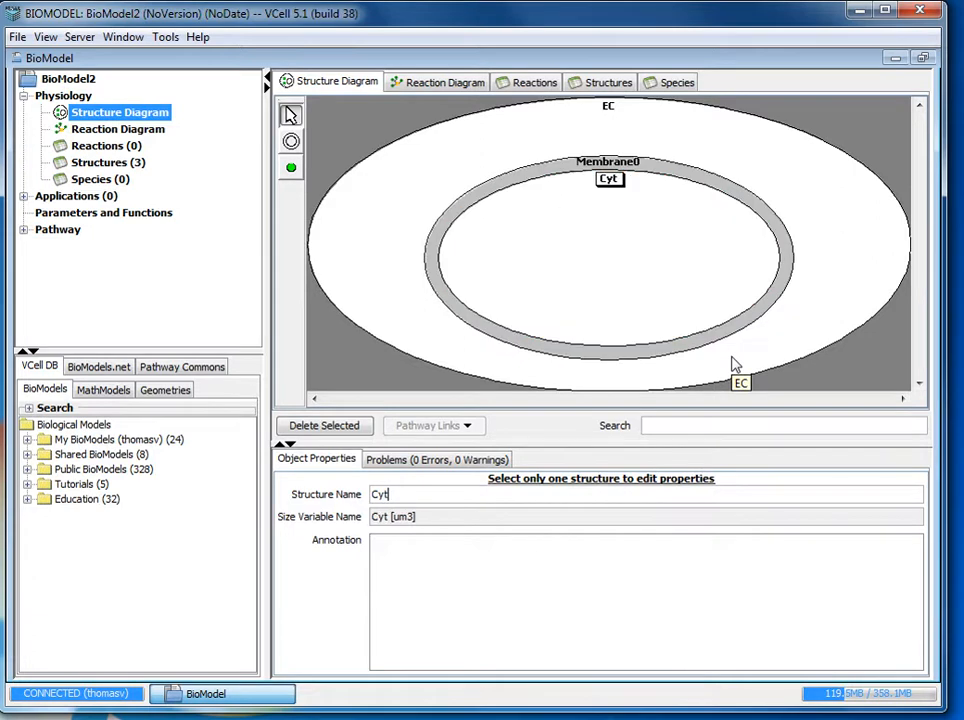
left_click(610, 162)
type("M")
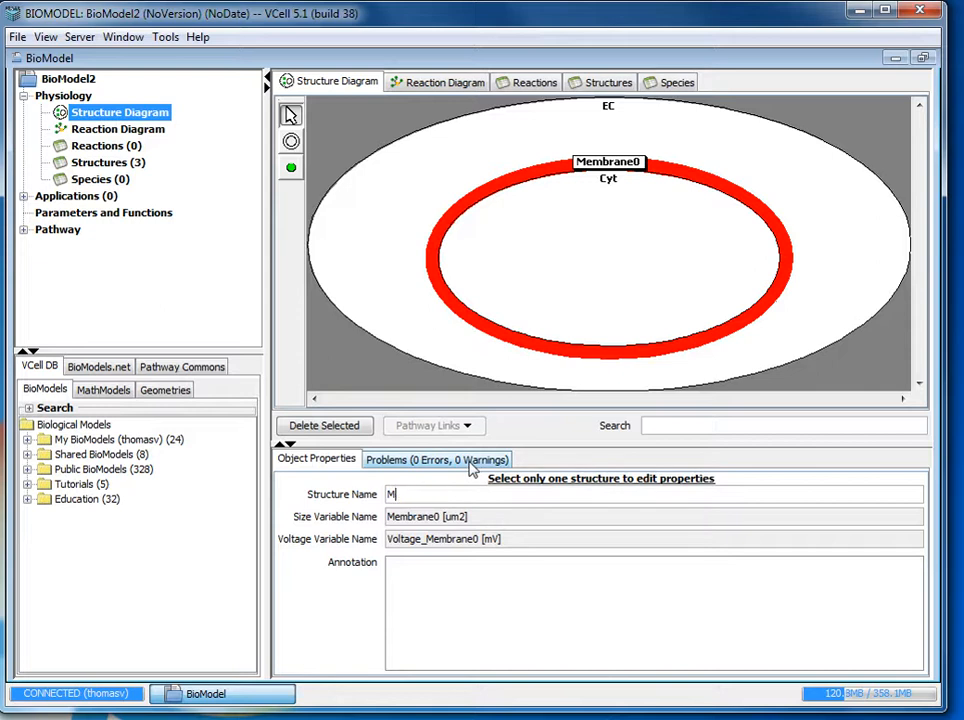
type("PM")
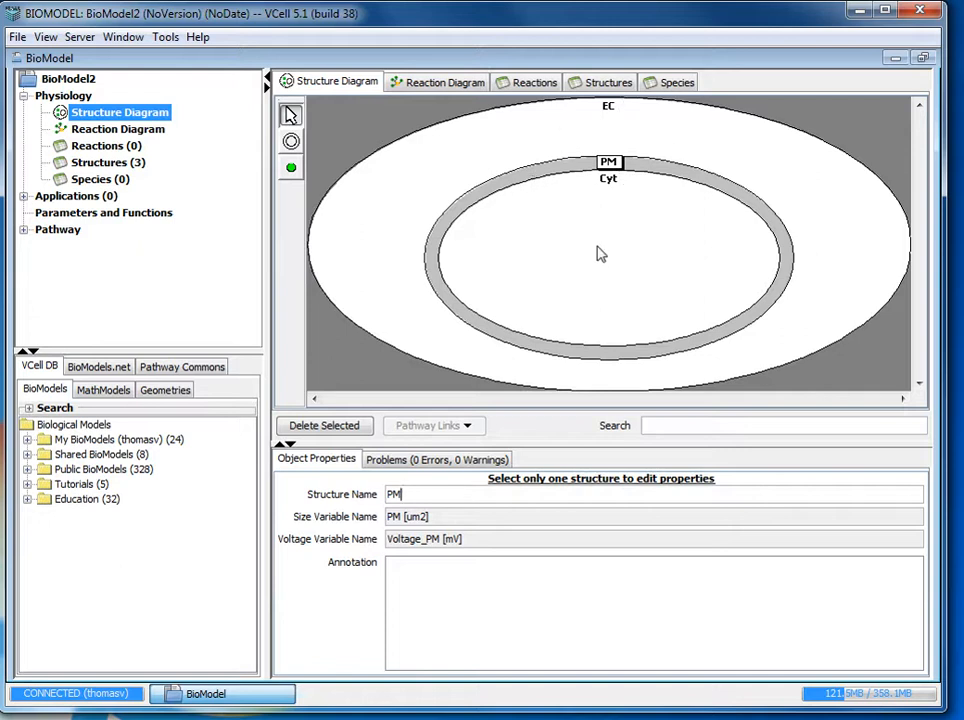
mouse_move(264, 164)
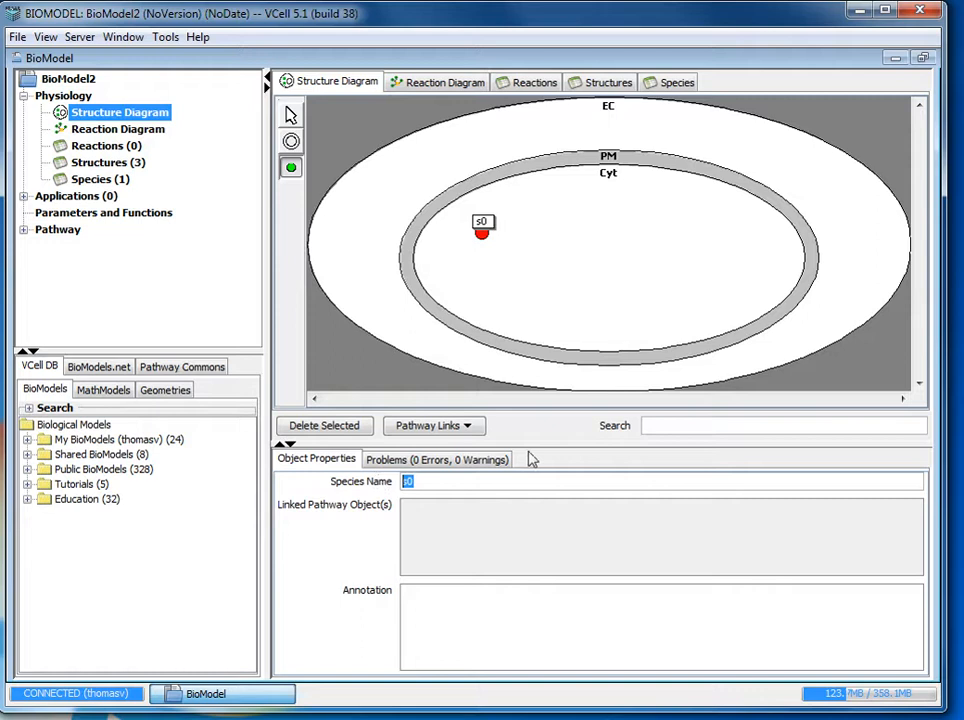
Step: Name the new species in Cyt Dex, annotated as Dextran
type("Dex")
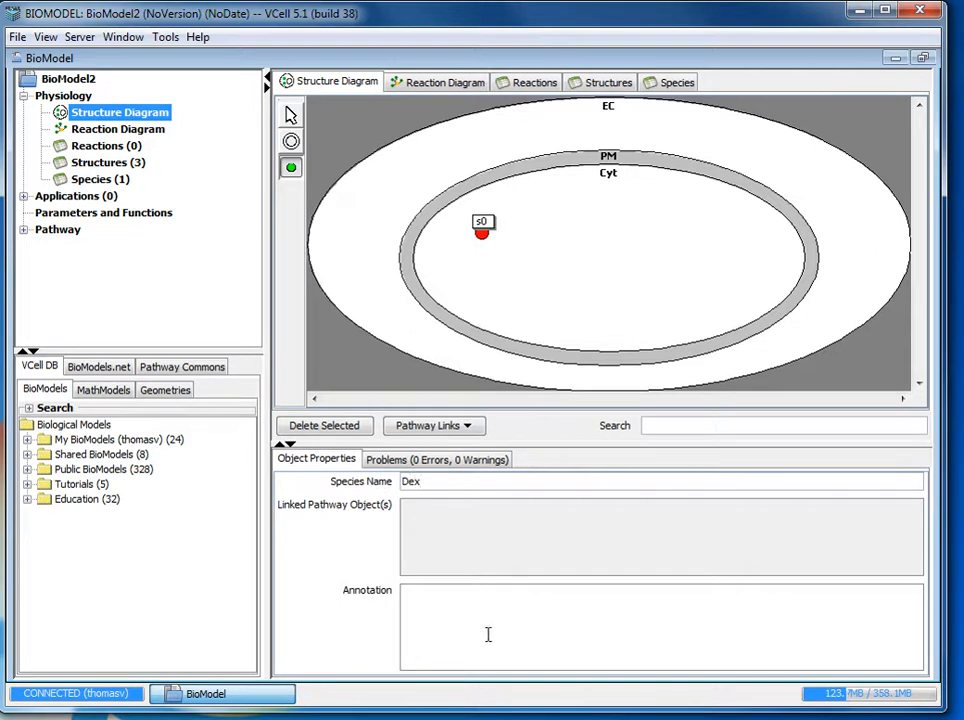
type("Dextran")
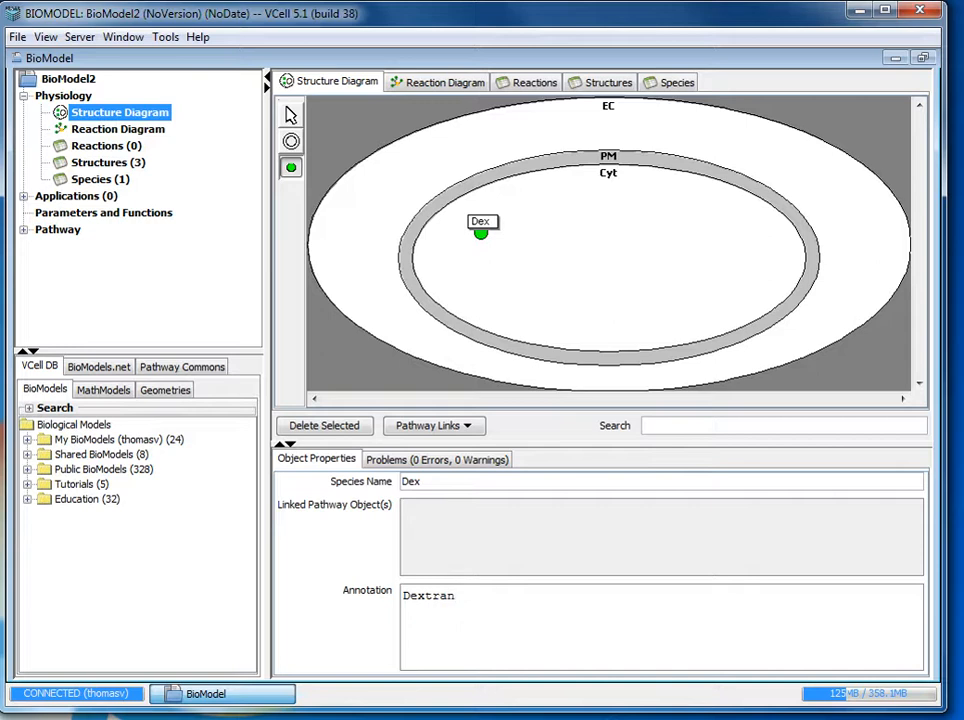
mouse_move(552, 194)
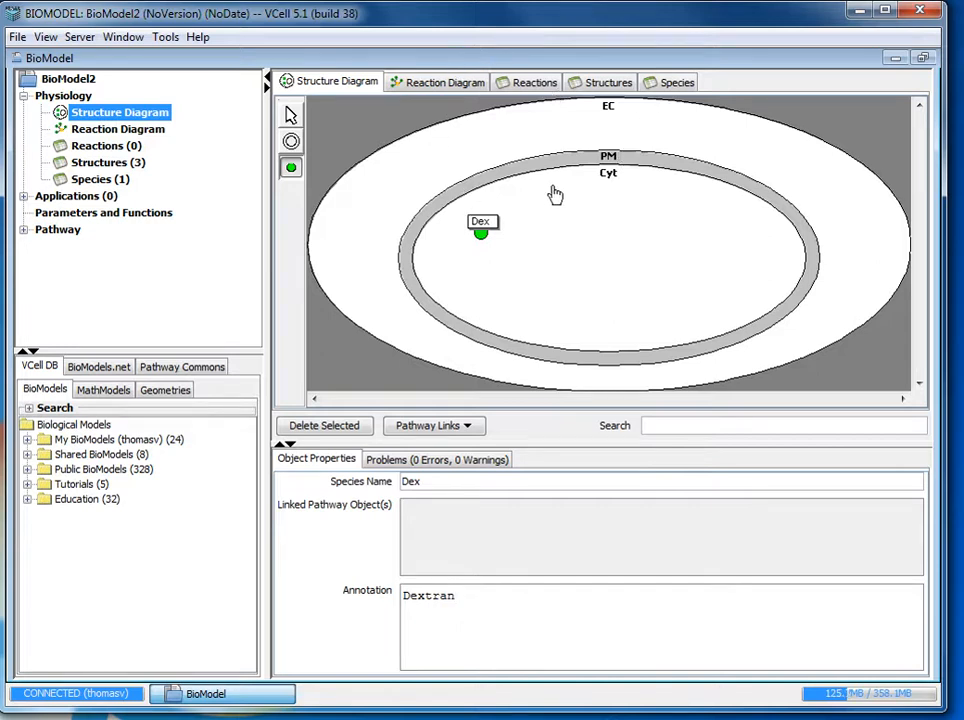
mouse_move(84, 204)
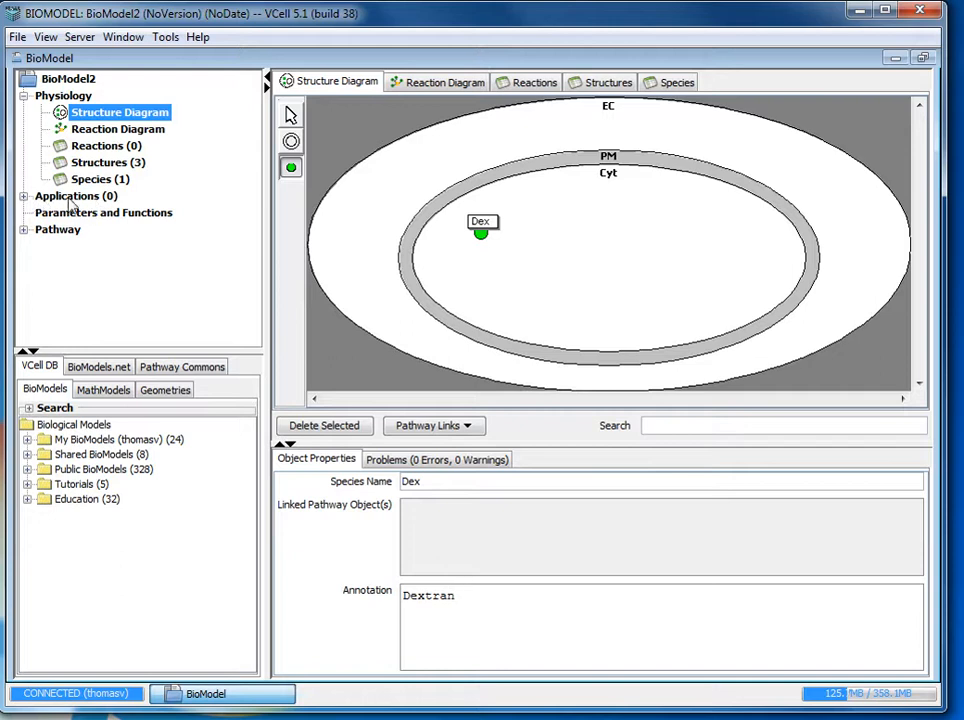
Step: Create a new deterministic compartmental application and rename it FRAP
left_click(76, 196)
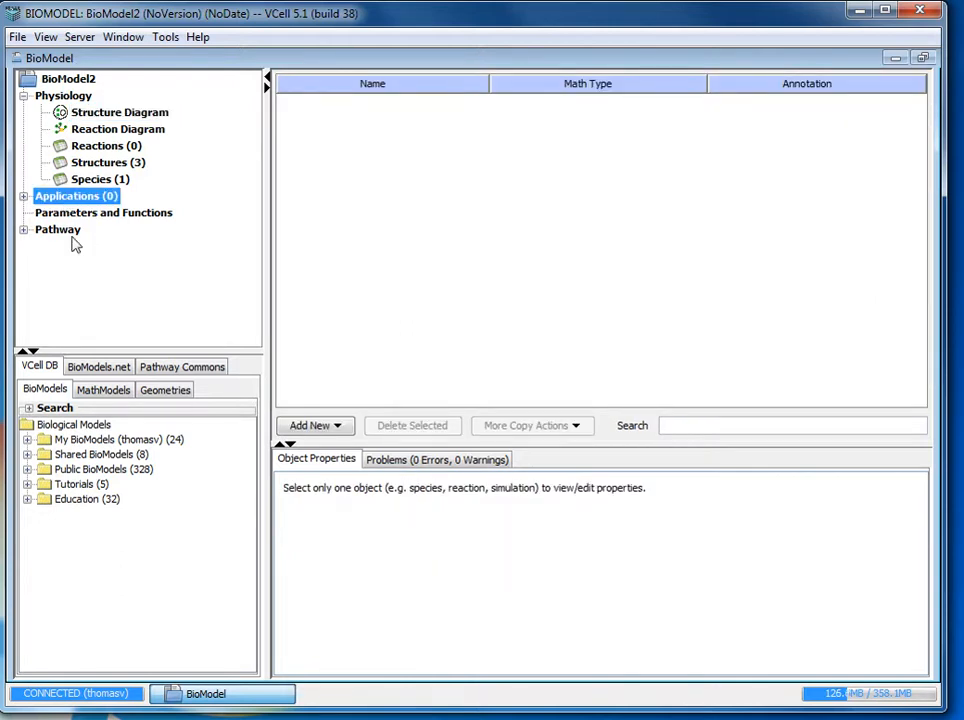
mouse_move(76, 212)
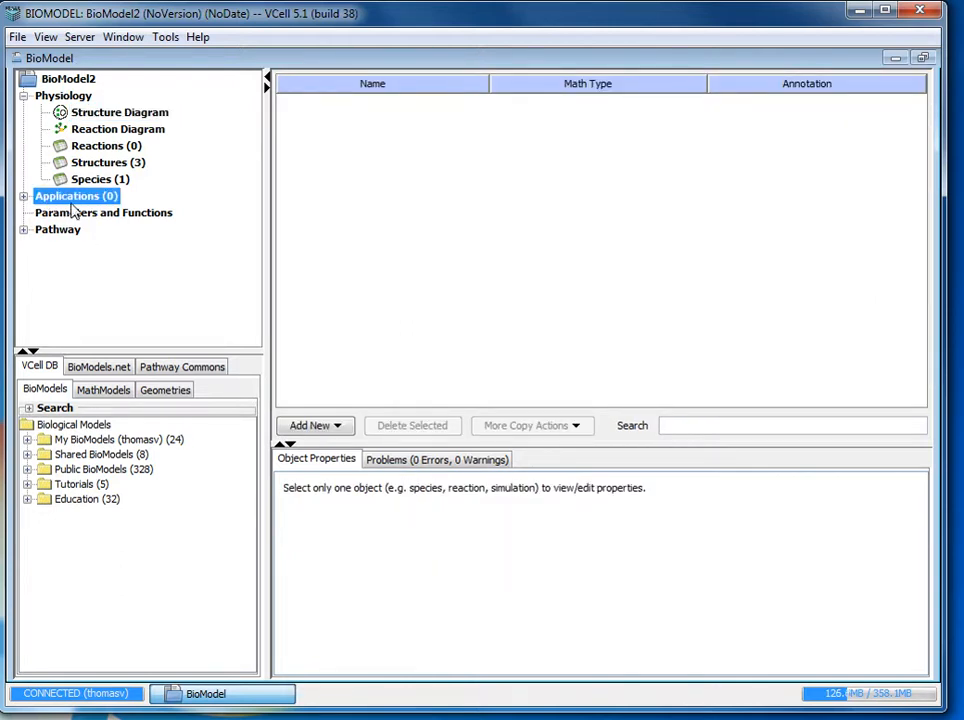
mouse_move(312, 426)
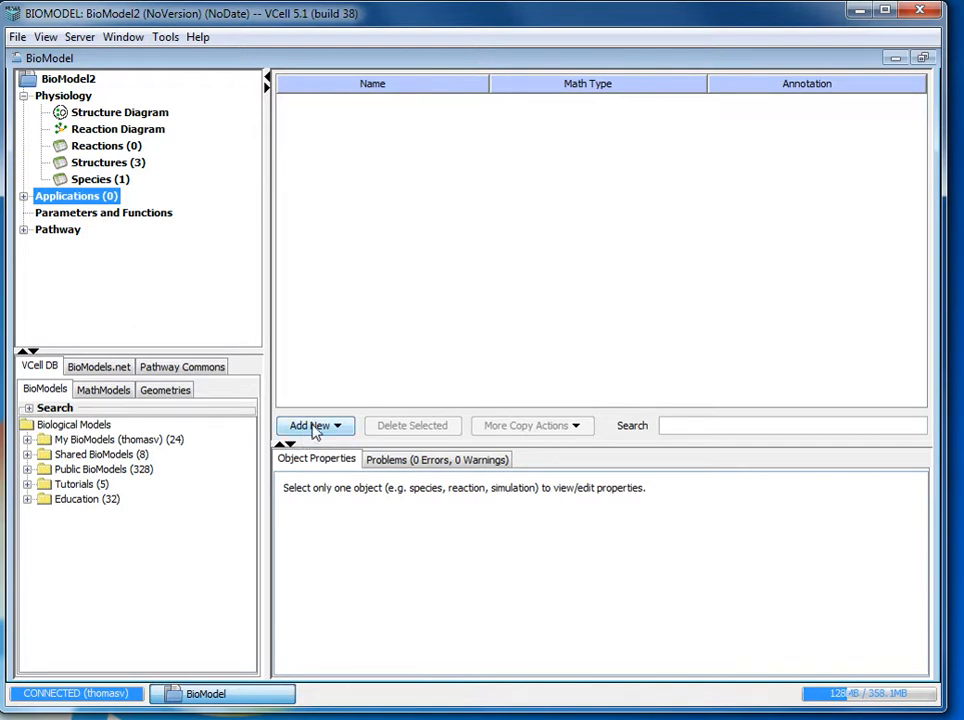
left_click(310, 424)
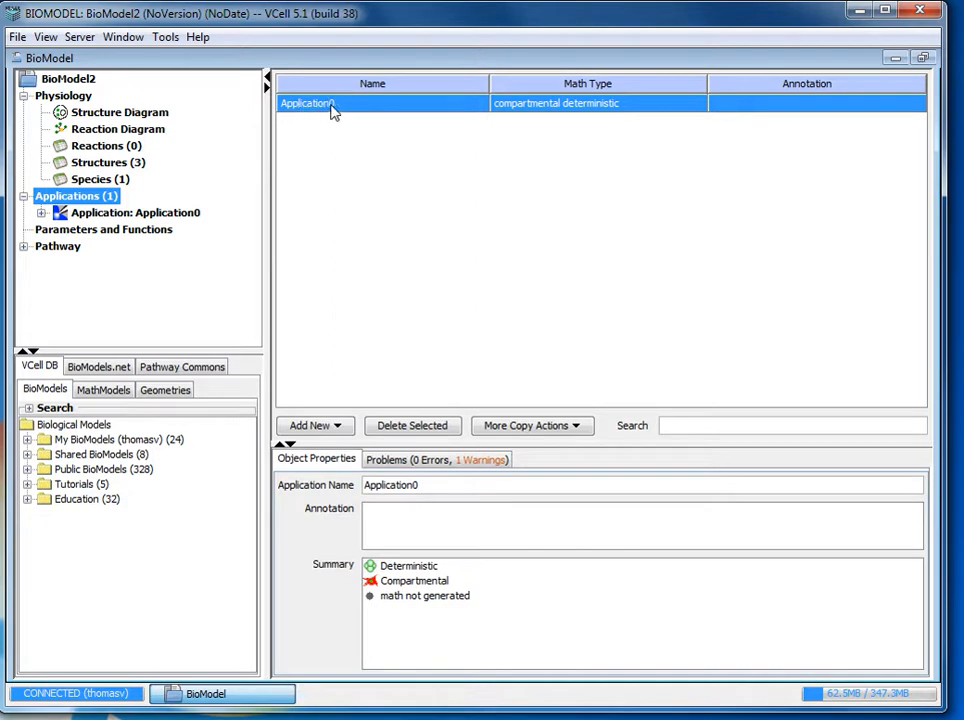
right_click(136, 212)
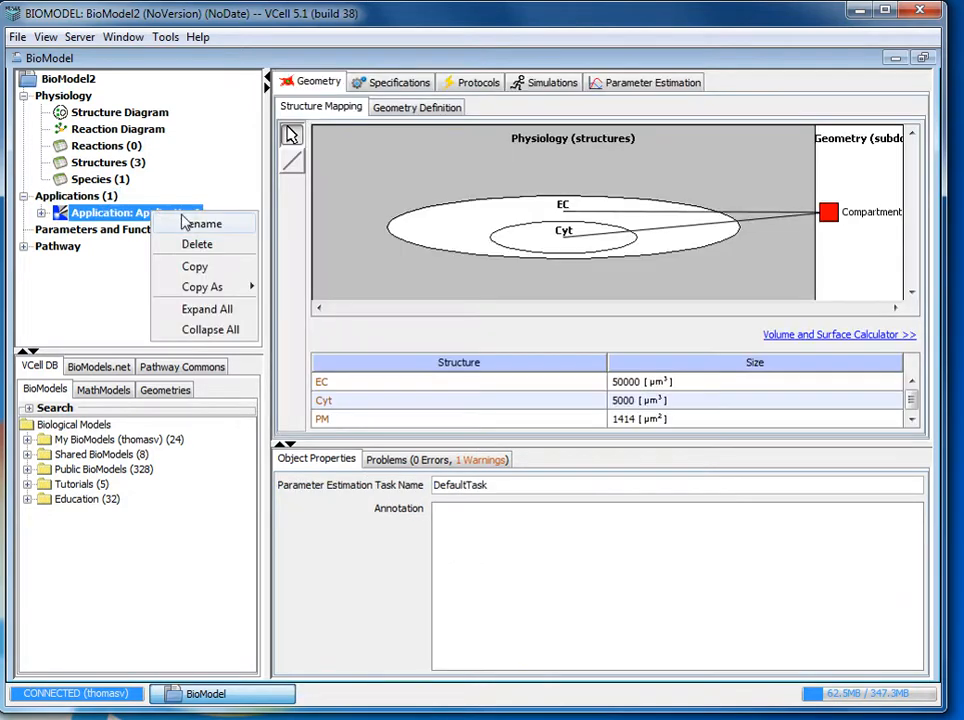
left_click(204, 224)
type("FRAP")
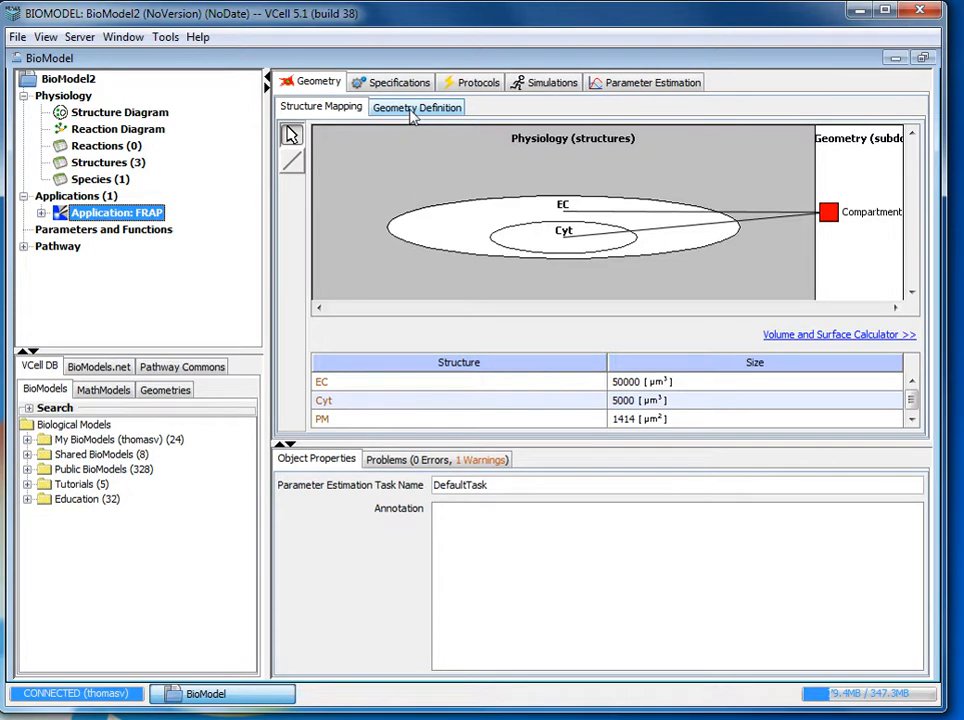
Step: Create a new 2D analytic-equations geometry for the FRAP application
left_click(414, 106)
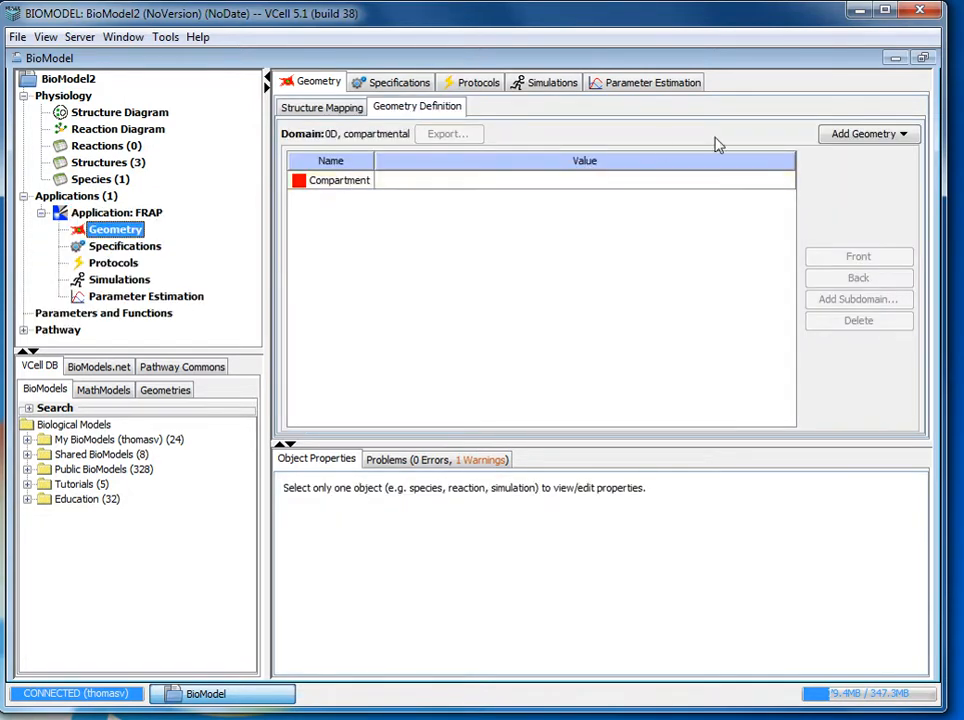
left_click(864, 132)
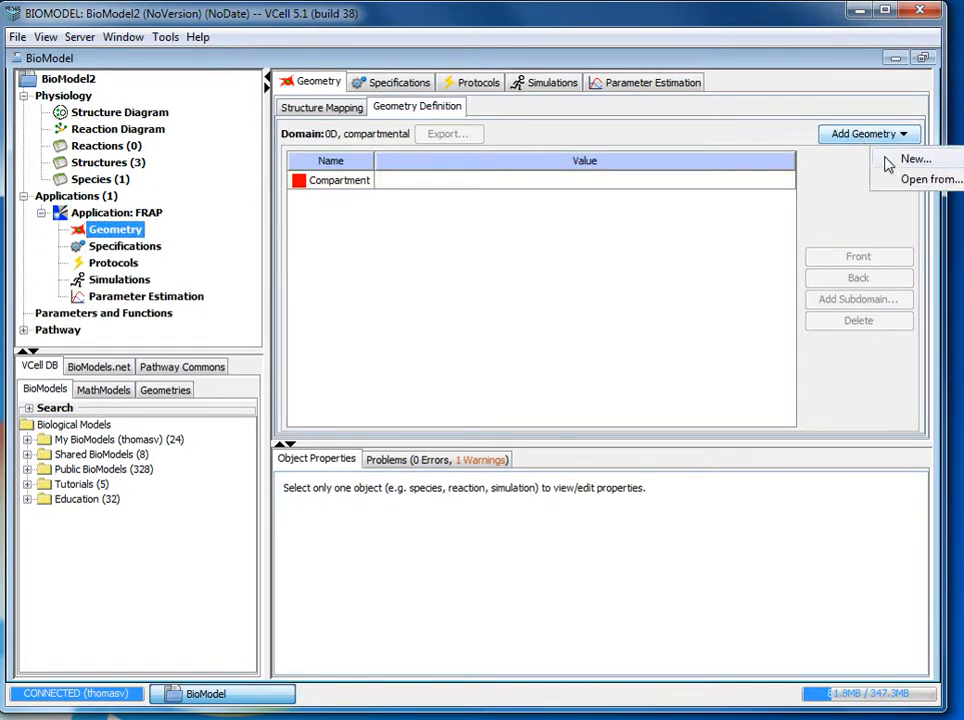
left_click(912, 160)
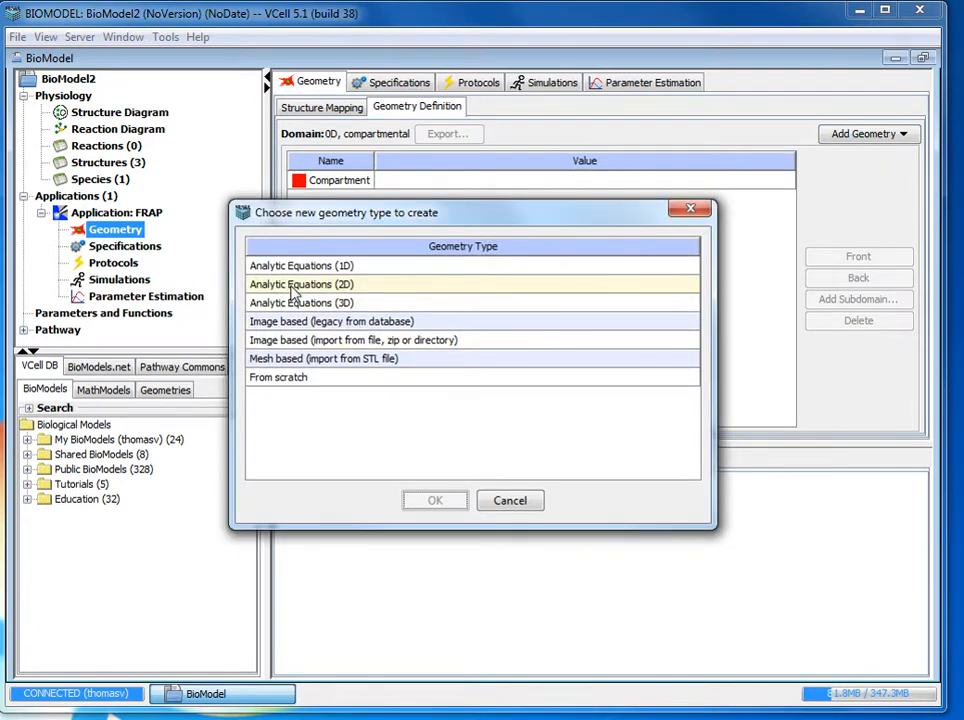
left_click(300, 284)
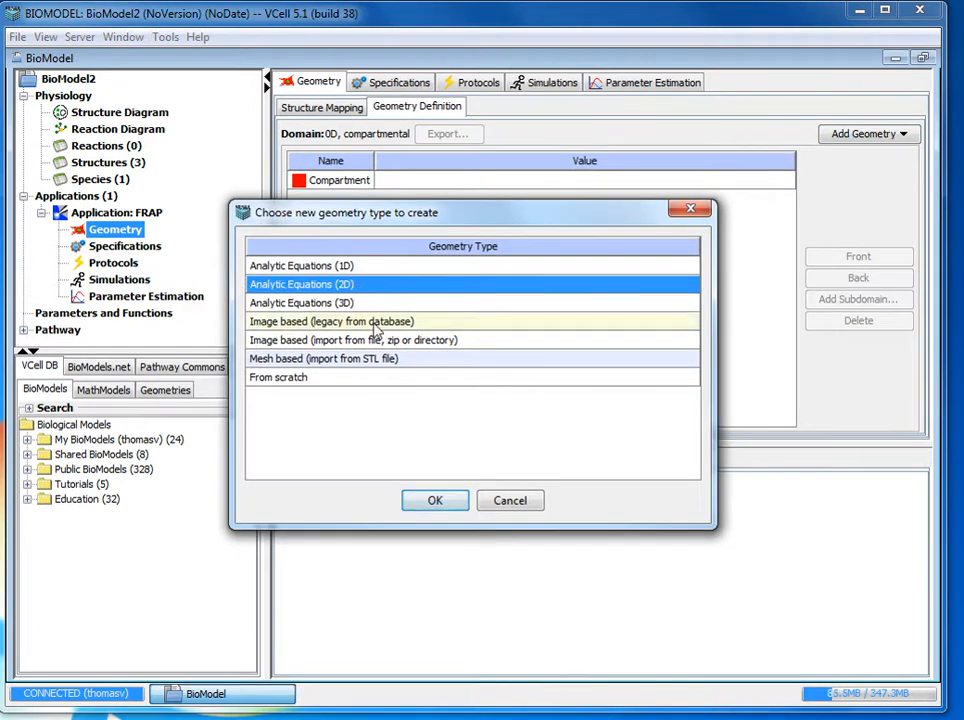
left_click(434, 500)
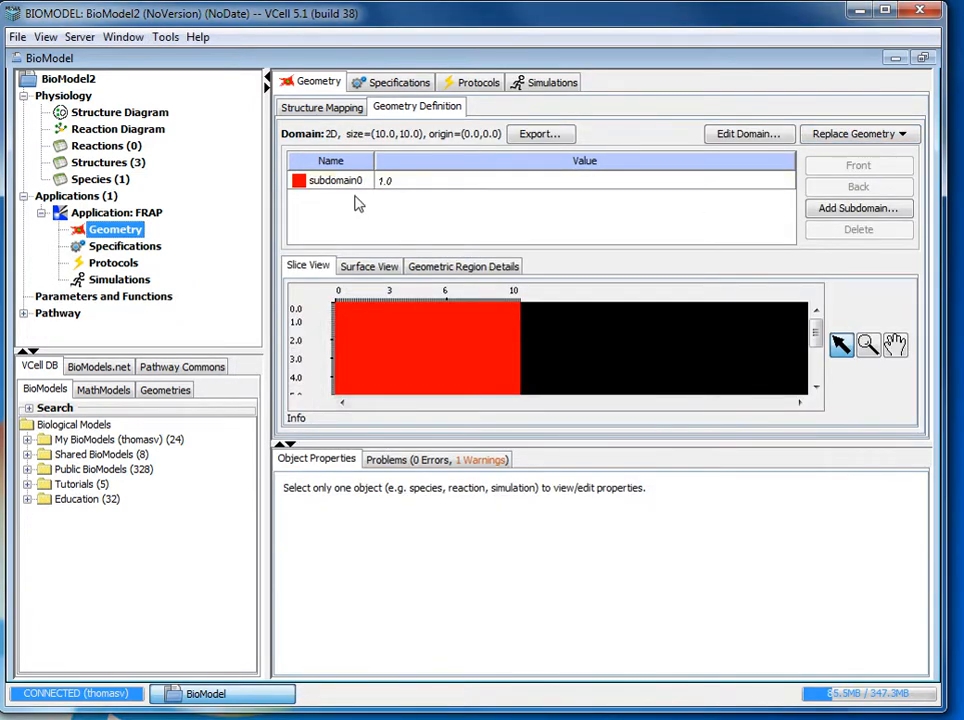
Step: Rename the geometry's single subdomain0 to EC
double_click(332, 180)
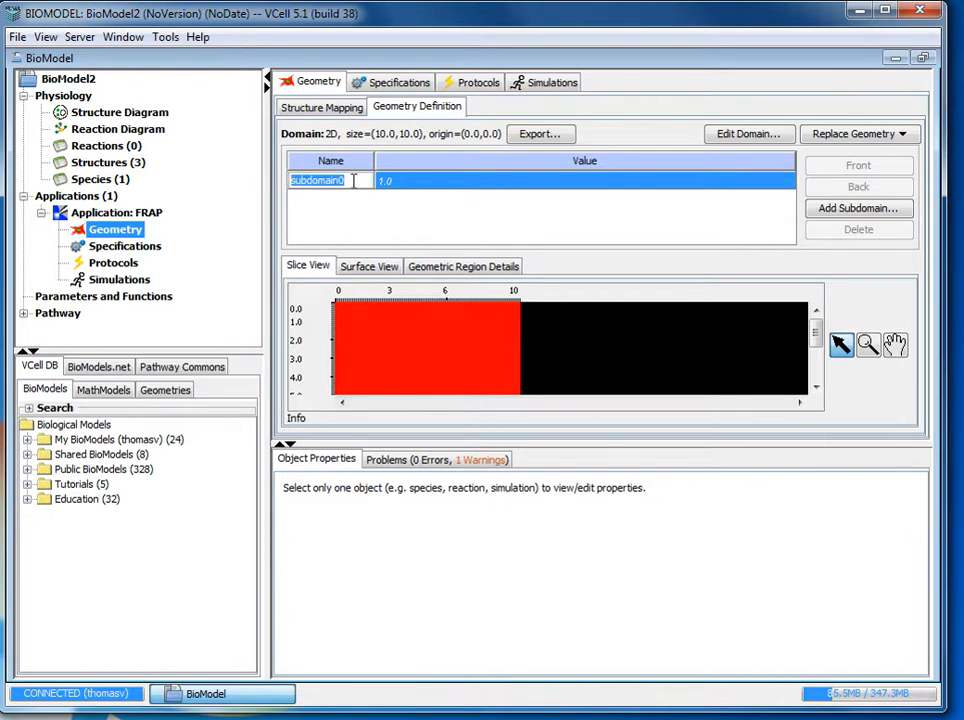
left_click(382, 210)
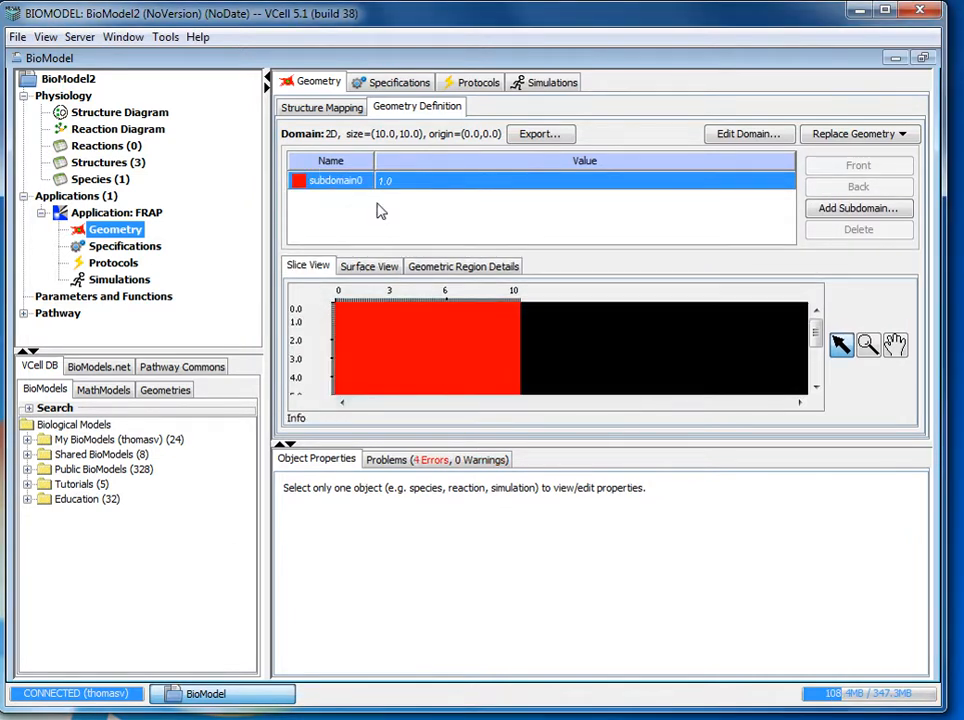
double_click(336, 180)
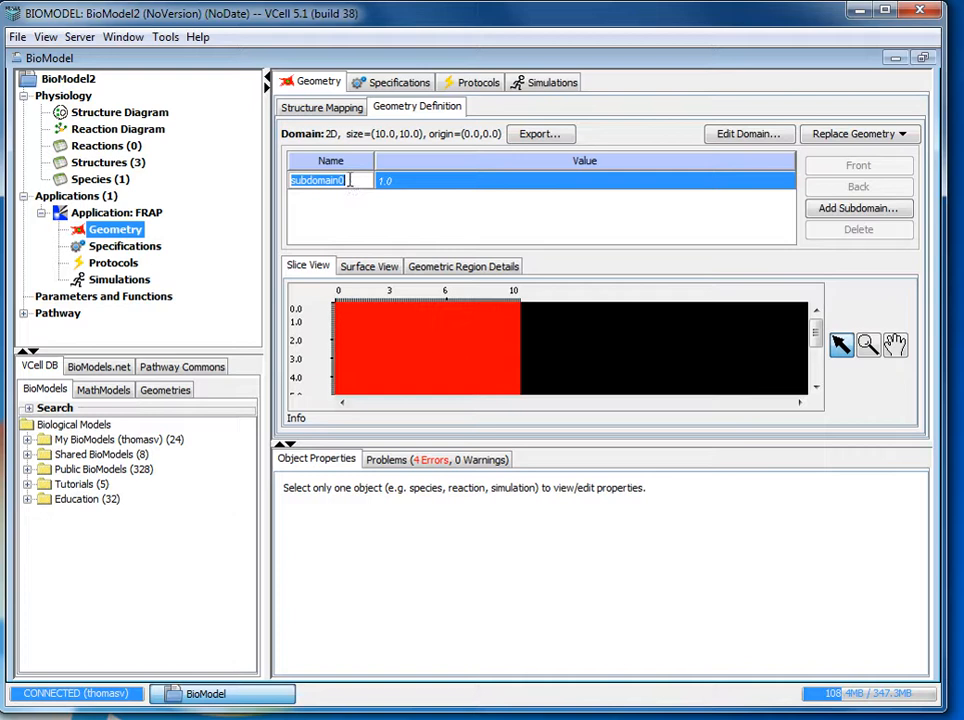
type("EC")
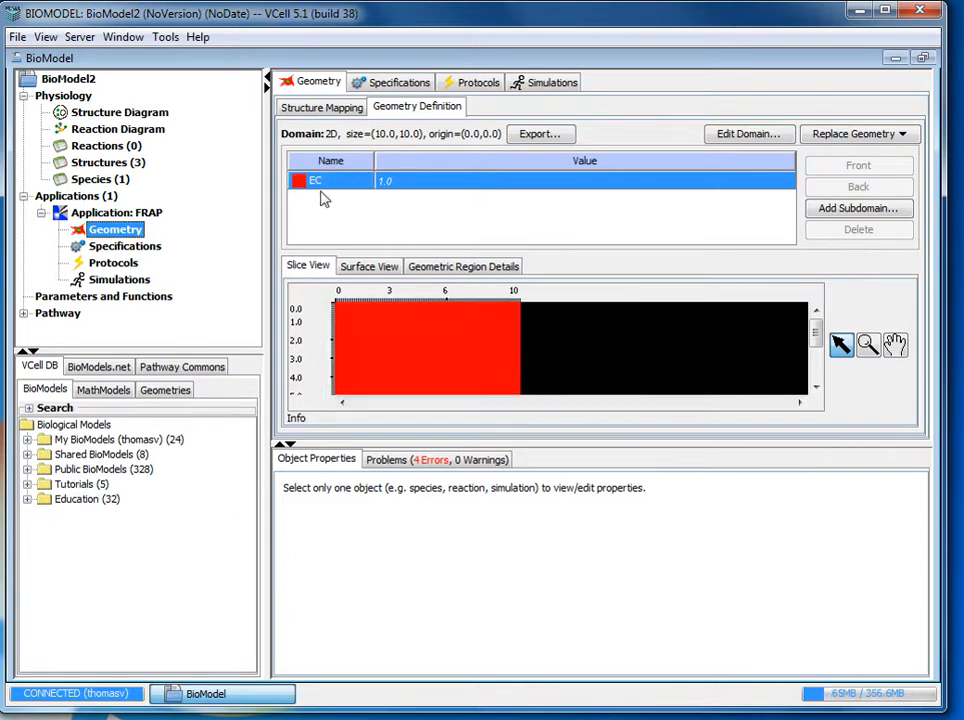
mouse_move(424, 380)
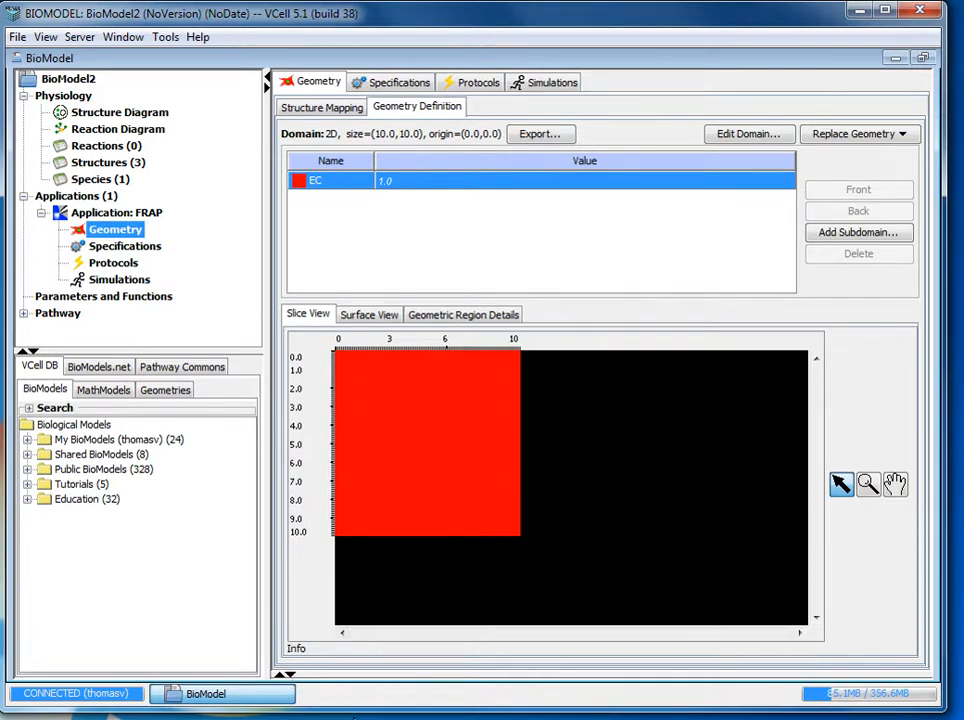
mouse_move(708, 246)
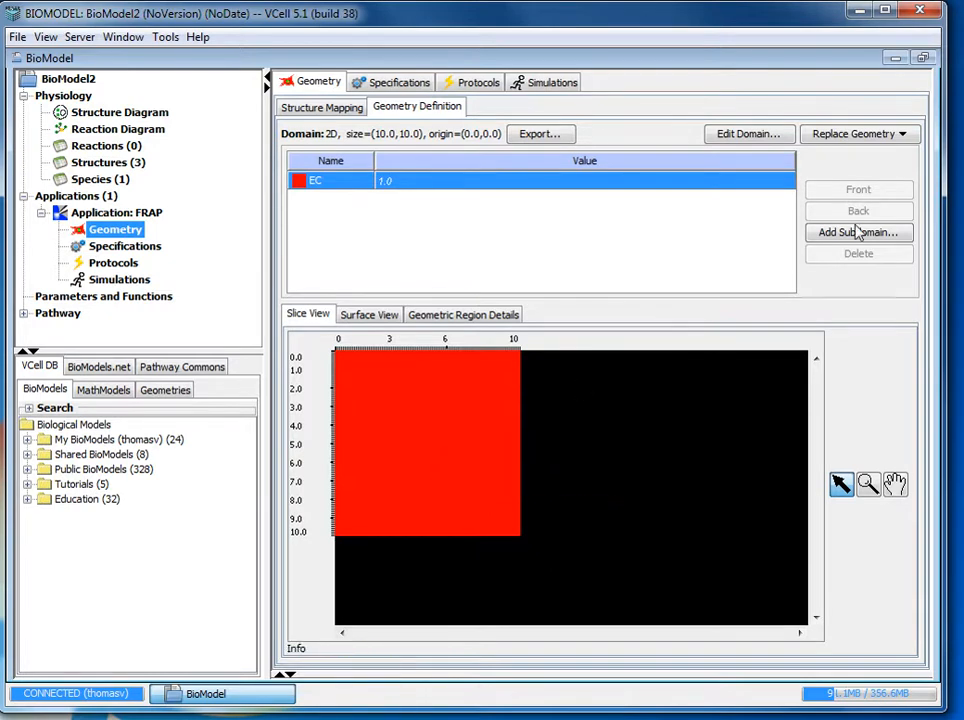
Step: Add a circular subdomain of radius 10 at the origin and name it Cyt
left_click(858, 232)
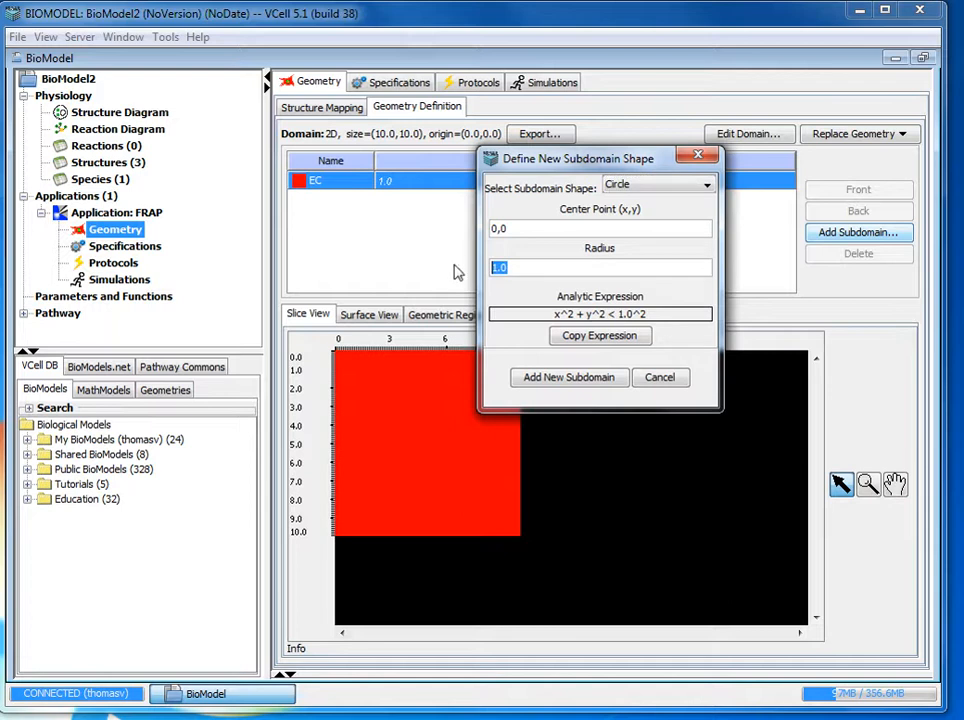
type("10")
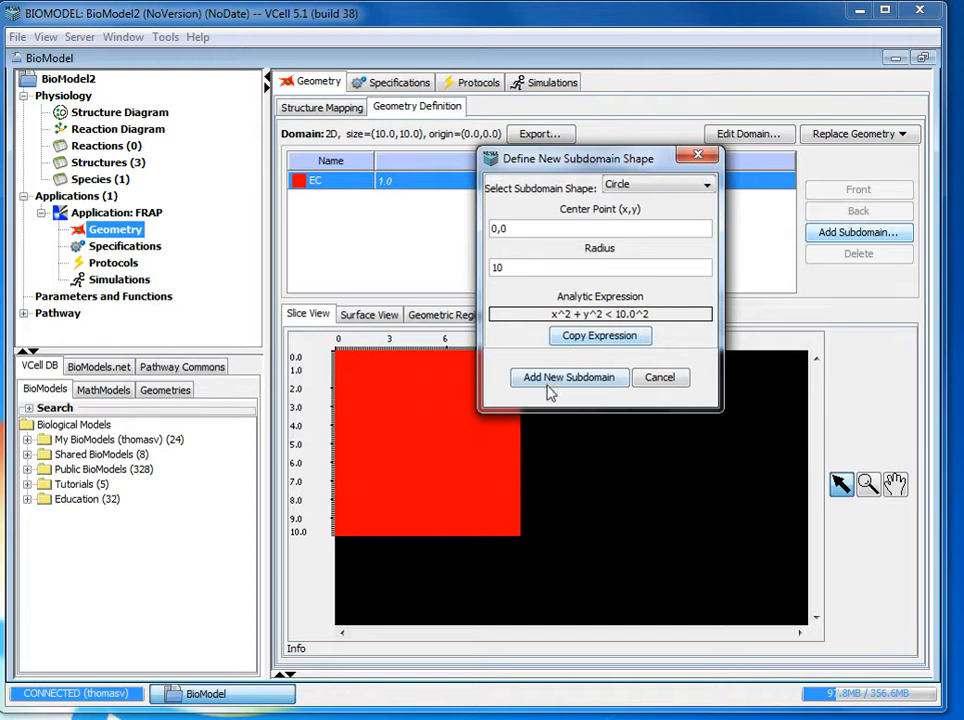
left_click(568, 376)
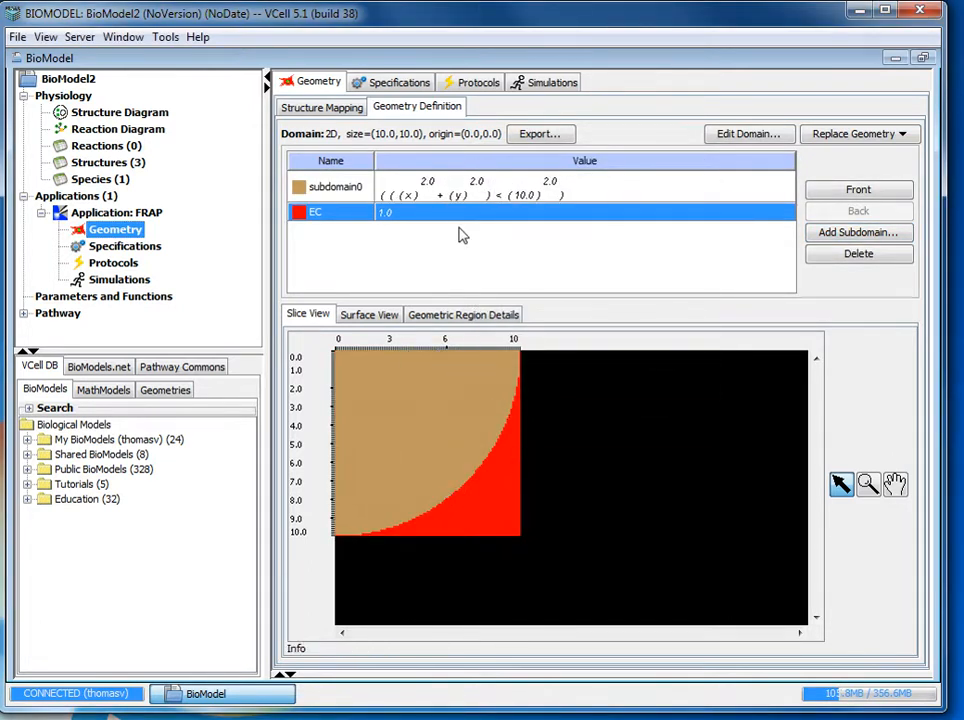
left_click(332, 186)
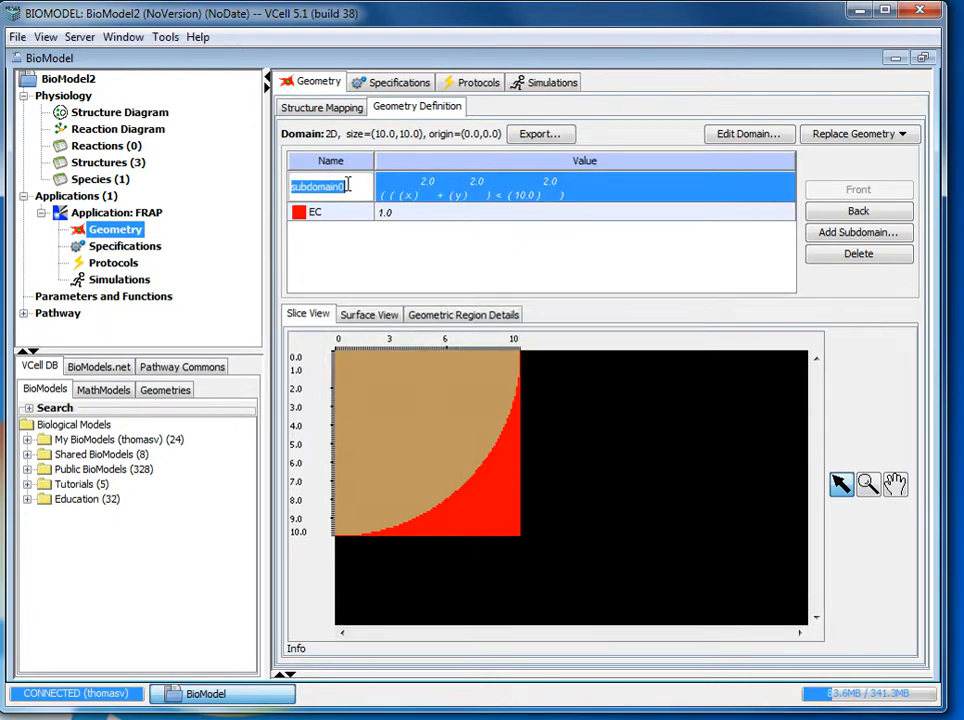
type("Cyt")
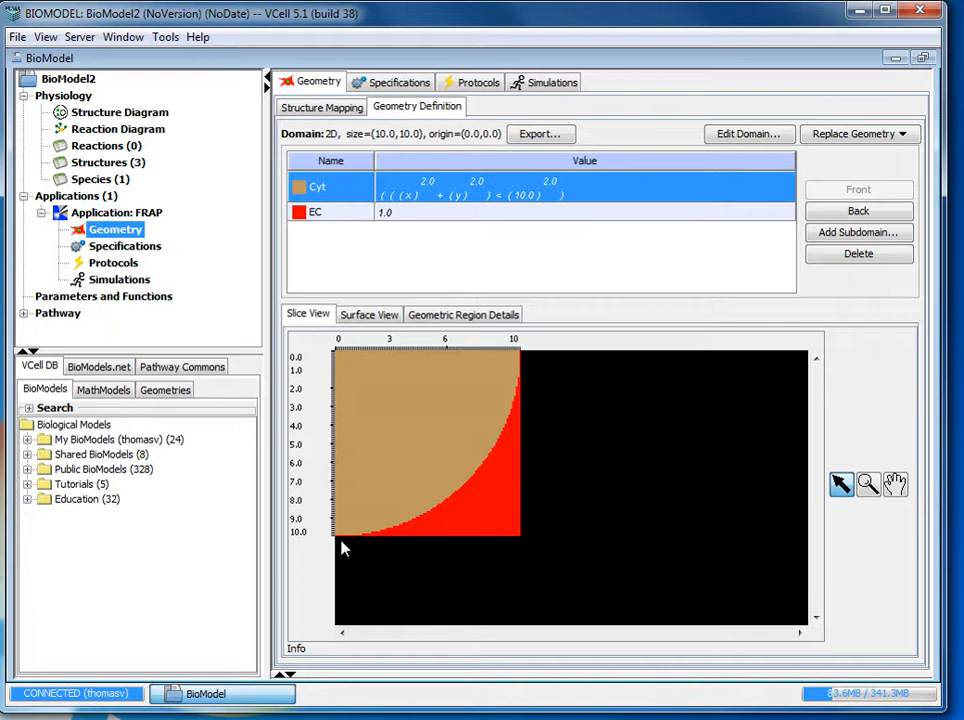
mouse_move(560, 366)
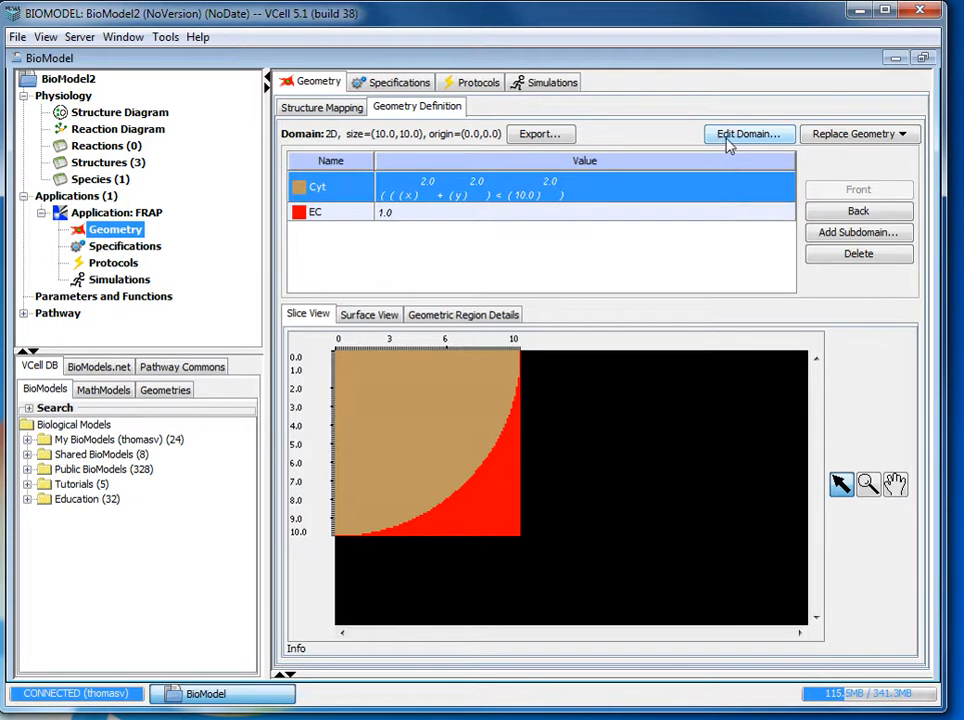
Step: Set domain size 22 by 22 with origin −11, −11 and bring Cyt to the front
left_click(748, 132)
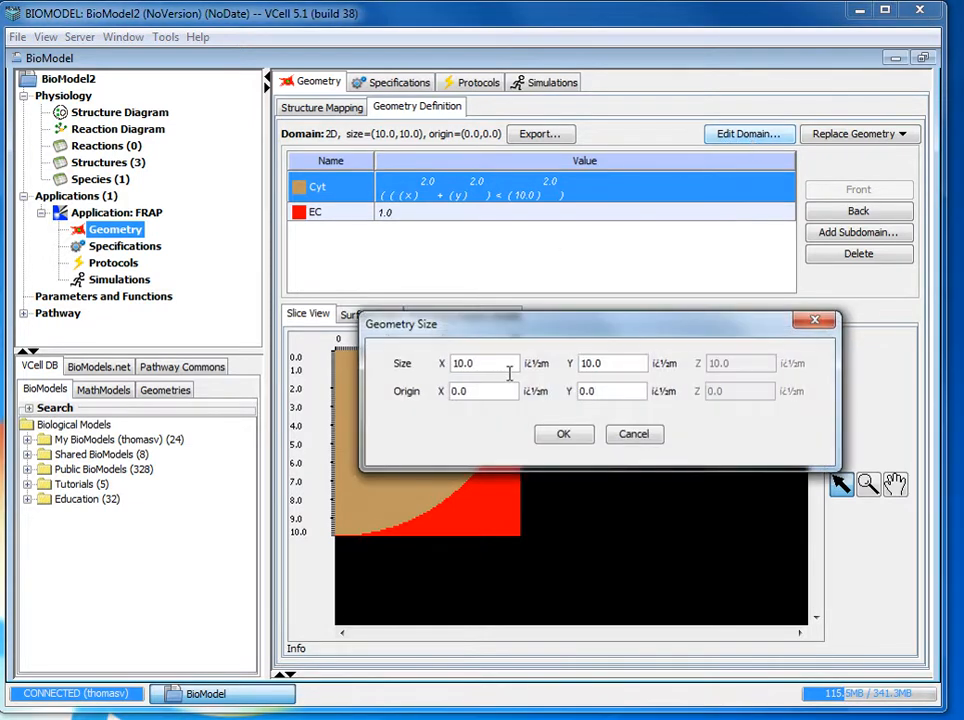
triple_click(480, 364)
type("22")
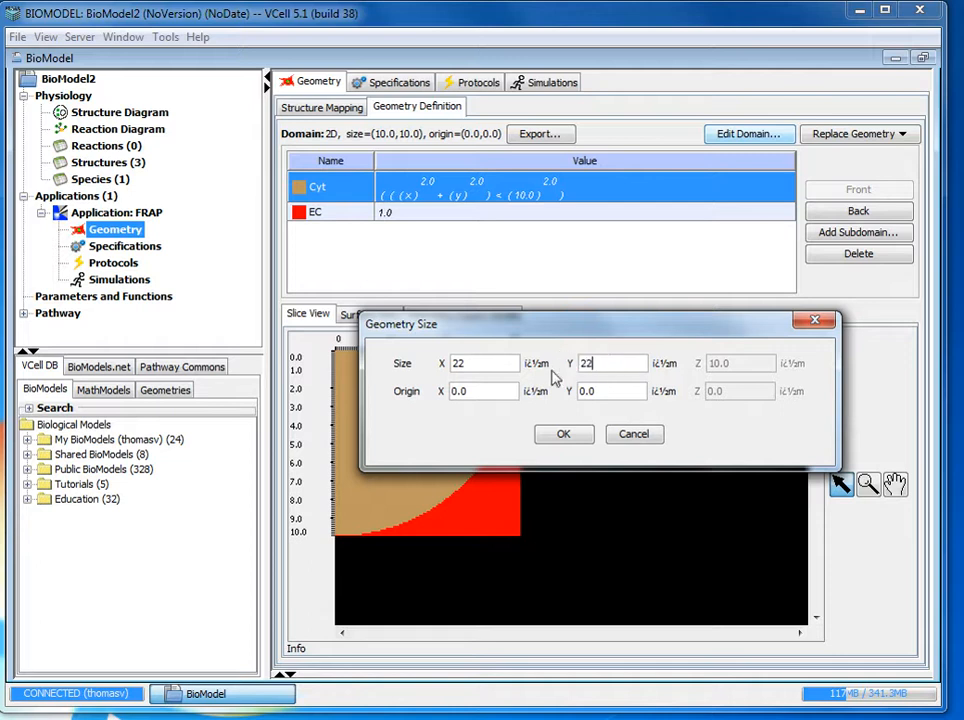
left_click(480, 390)
type("-11")
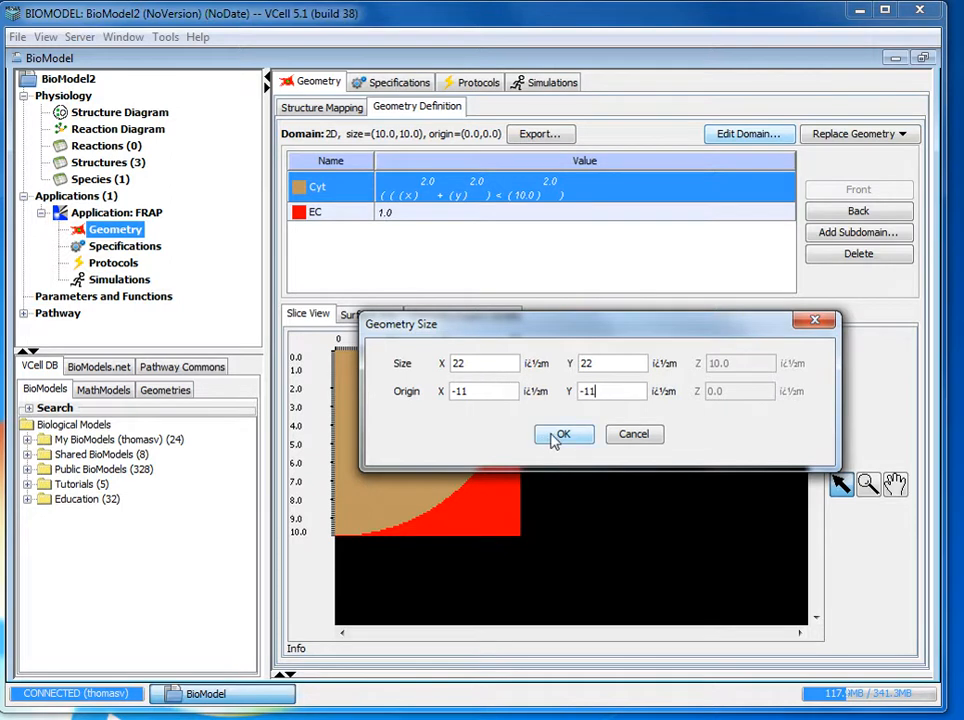
left_click(564, 434)
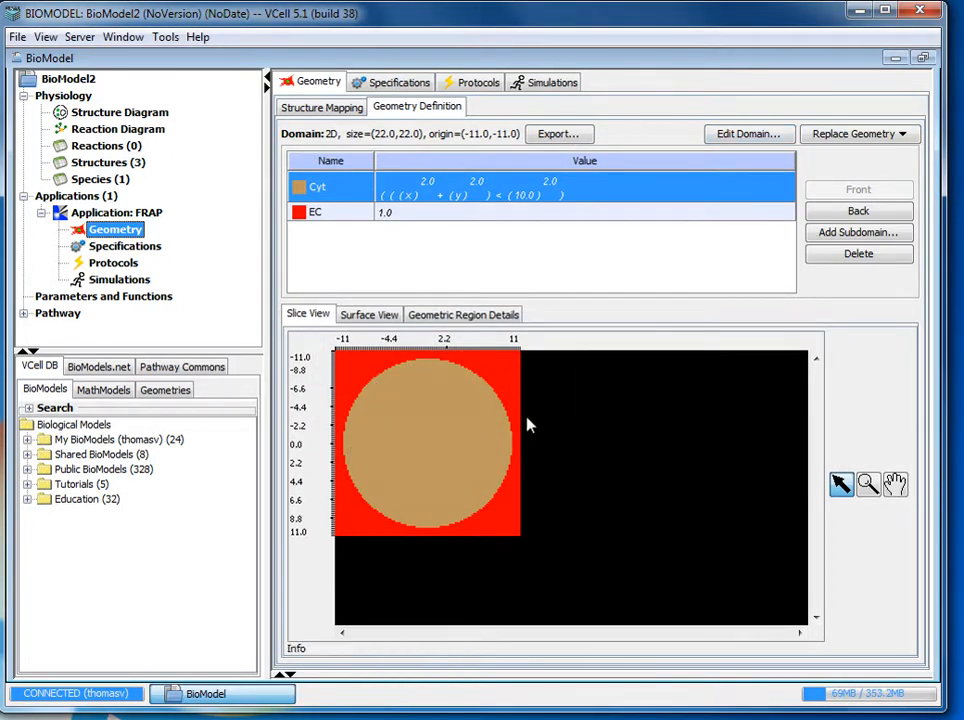
mouse_move(396, 392)
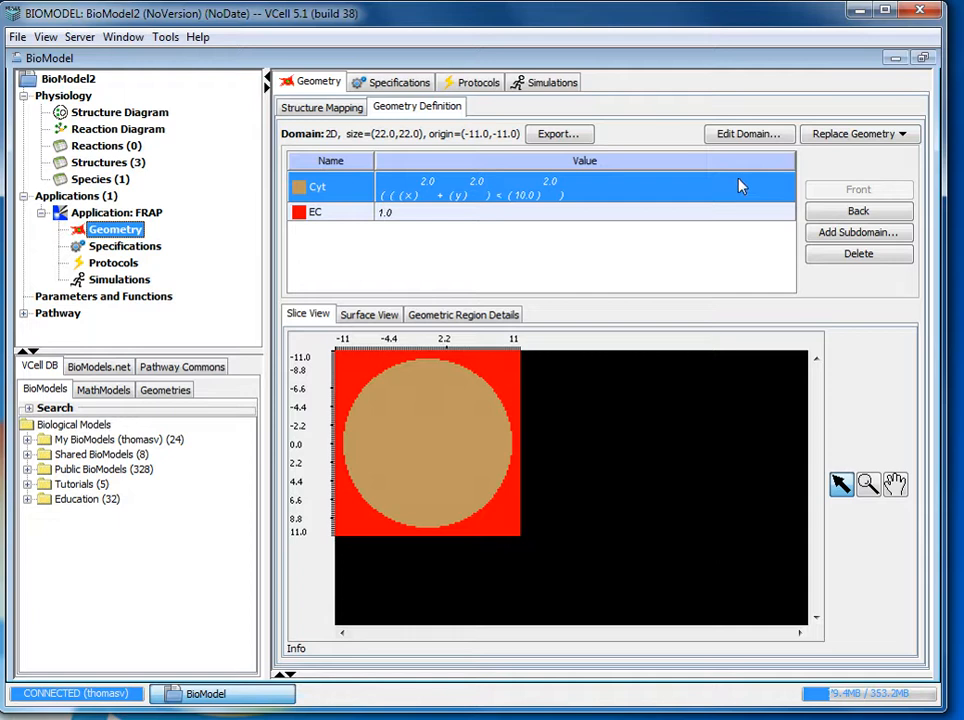
mouse_move(860, 210)
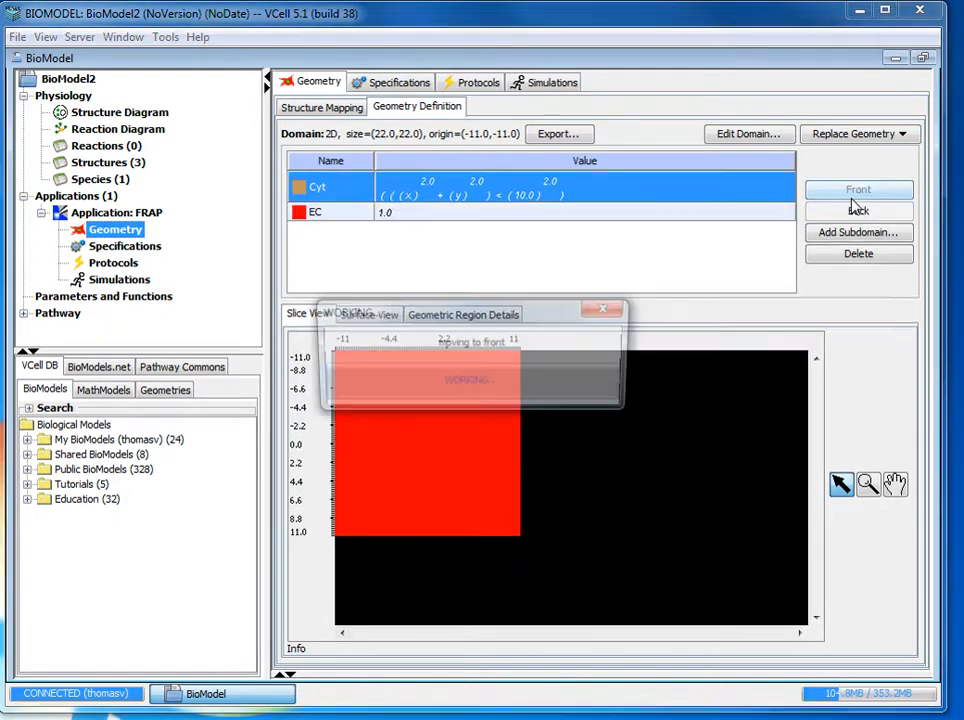
left_click(858, 210)
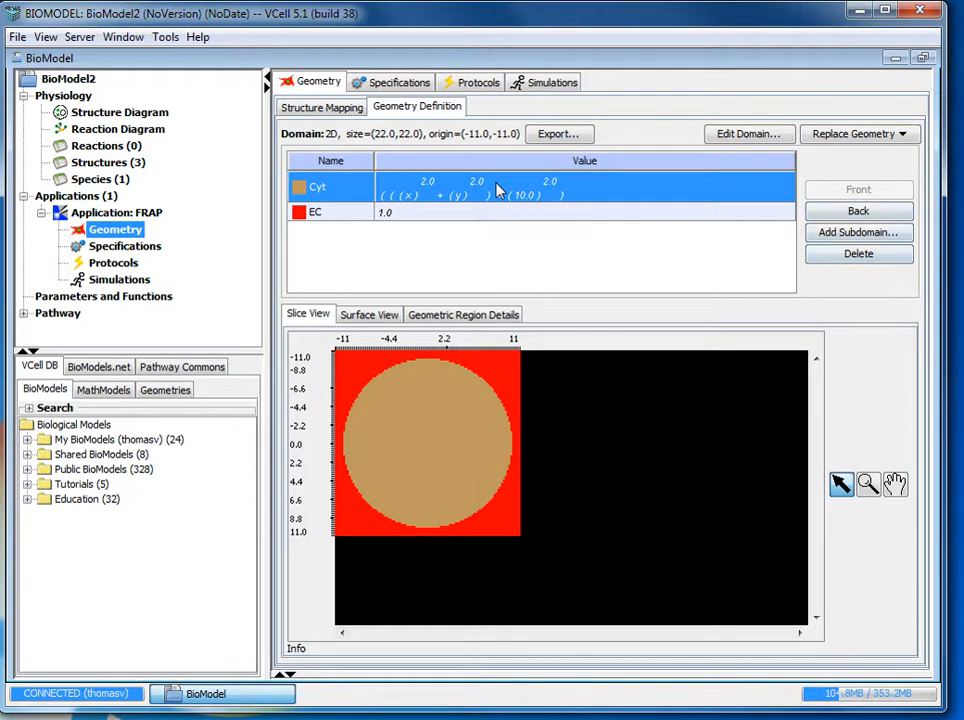
mouse_move(518, 180)
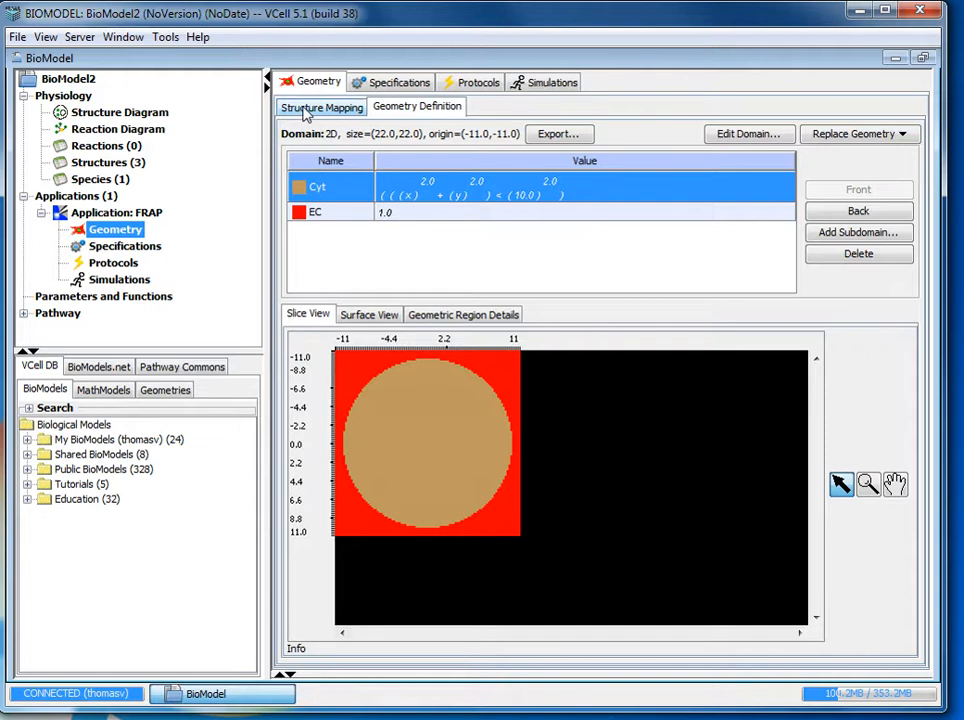
Step: Review the structure mapping of EC, Cyt and PM, then show the structure diagram with Dex
left_click(320, 108)
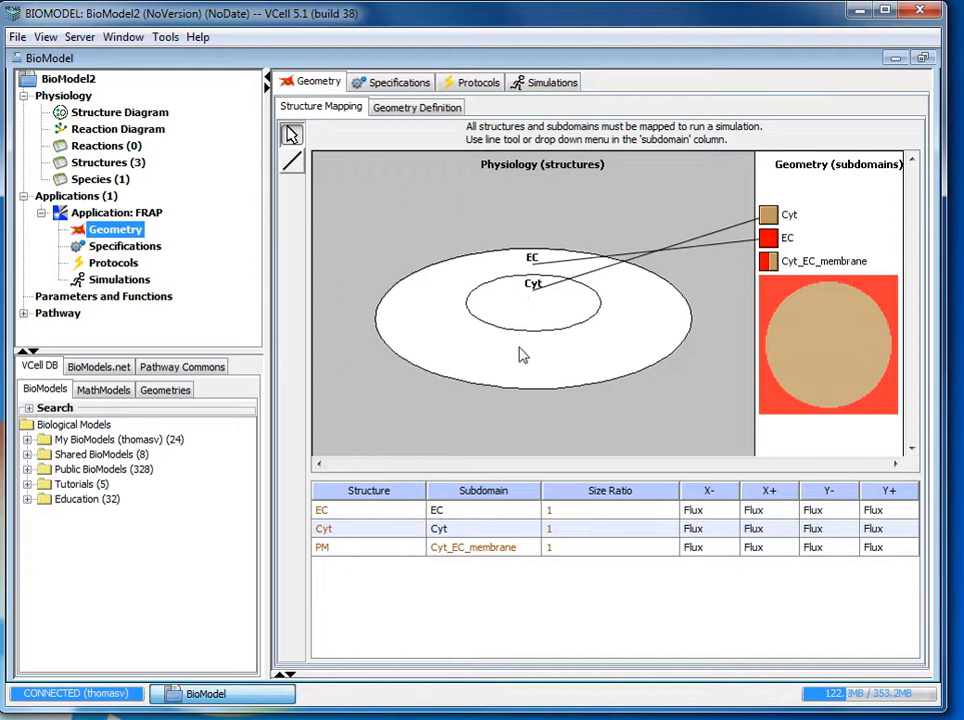
left_click(118, 112)
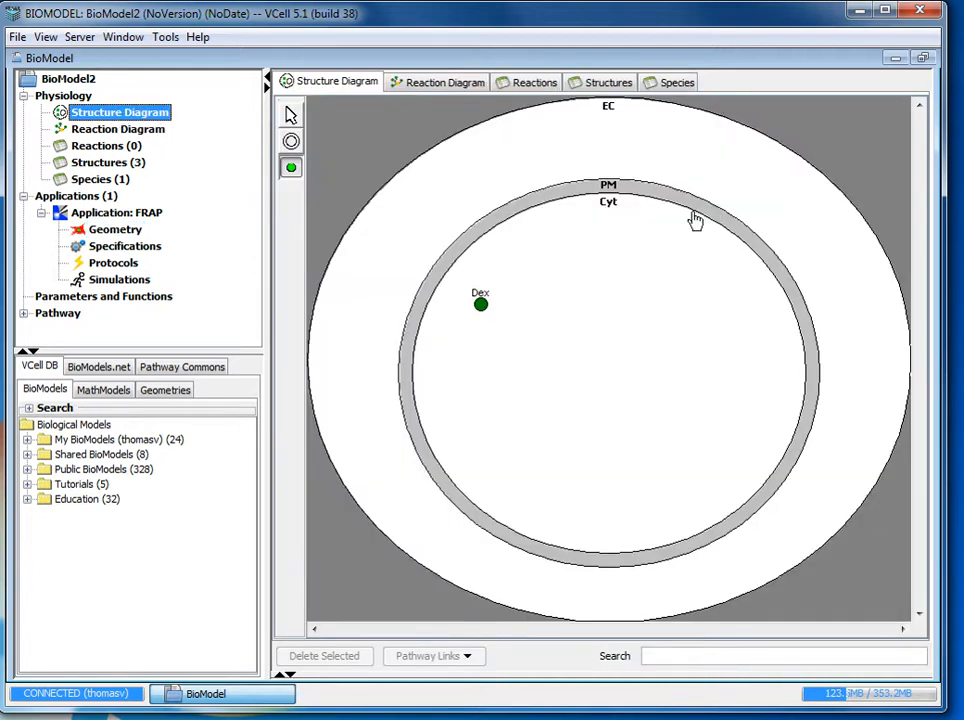
left_click(114, 228)
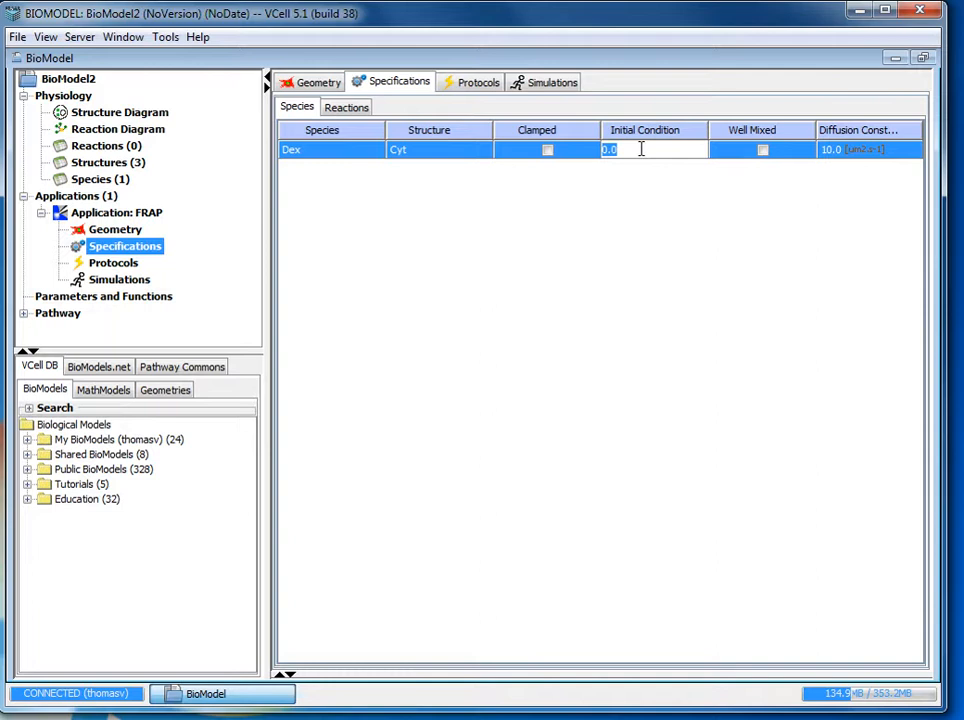
Step: Give Dex a spatial initial condition of 10.0 times (x < −5.0) in Cyt
type("10.0")
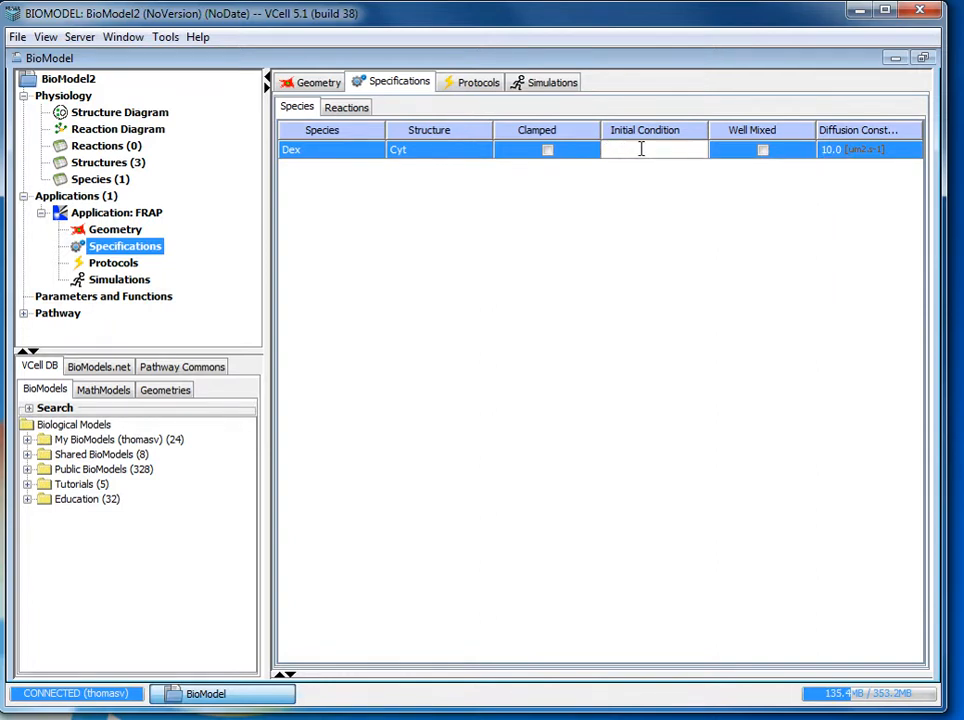
type("10.0*")
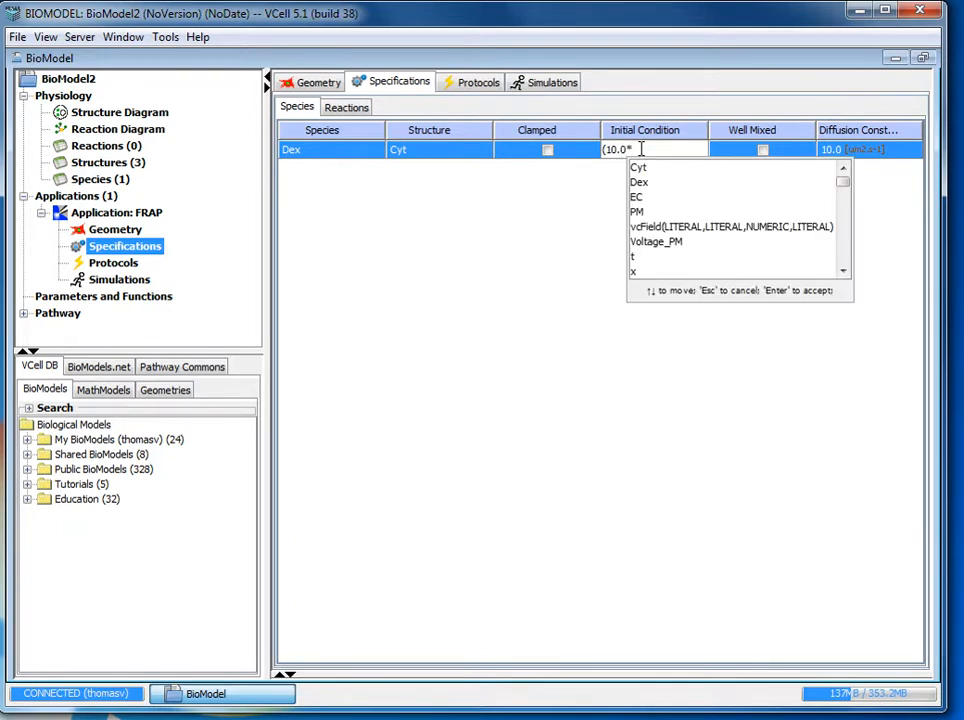
type("((x<")
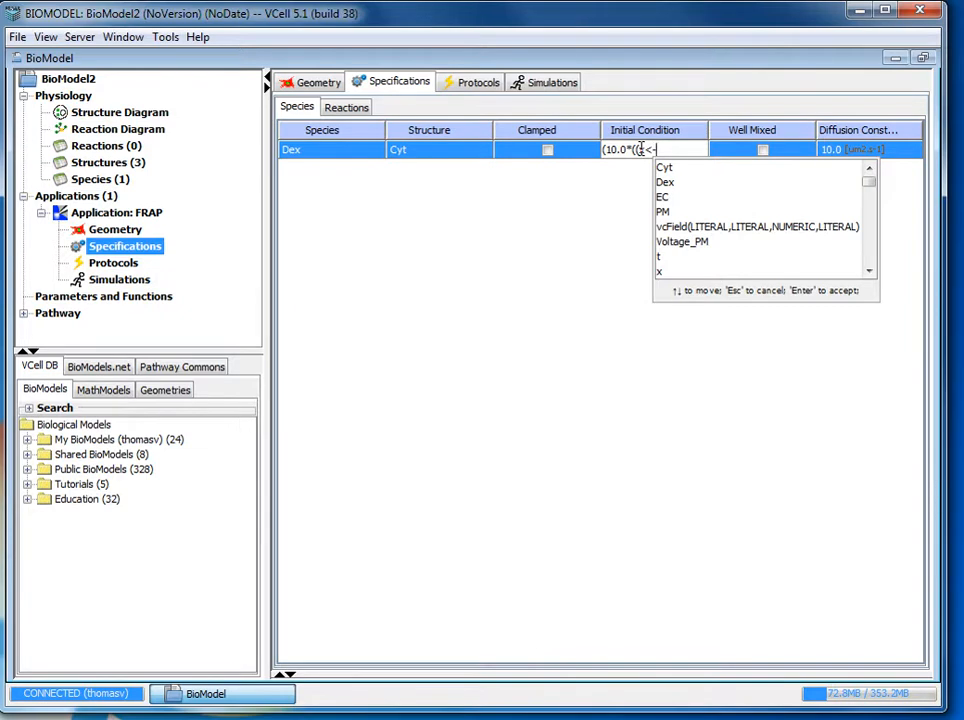
type("-5.0)")
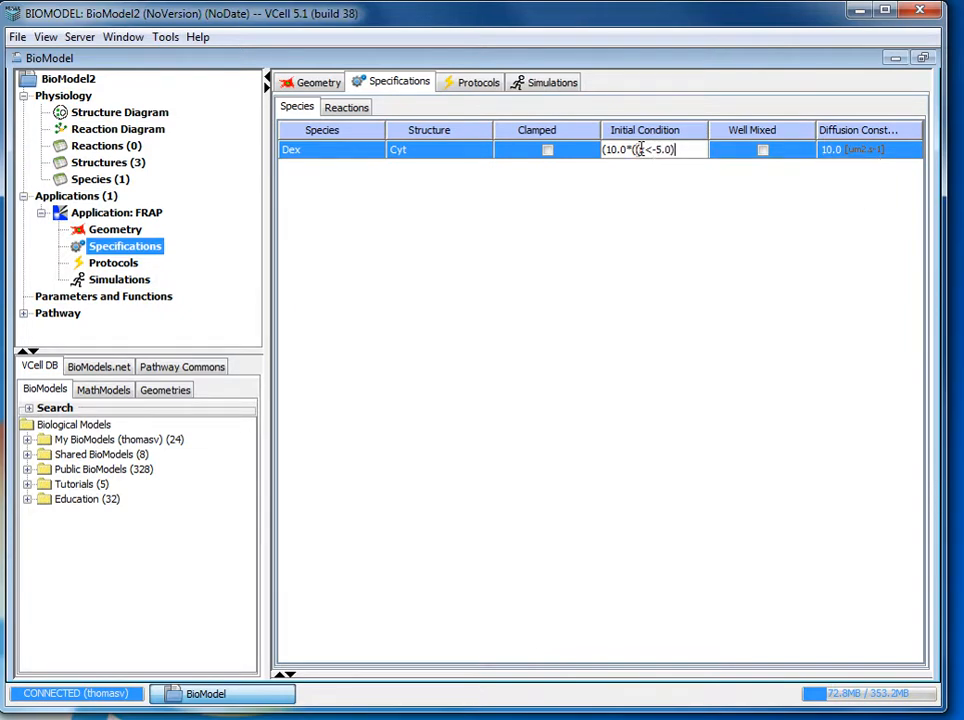
type("||(")
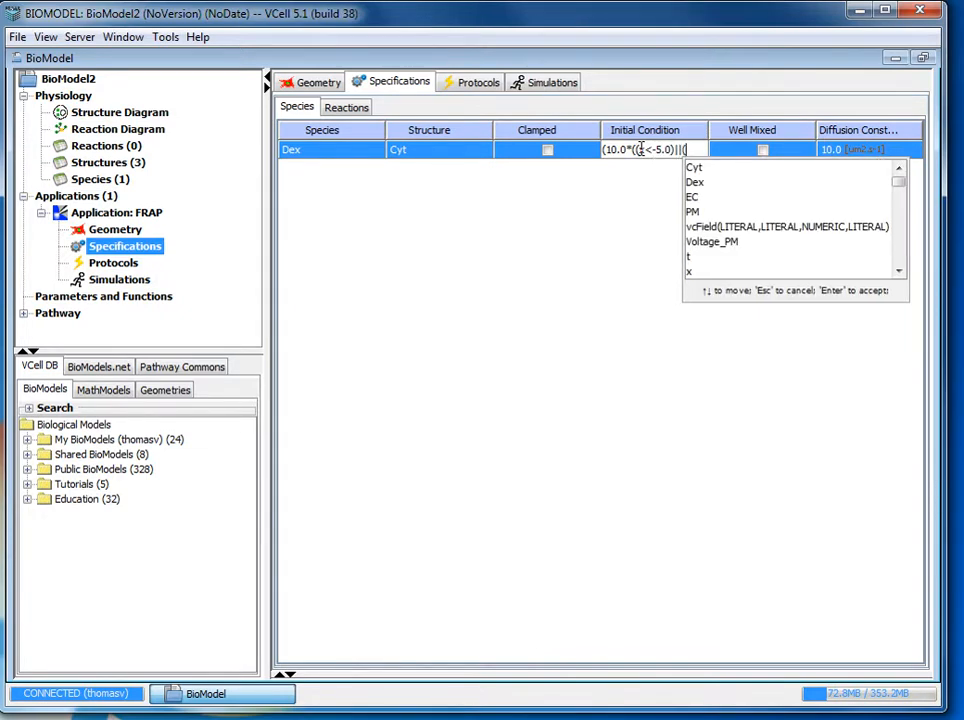
type("(x>")
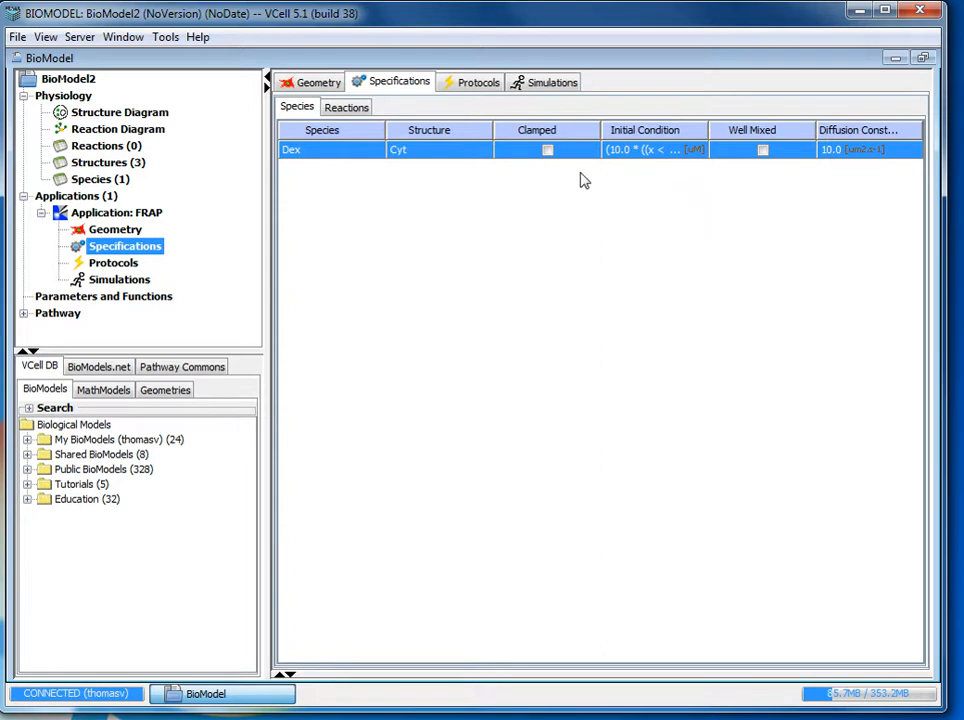
mouse_move(660, 204)
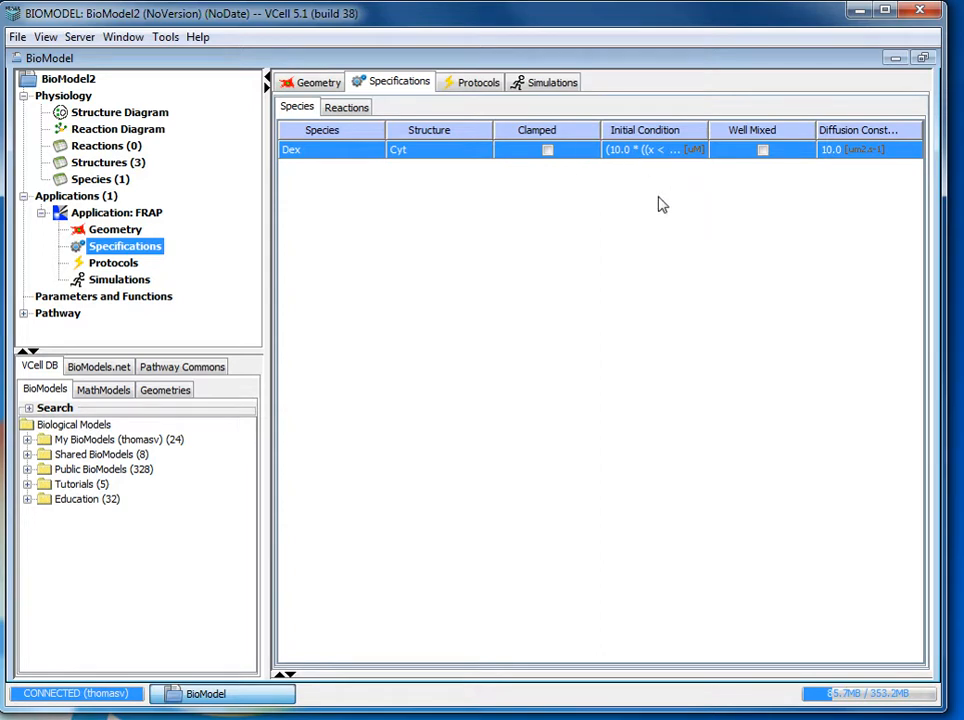
double_click(848, 156)
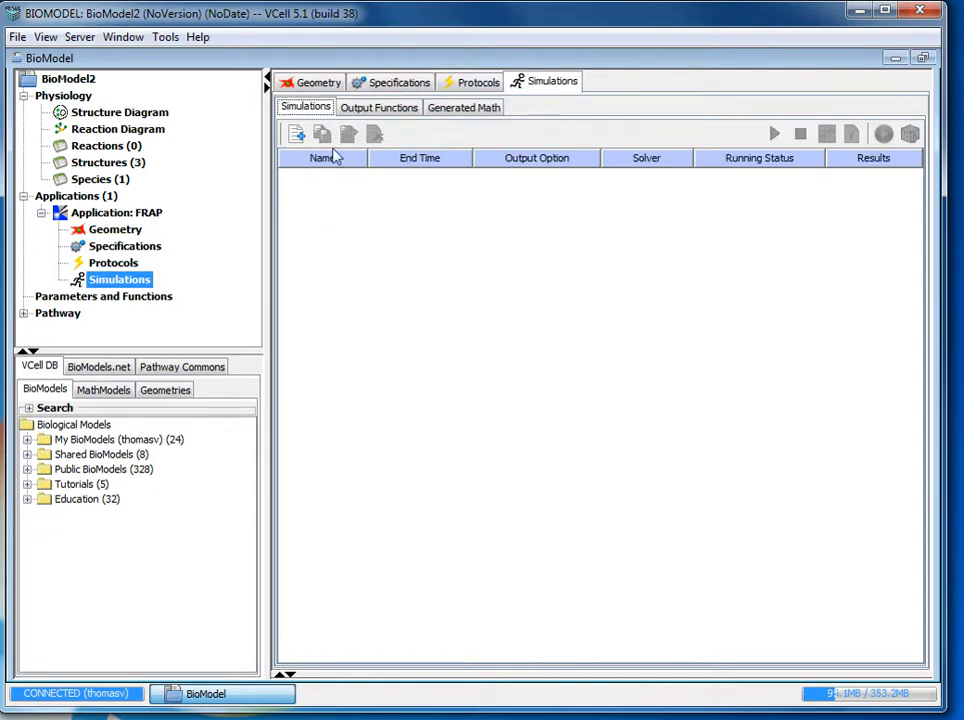
Step: Create a new simulation, rename it FRAP and bring up its settings
left_click(296, 134)
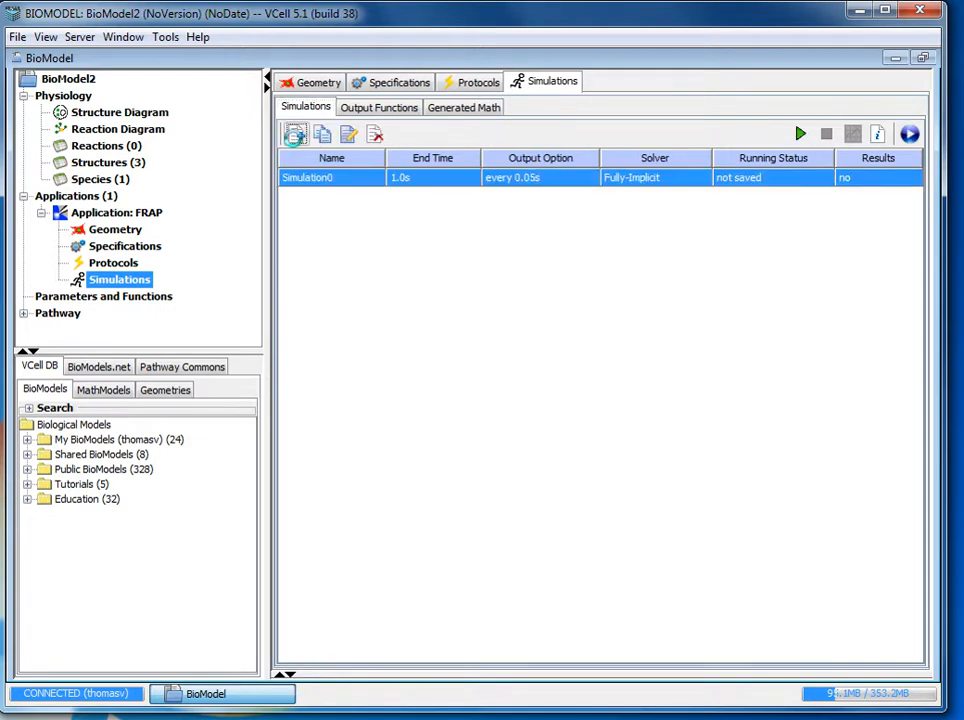
double_click(312, 176)
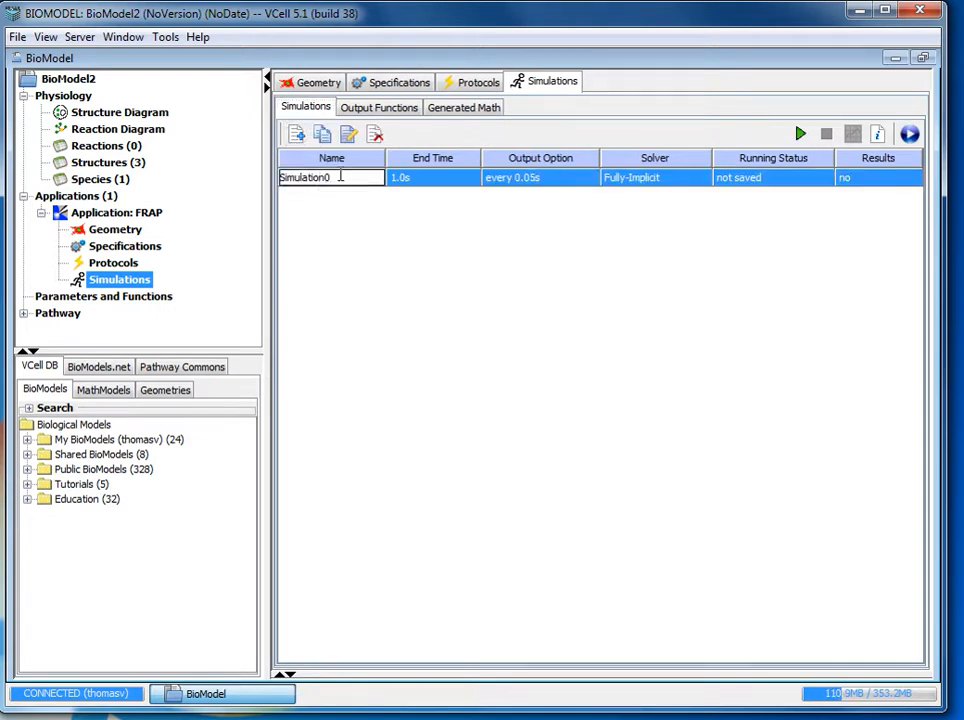
double_click(308, 176)
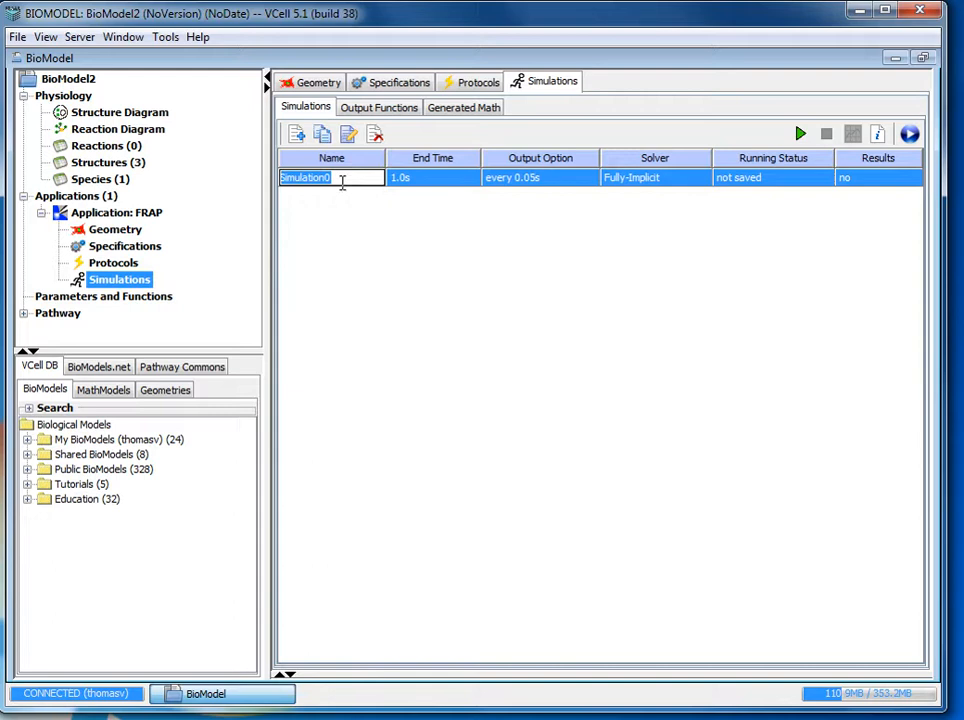
type("FrAP")
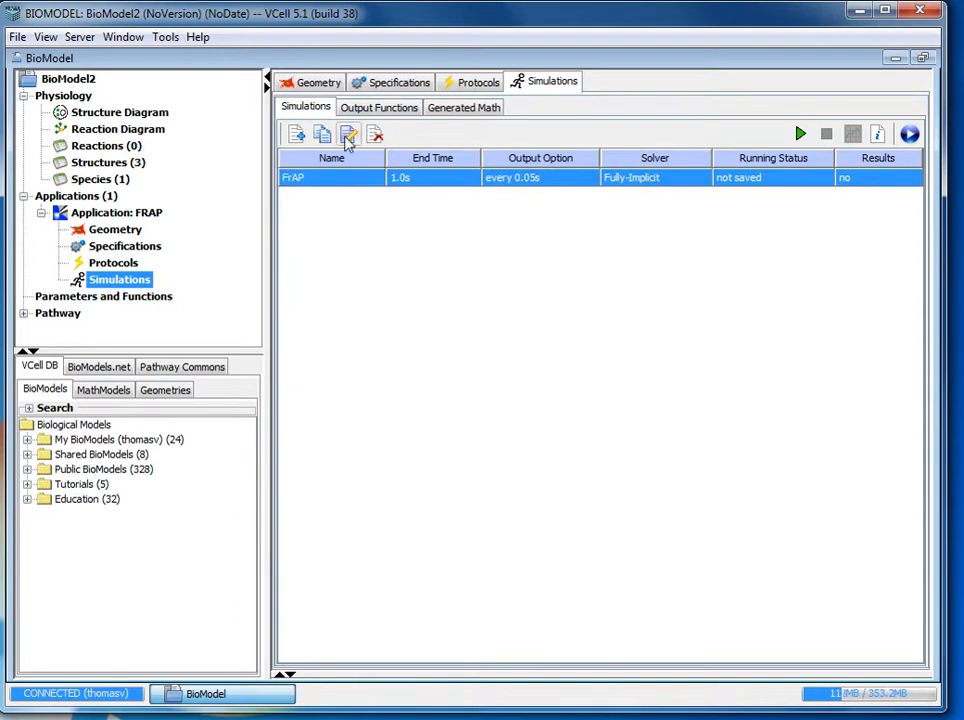
left_click(348, 132)
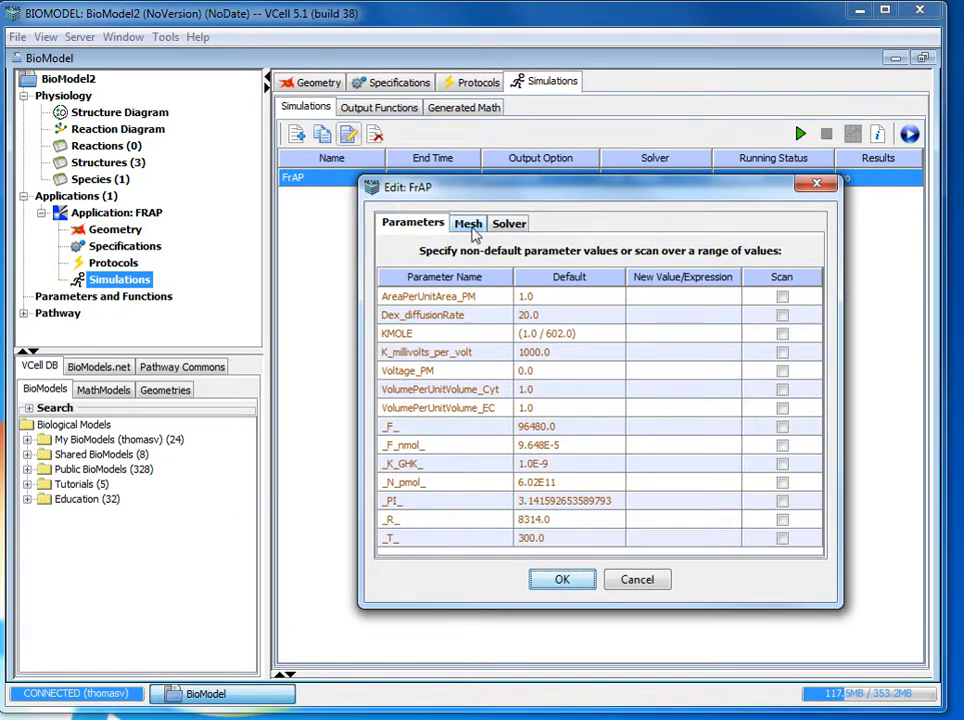
mouse_move(464, 228)
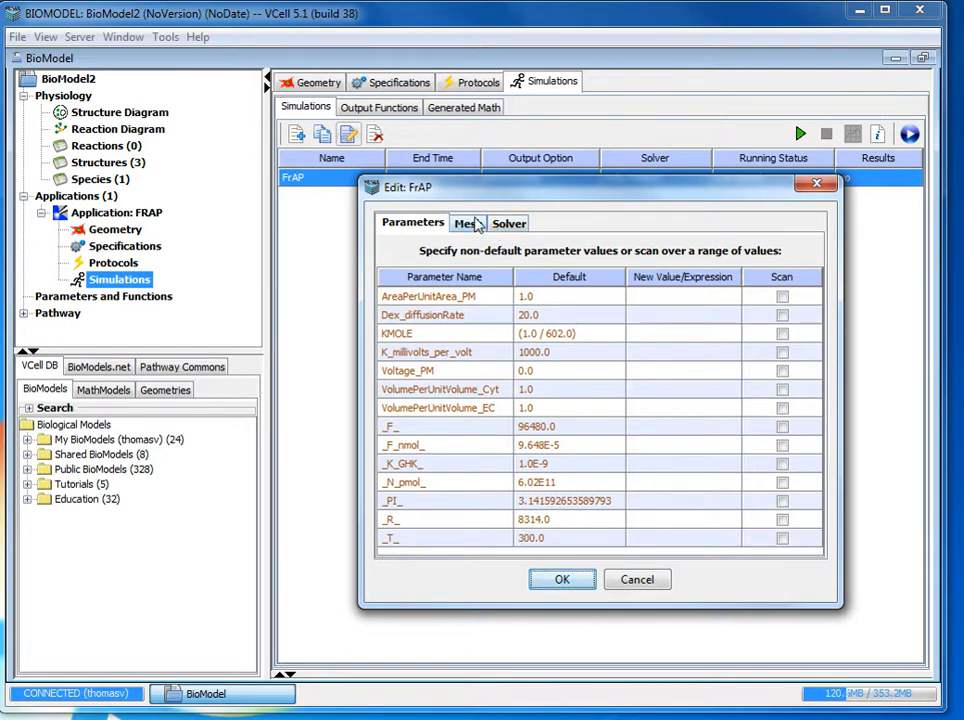
Step: Show the FRAP simulation's mesh definition, a 51 by 51 grid of 2601 elements
left_click(466, 224)
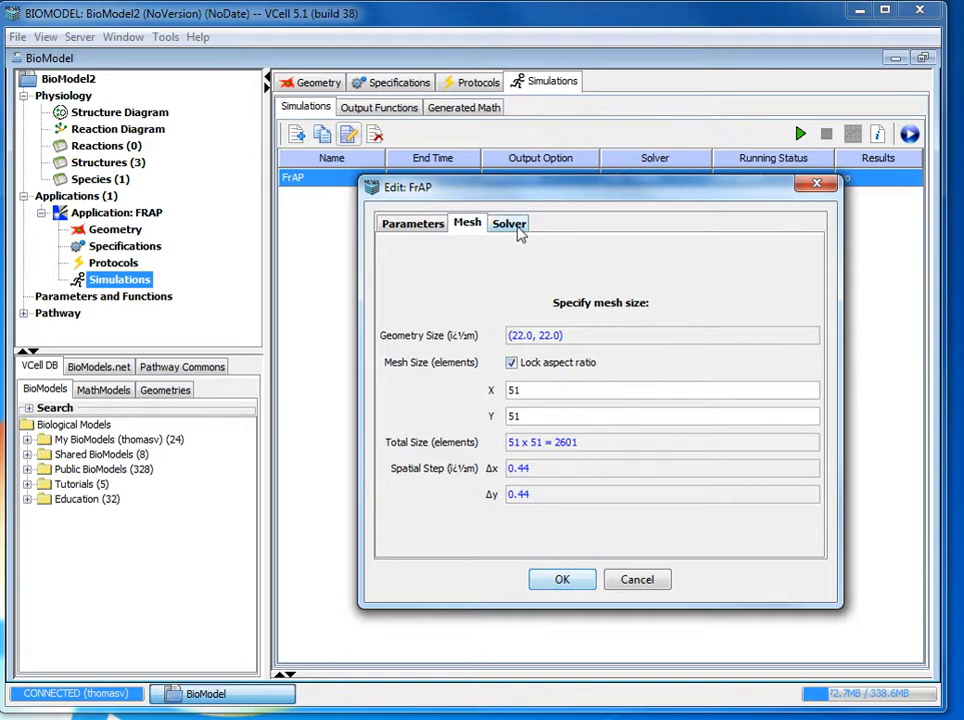
Step: Set the solver's ending time to 3.0 and maximum time step to 0.01 and confirm
left_click(508, 222)
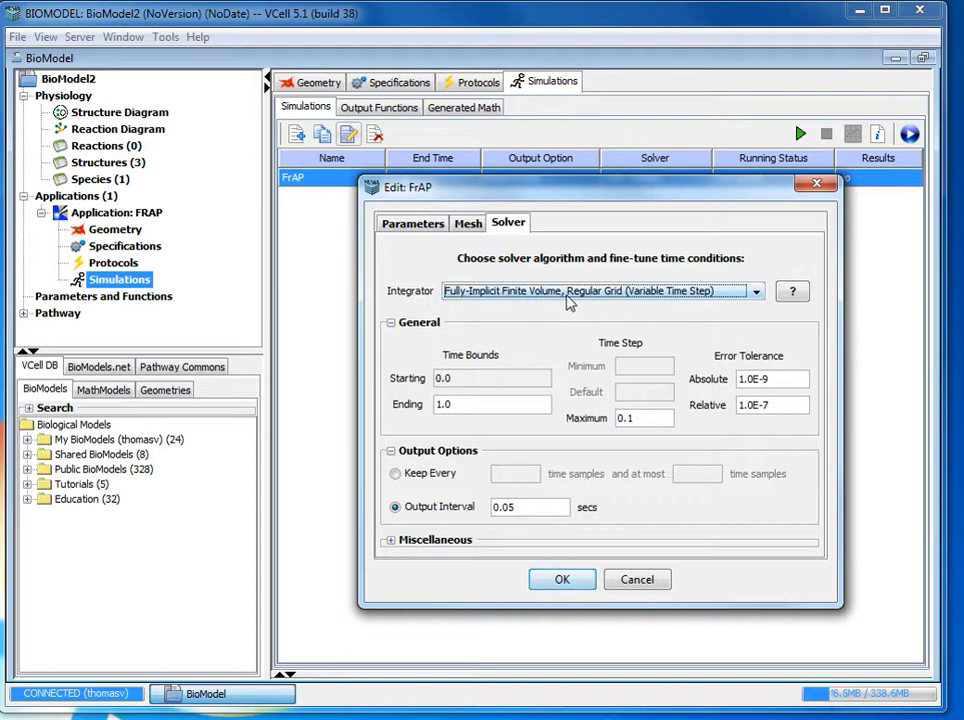
triple_click(492, 404)
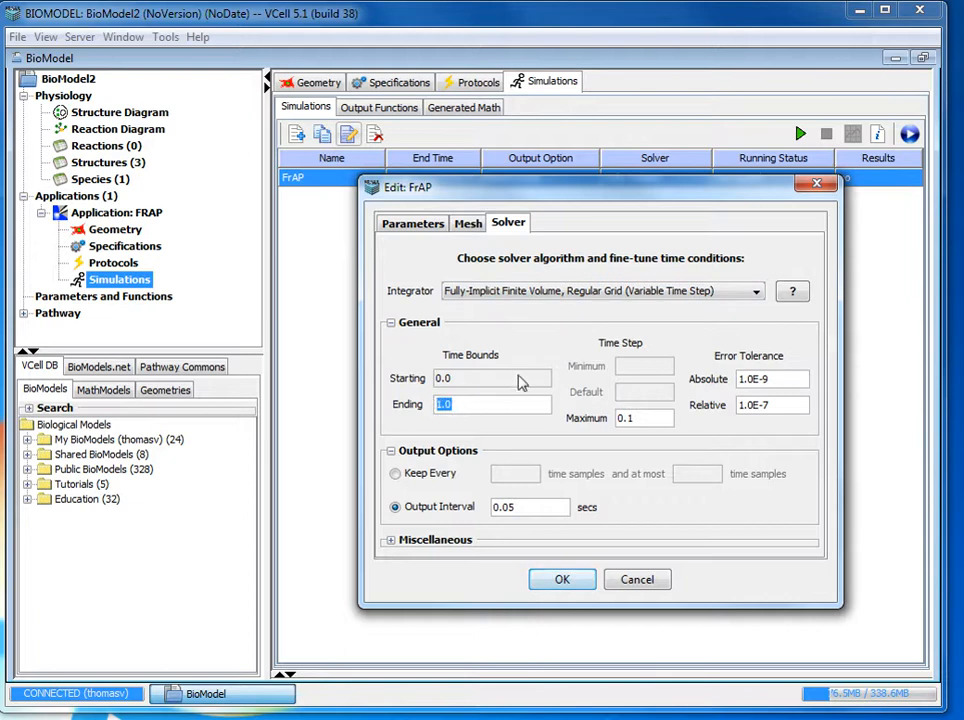
type("3.0")
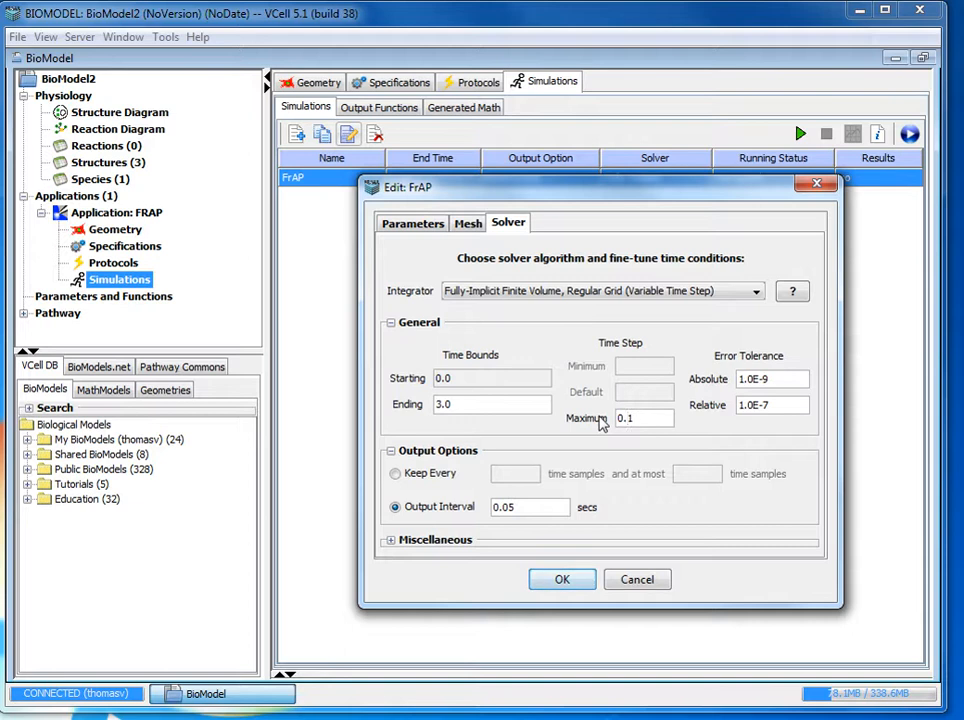
type("0.01")
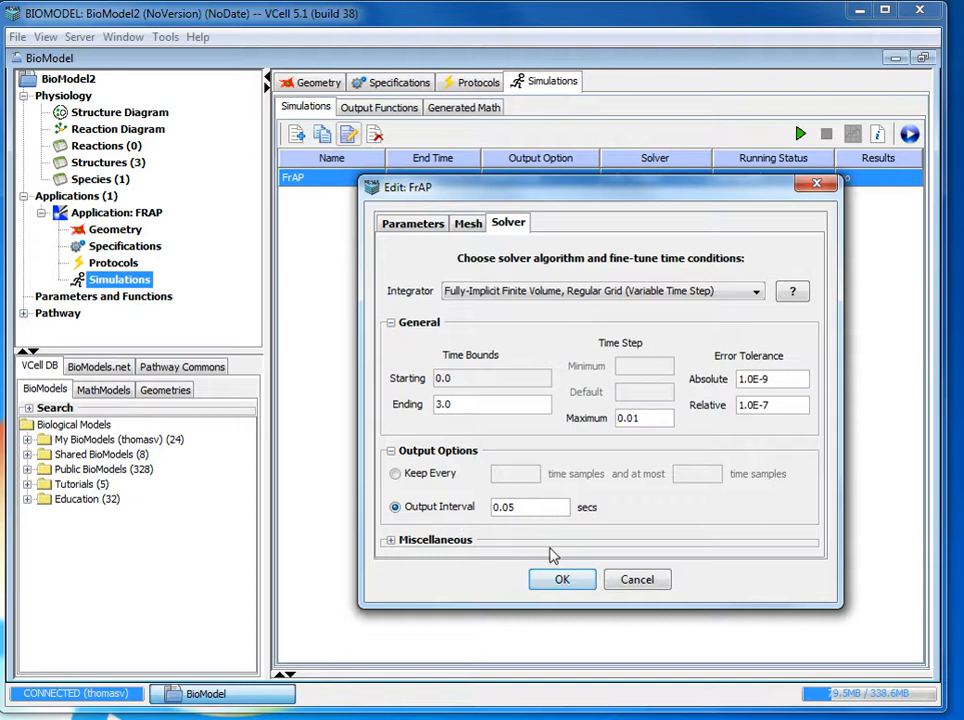
left_click(560, 580)
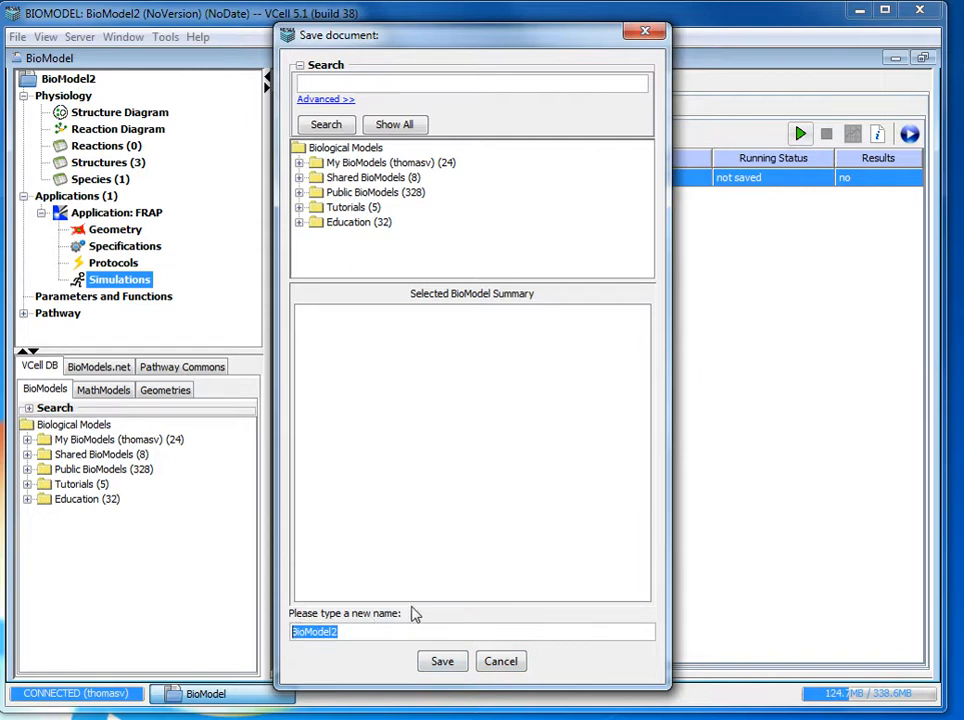
Step: Save the model to the database as FRAPtutorial2
type("FRAPtutorial2")
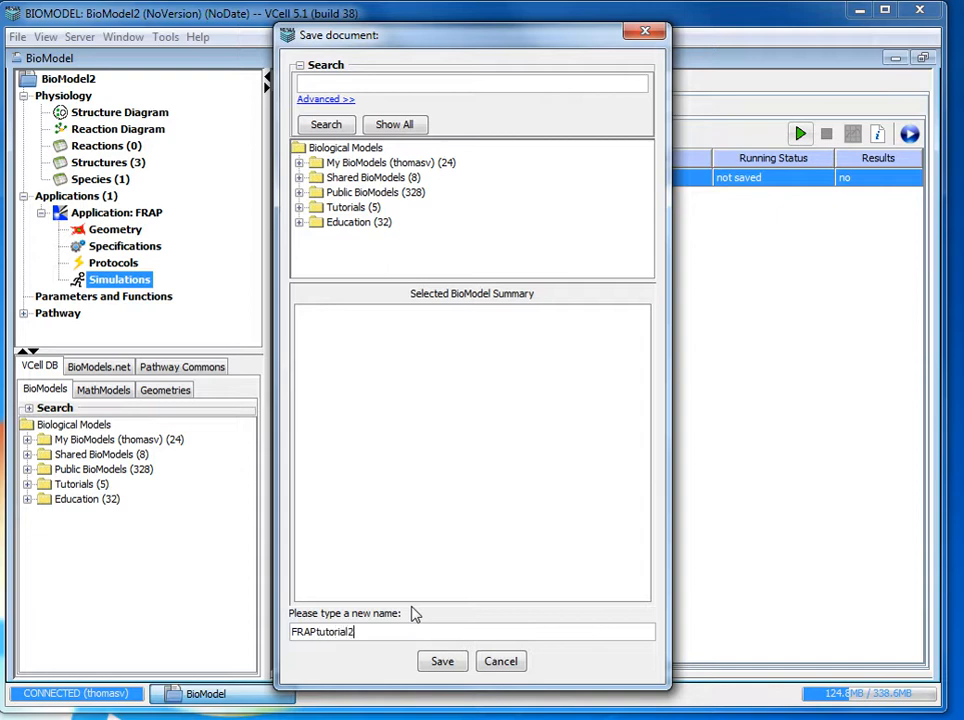
left_click(440, 660)
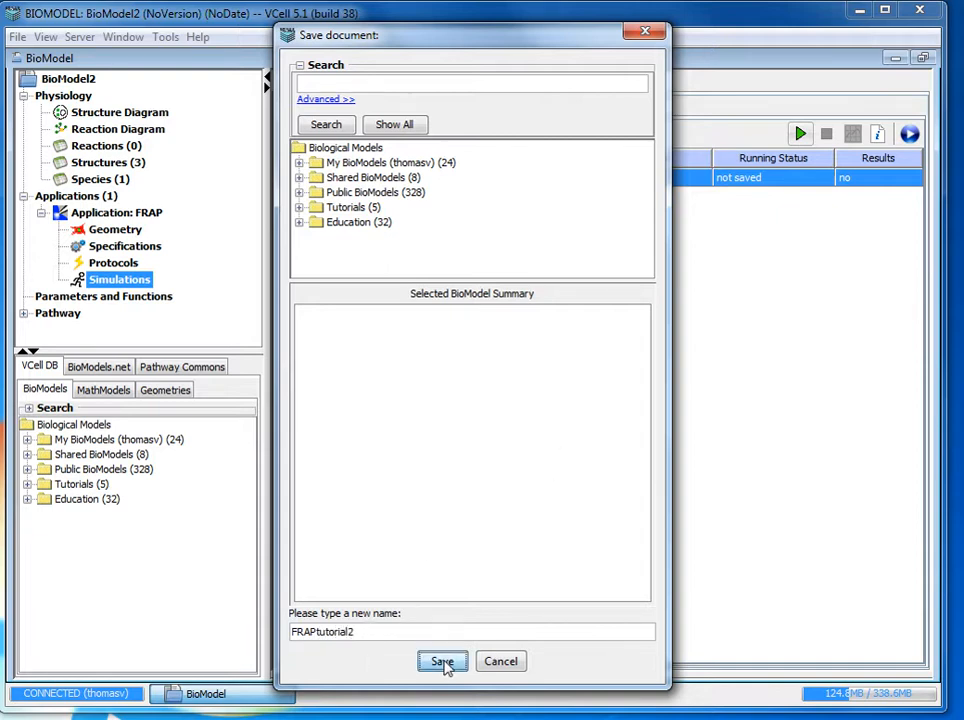
left_click(444, 660)
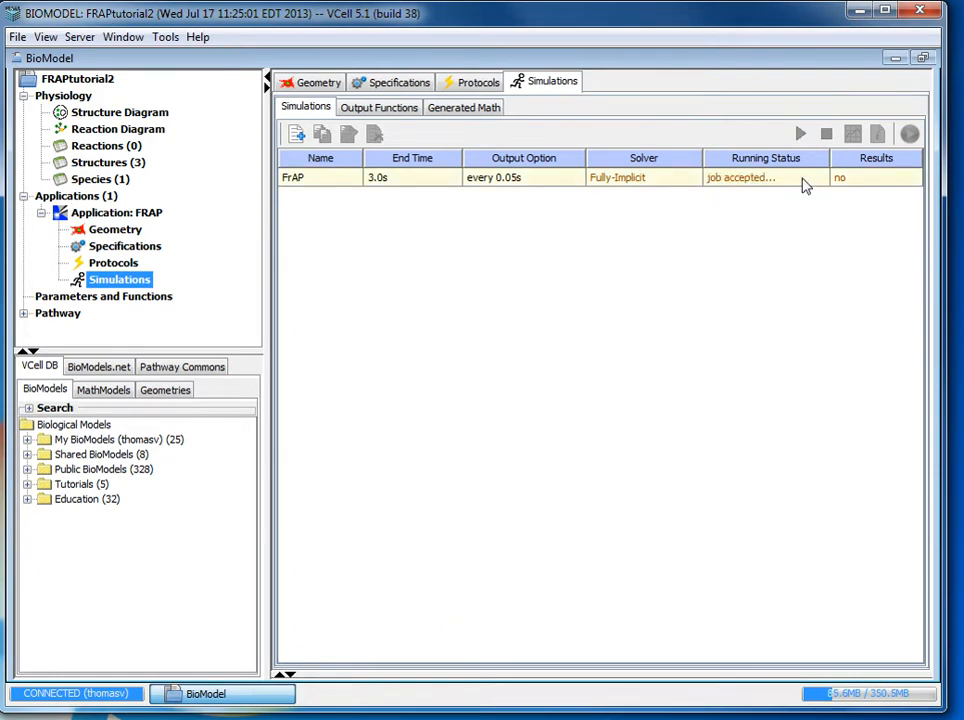
mouse_move(712, 190)
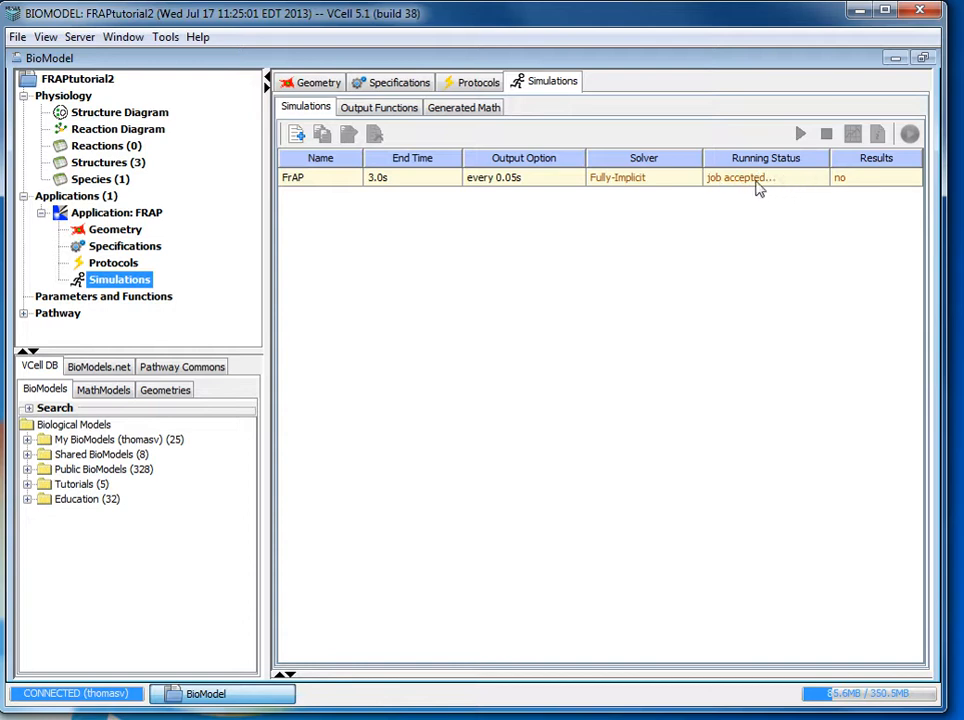
mouse_move(712, 204)
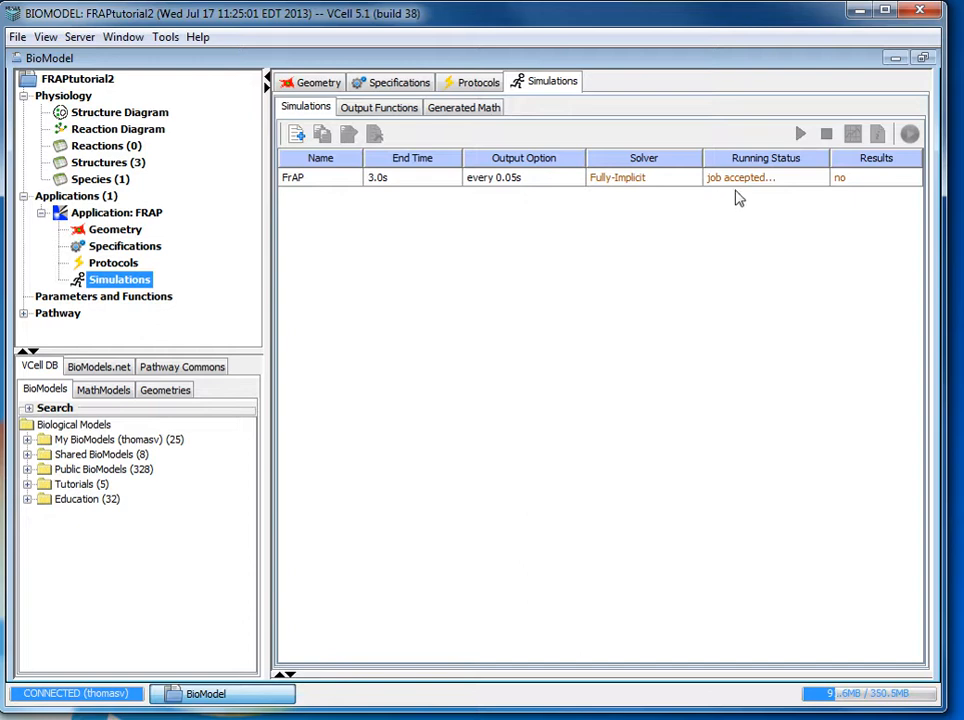
mouse_move(746, 192)
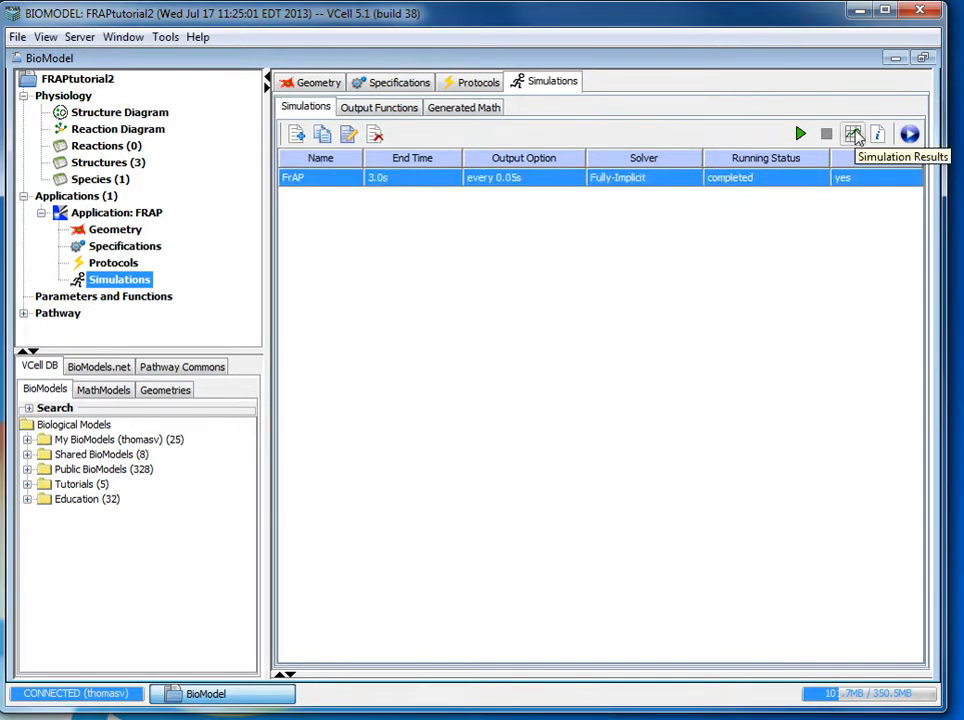
Step: Open the results of the completed FRAP simulation
left_click(848, 132)
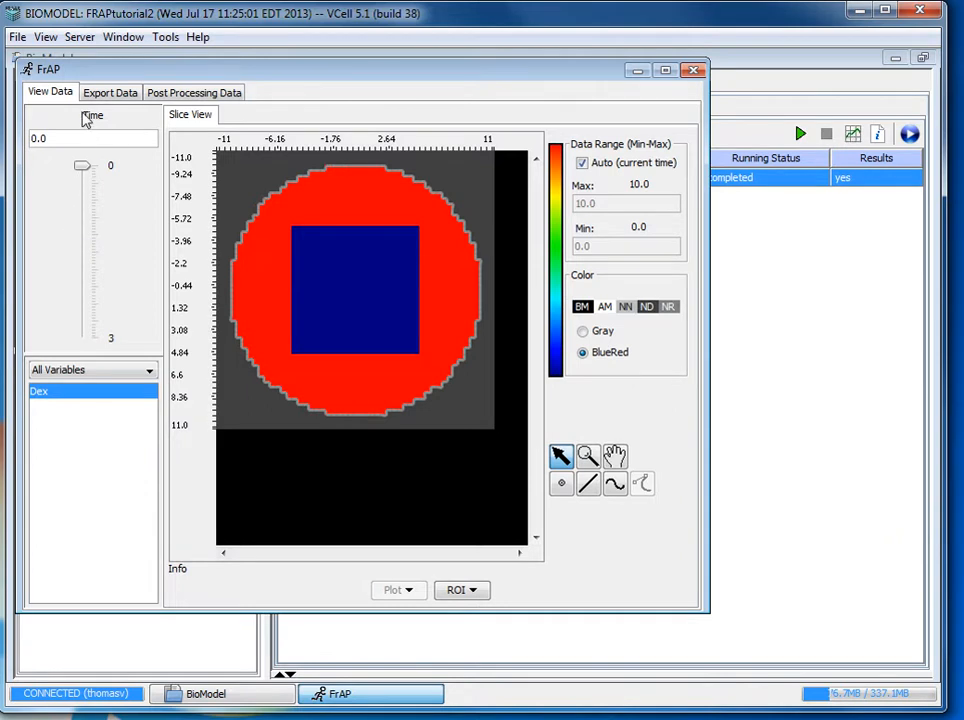
Step: Move the Time slider to 1.2 to show the Dex distribution at that time
left_click_drag(84, 164, 84, 236)
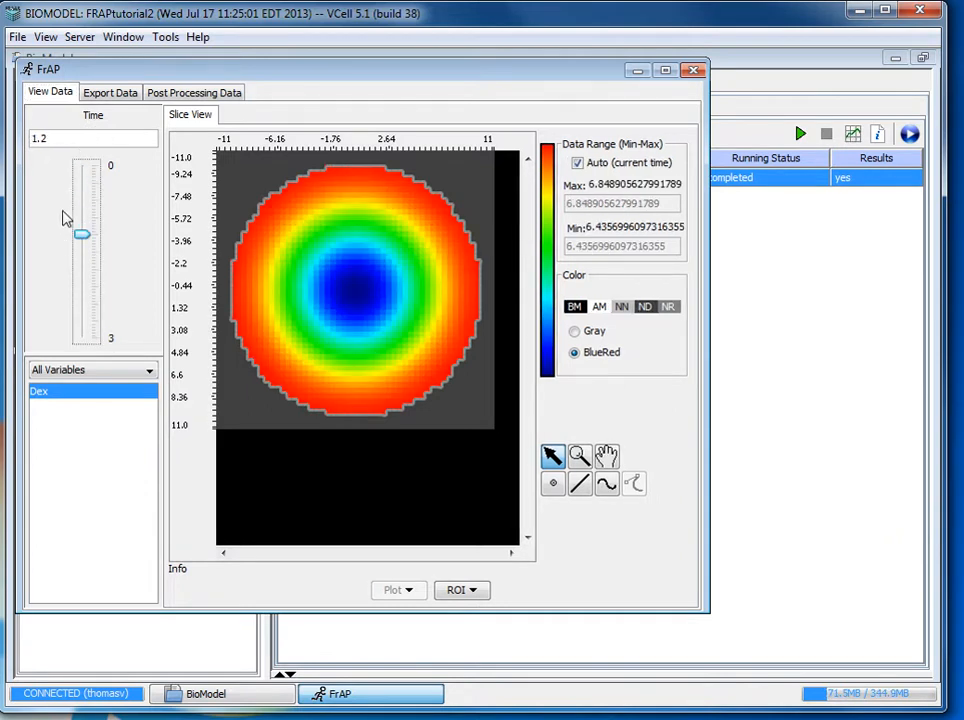
mouse_move(338, 312)
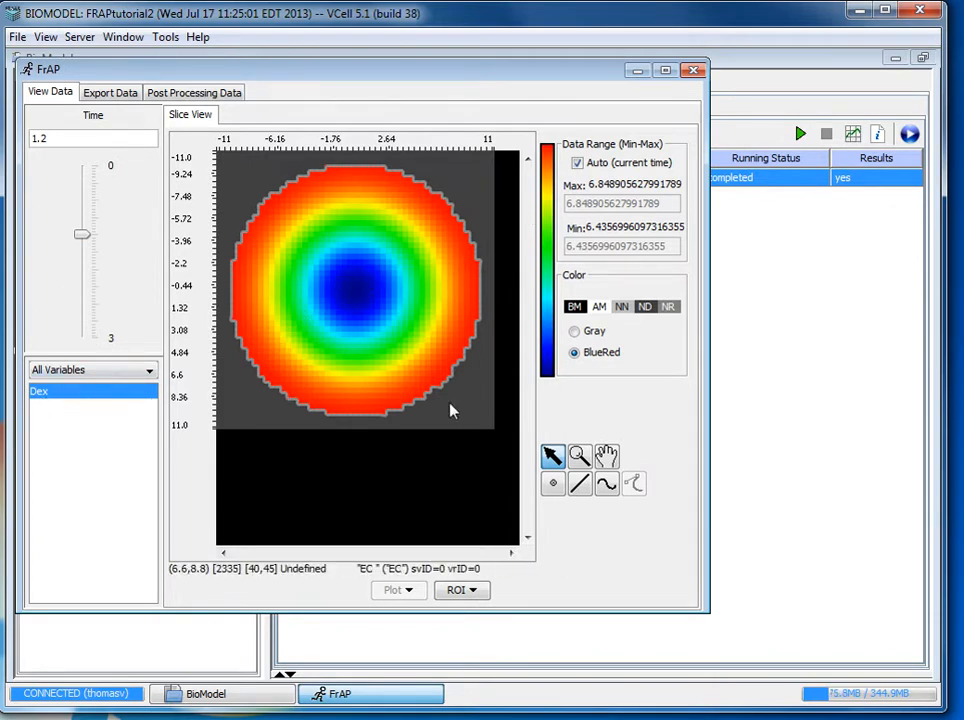
mouse_move(402, 310)
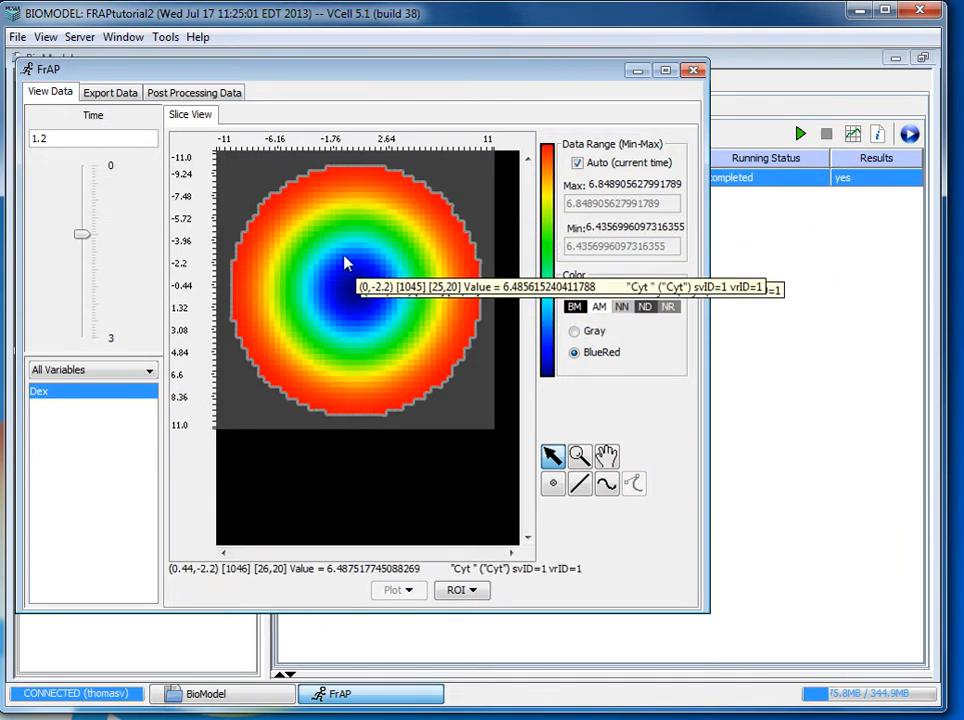
mouse_move(328, 216)
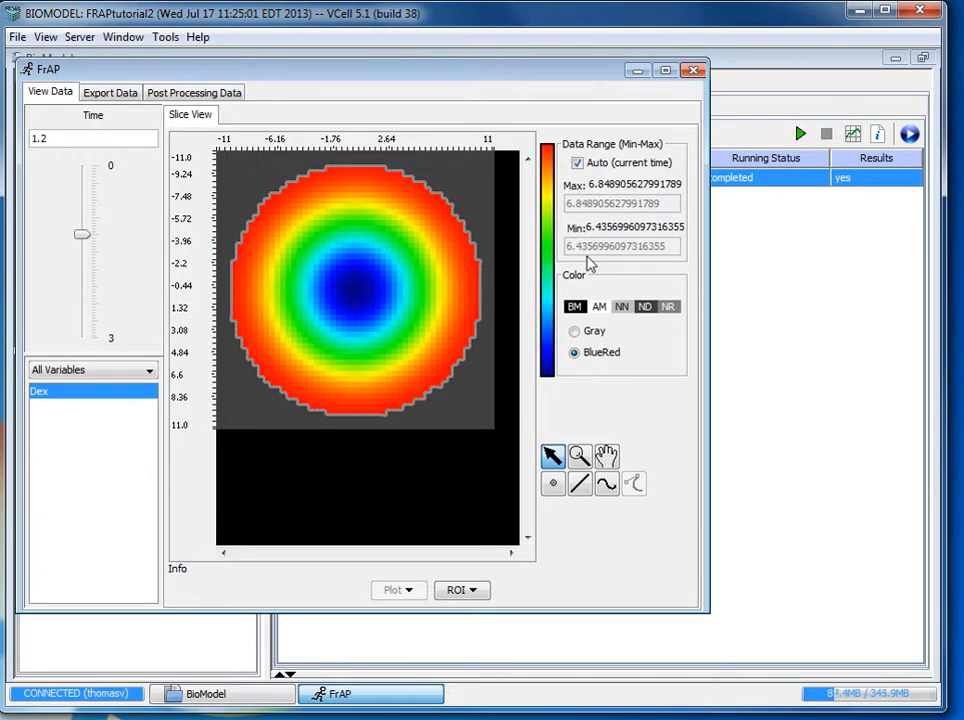
mouse_move(600, 248)
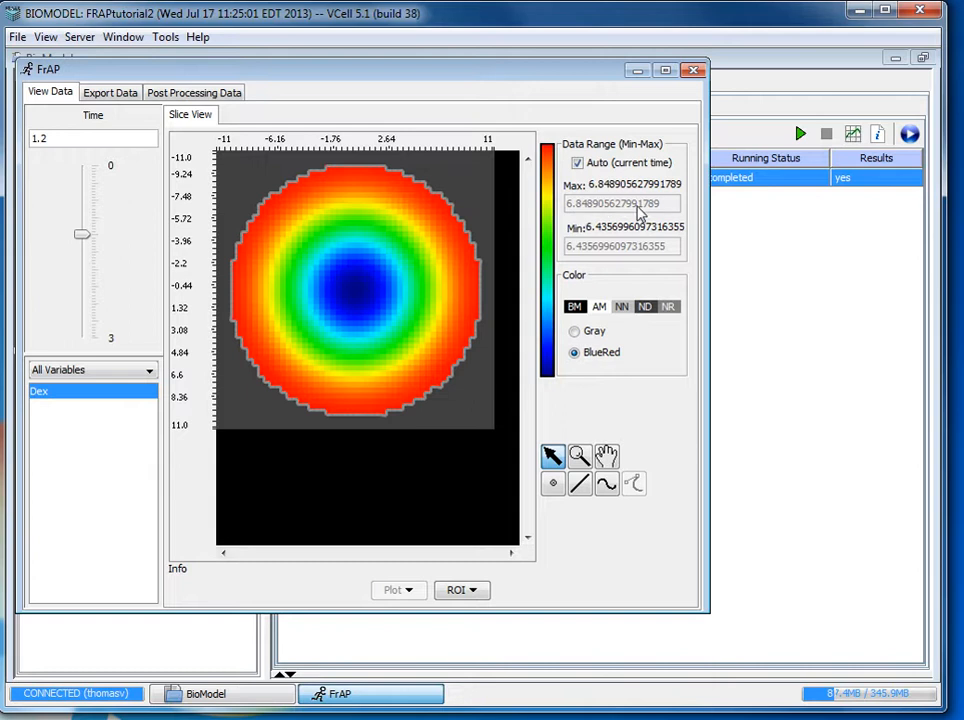
mouse_move(626, 210)
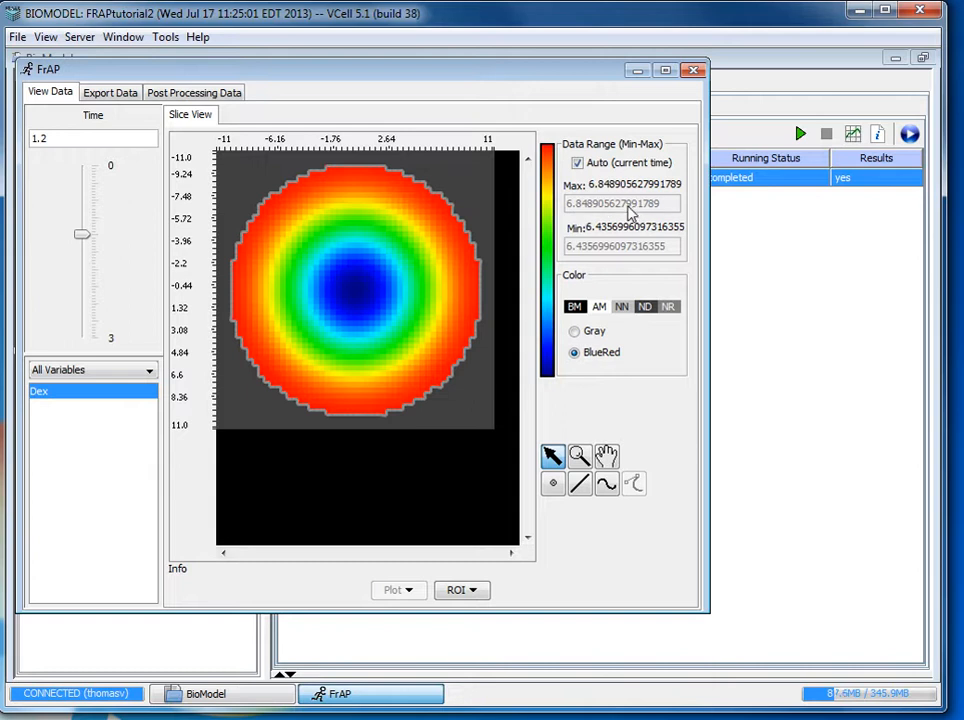
mouse_move(636, 198)
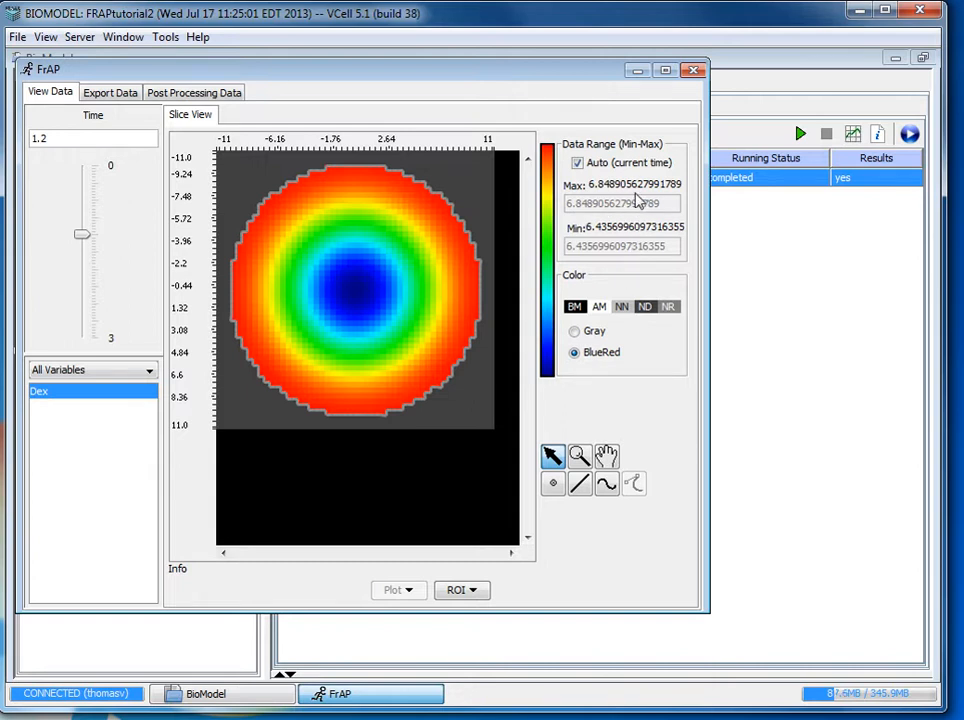
mouse_move(242, 304)
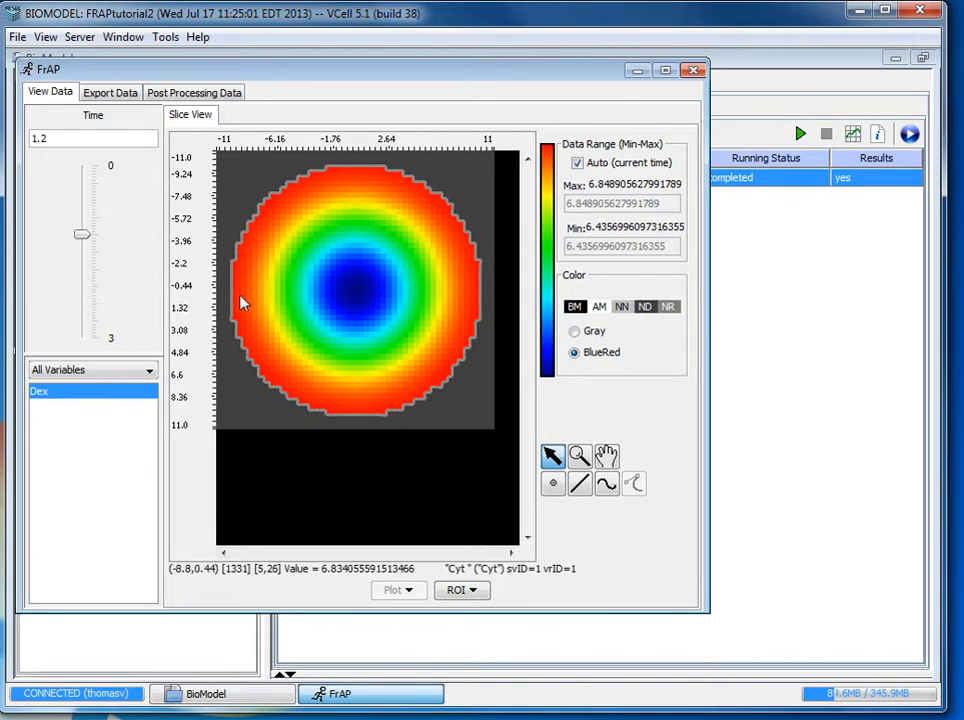
mouse_move(428, 292)
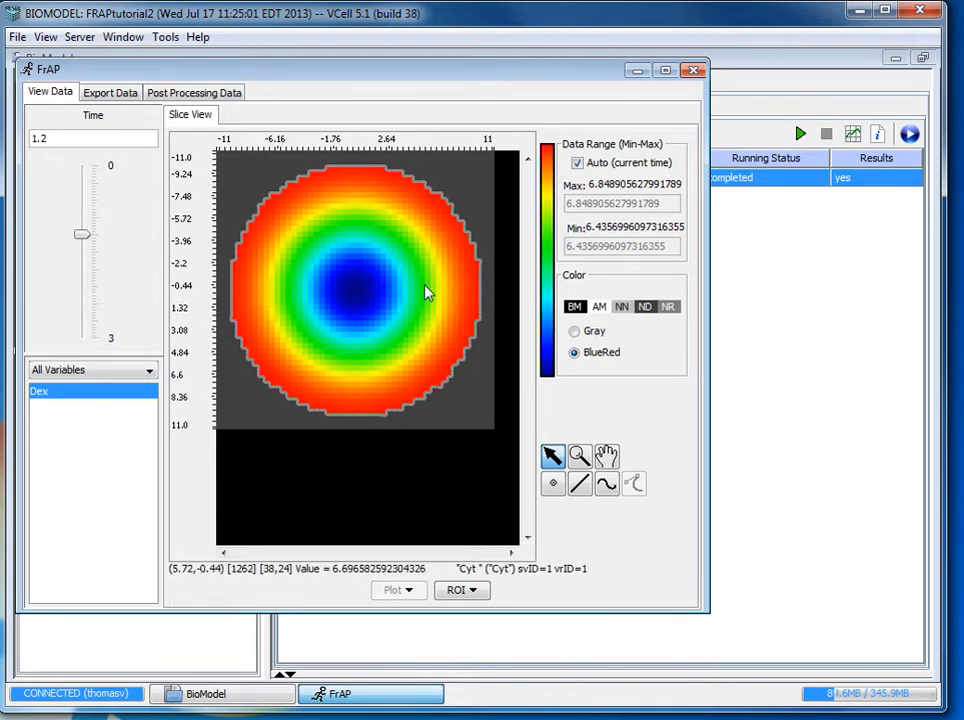
mouse_move(252, 316)
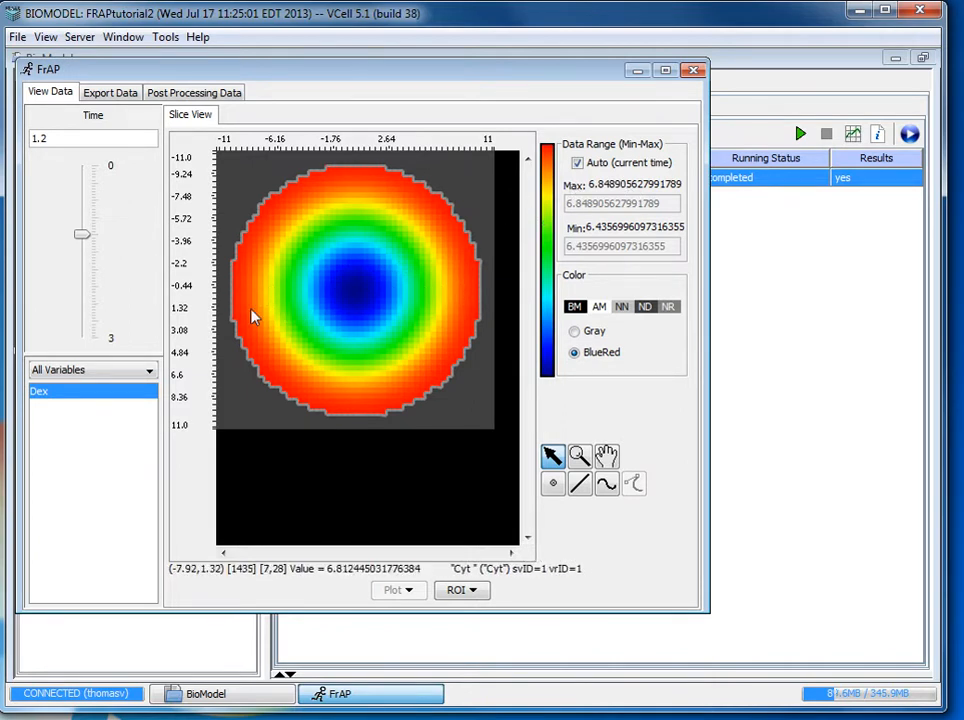
mouse_move(350, 296)
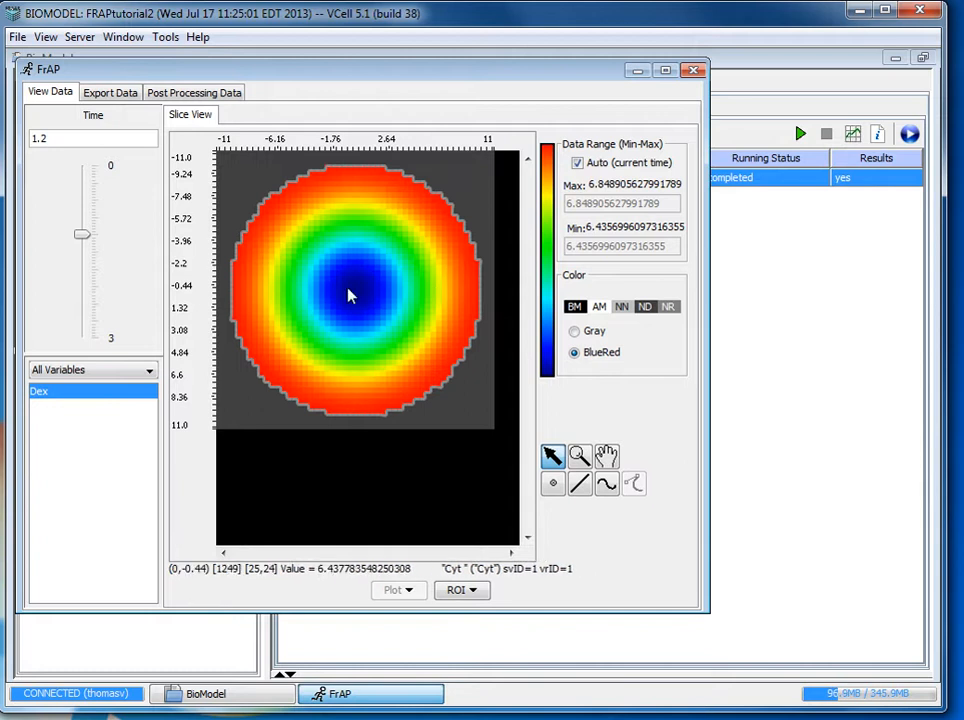
mouse_move(242, 312)
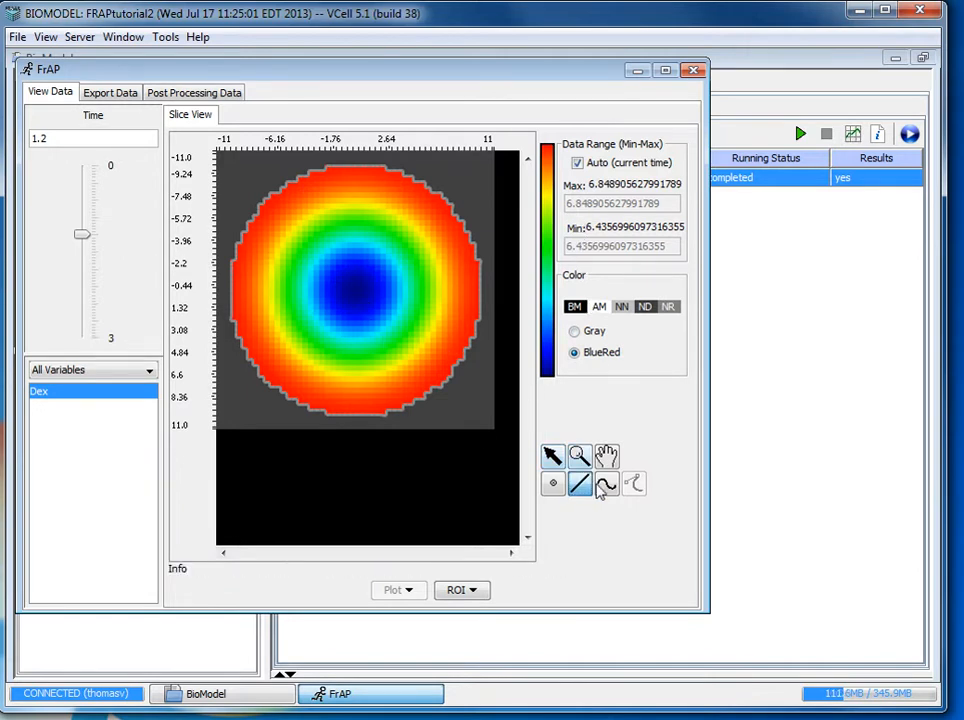
mouse_move(428, 302)
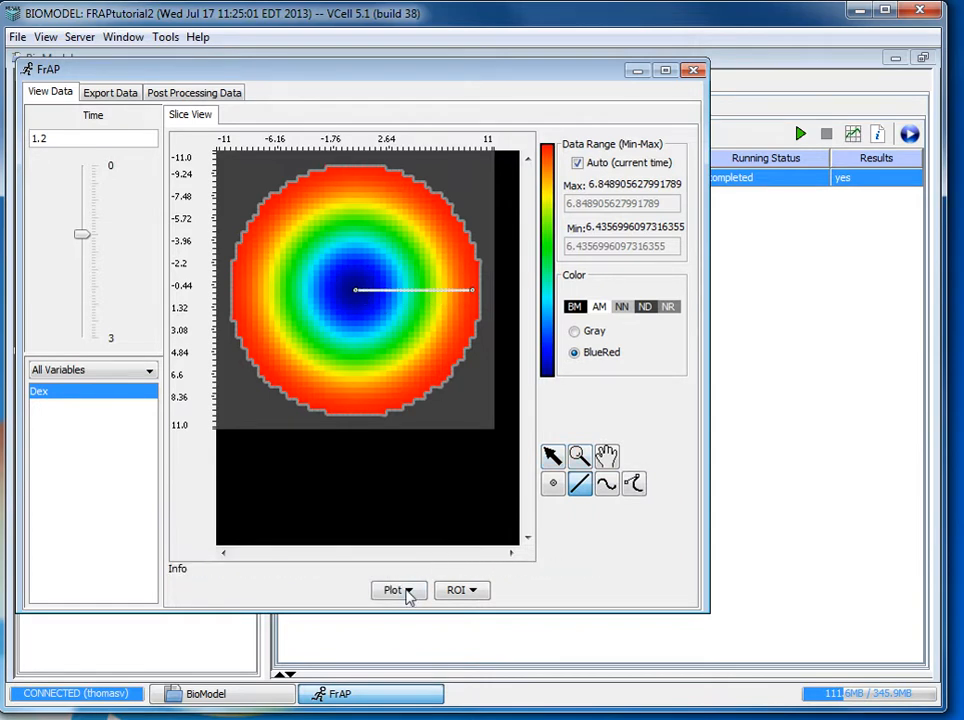
Step: Plot Dex along the drawn line as a spatial plot, close it, and choose the point tool
left_click(392, 590)
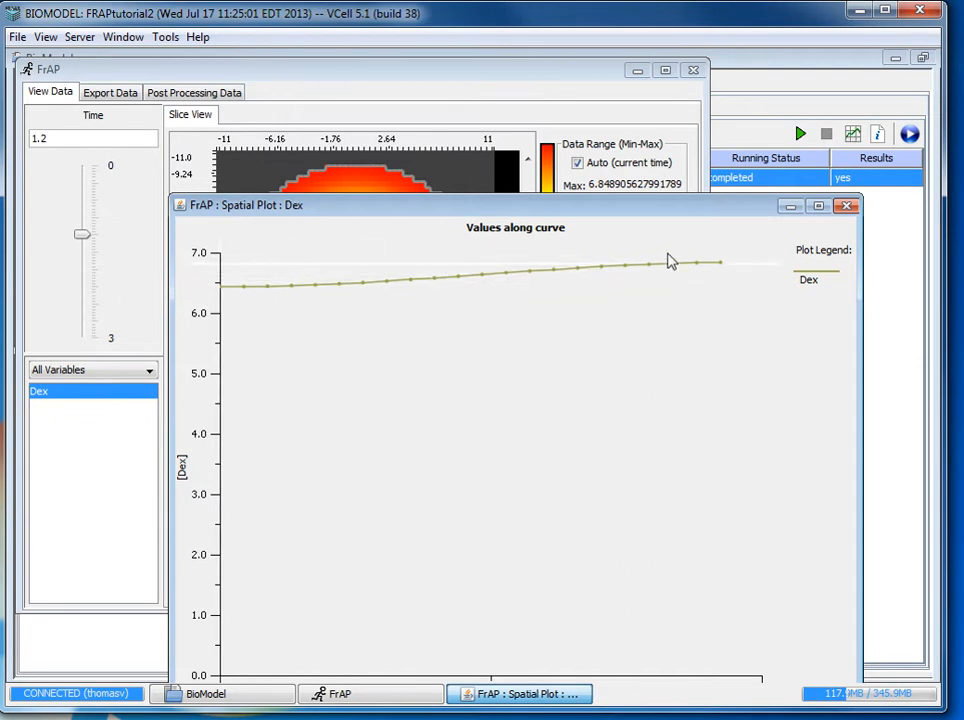
left_click(846, 212)
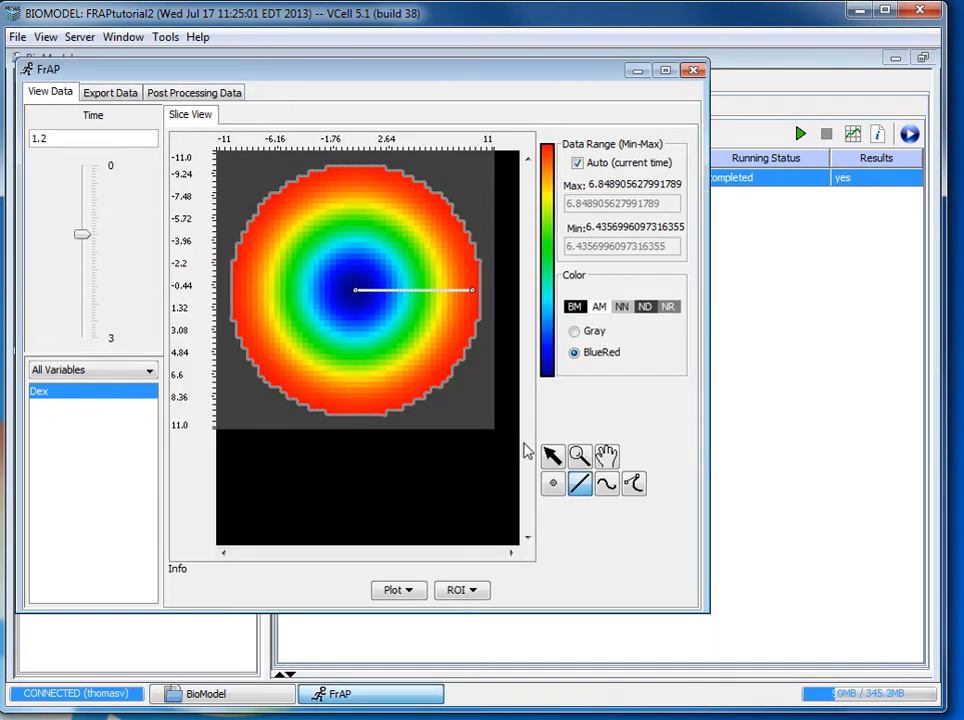
left_click(552, 484)
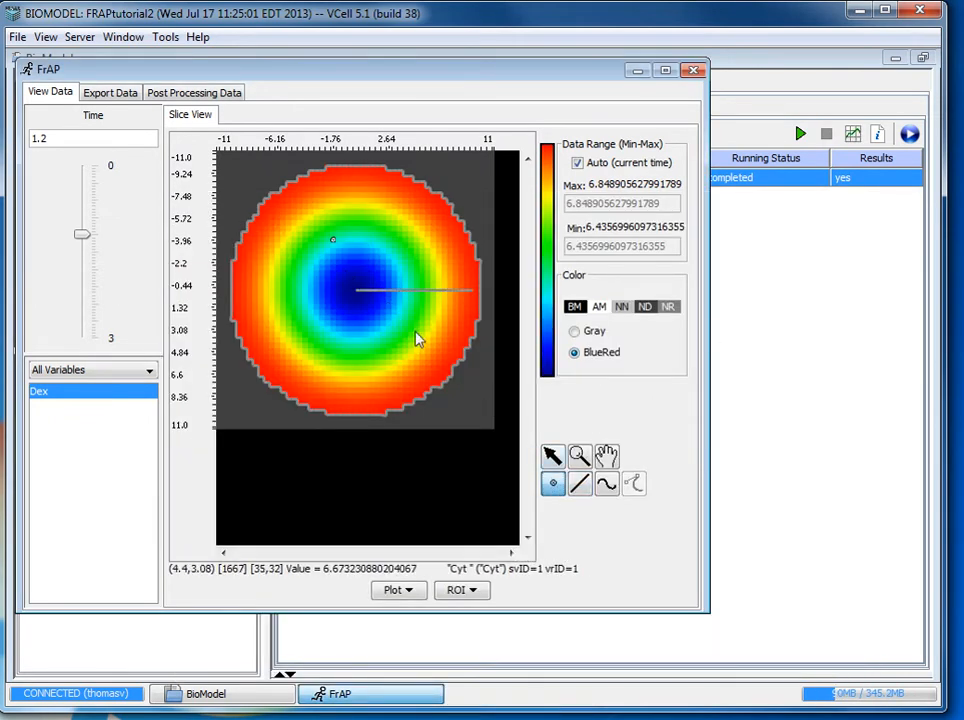
mouse_move(336, 322)
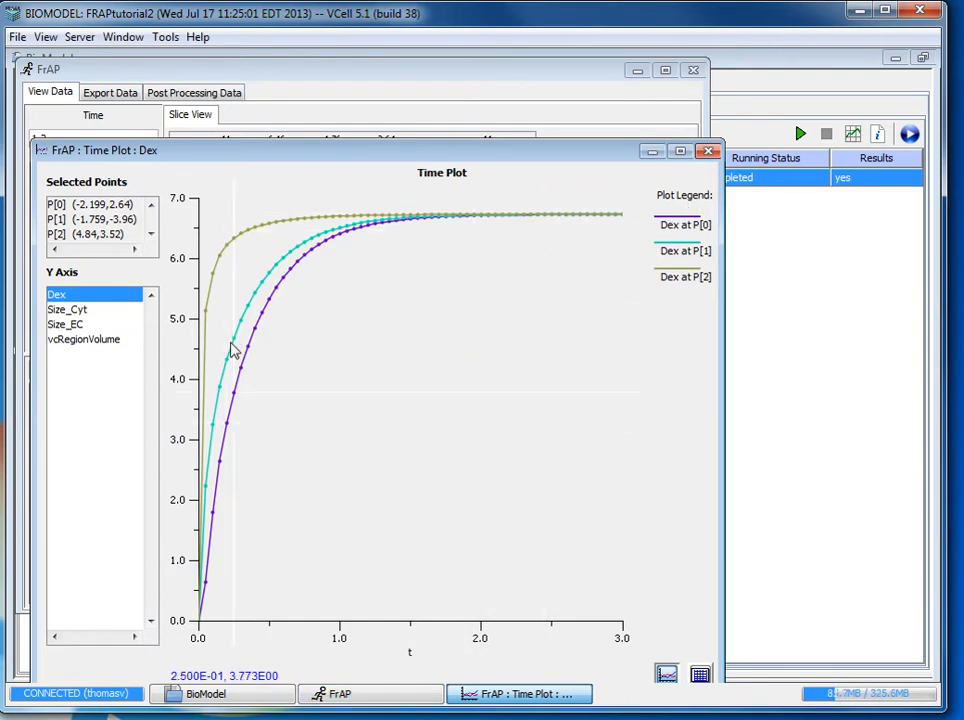
mouse_move(562, 248)
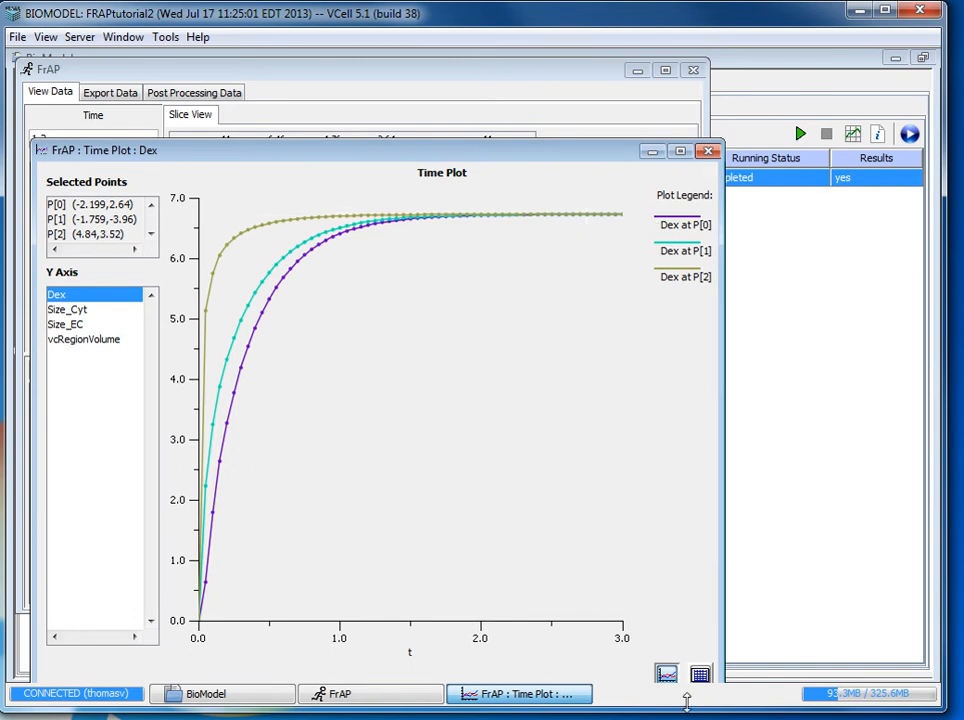
Step: Show the Dex time plot of the three picked points as a data table
left_click(696, 672)
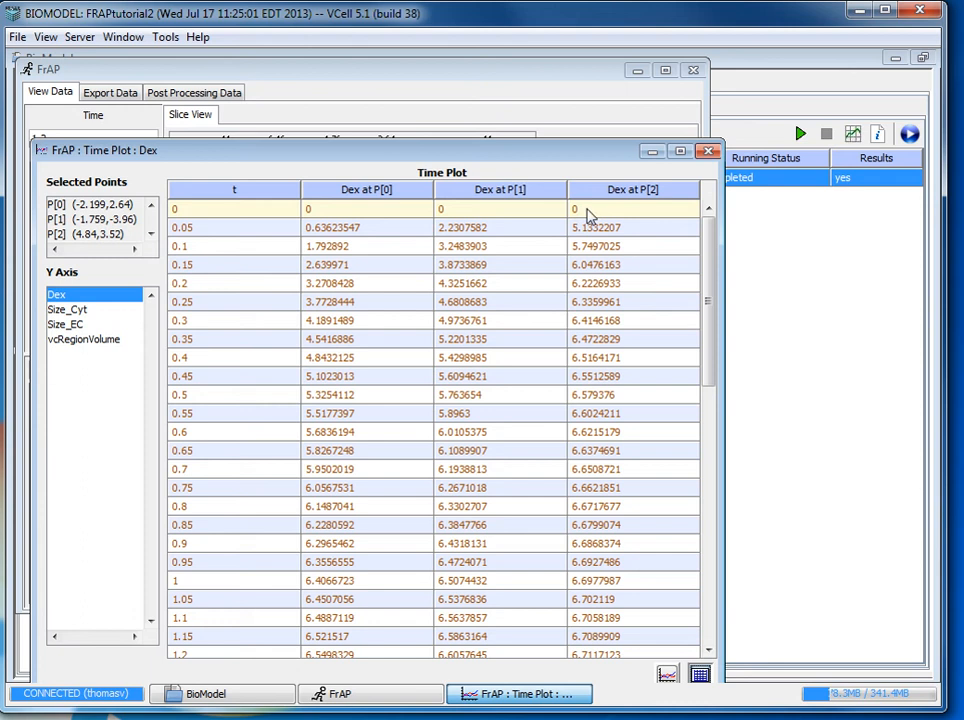
Step: Bring up the Copy / Copy All context menu on the Dex time-course table
right_click(588, 212)
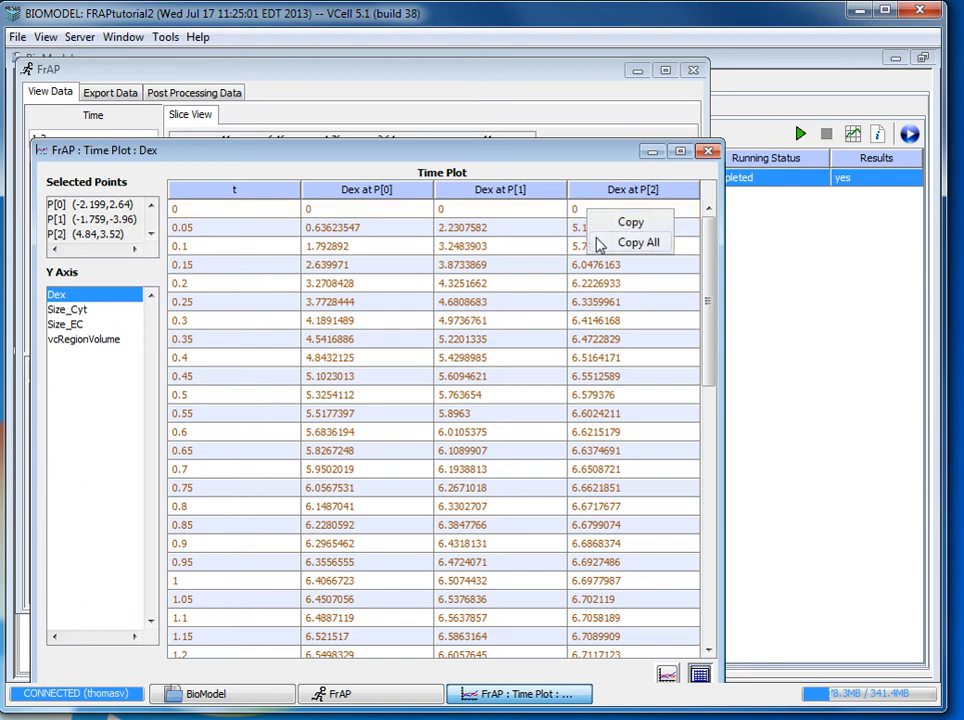